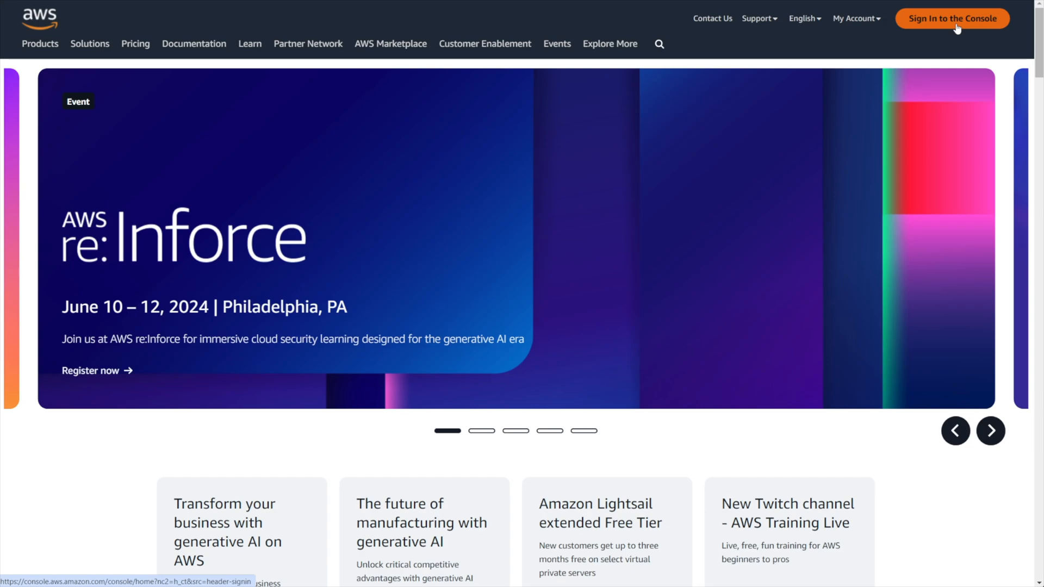
Enter the AWS console and view the region list, keeping US East (Ohio).
click(952, 18)
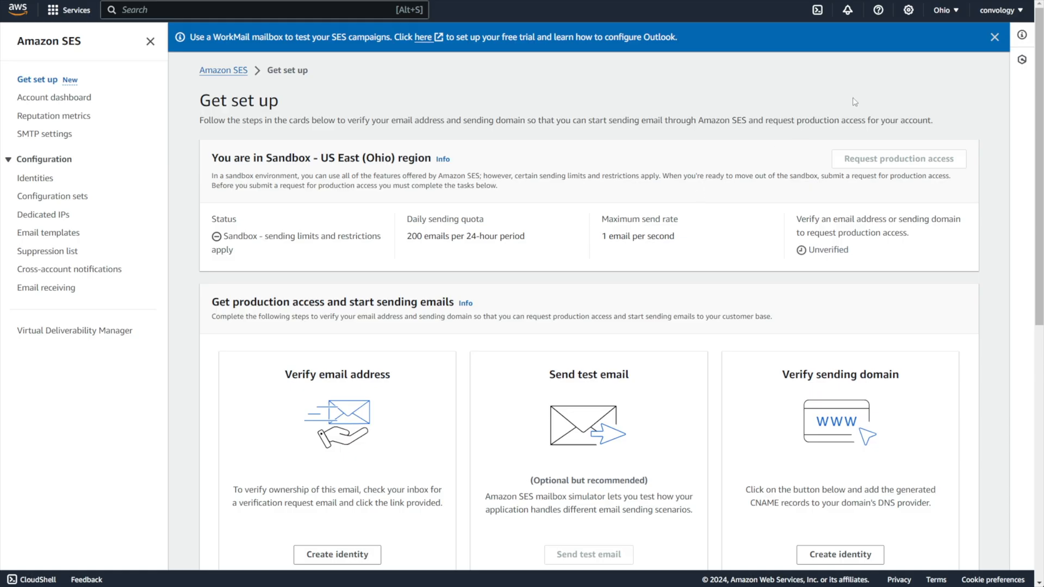
mouse_move(941, 10)
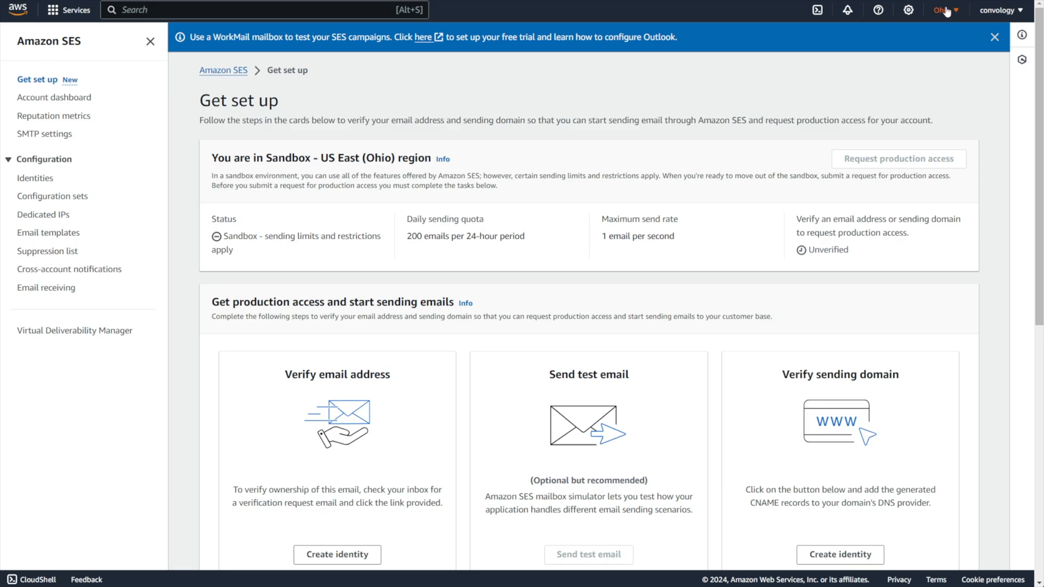
click(941, 9)
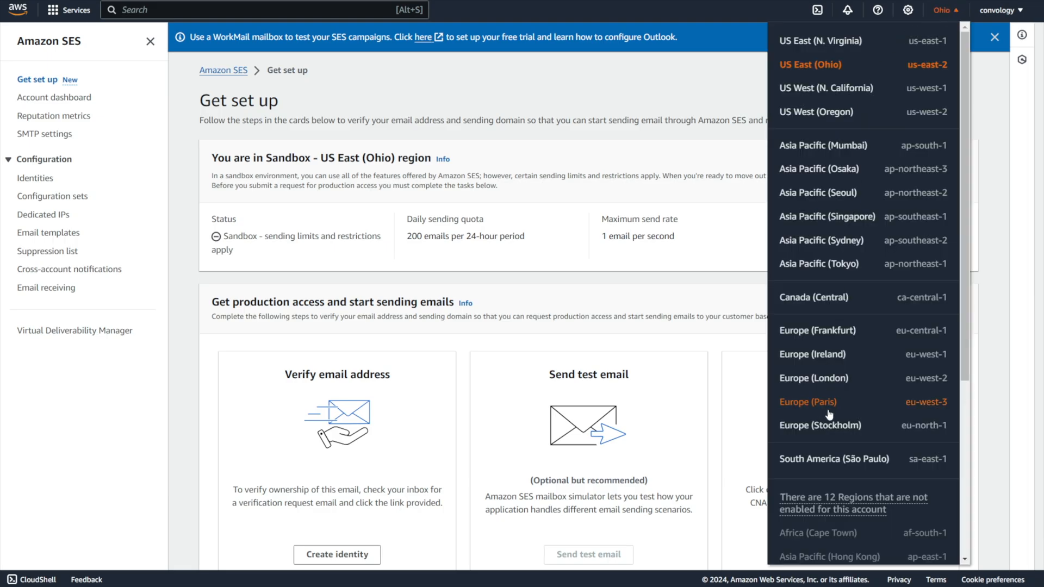
mouse_move(840, 139)
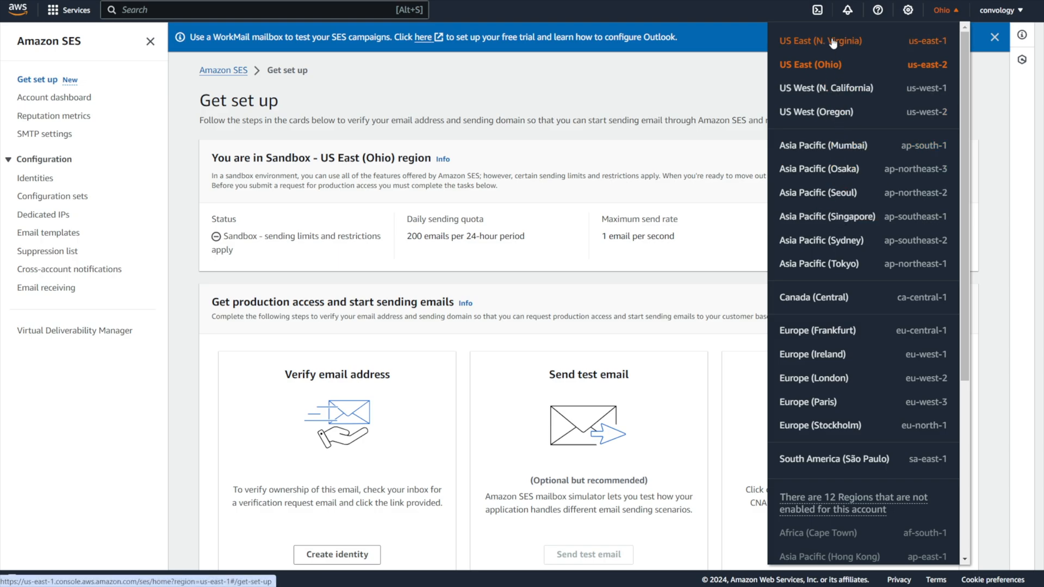
mouse_move(802, 45)
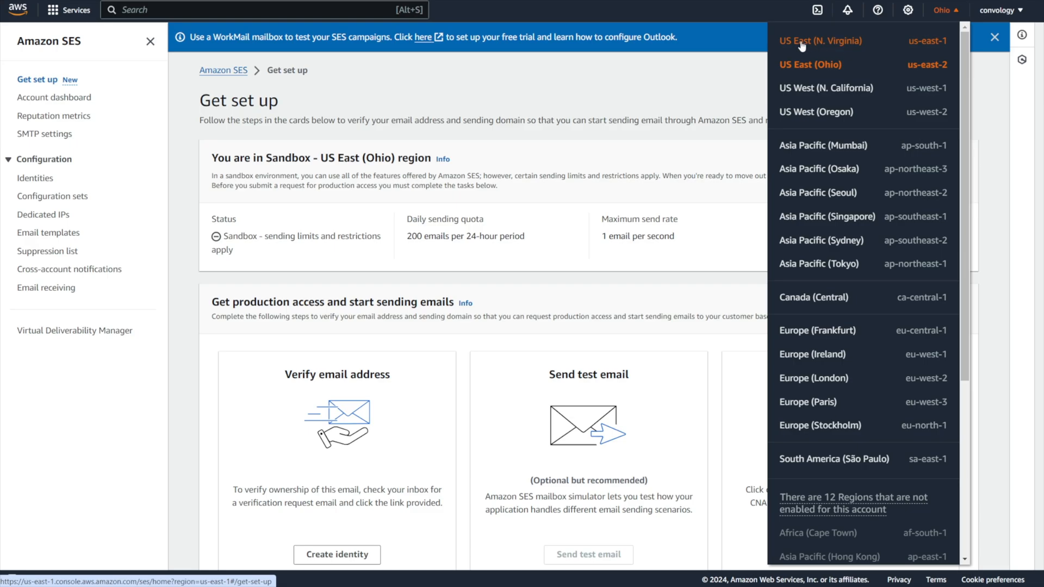
mouse_move(826, 87)
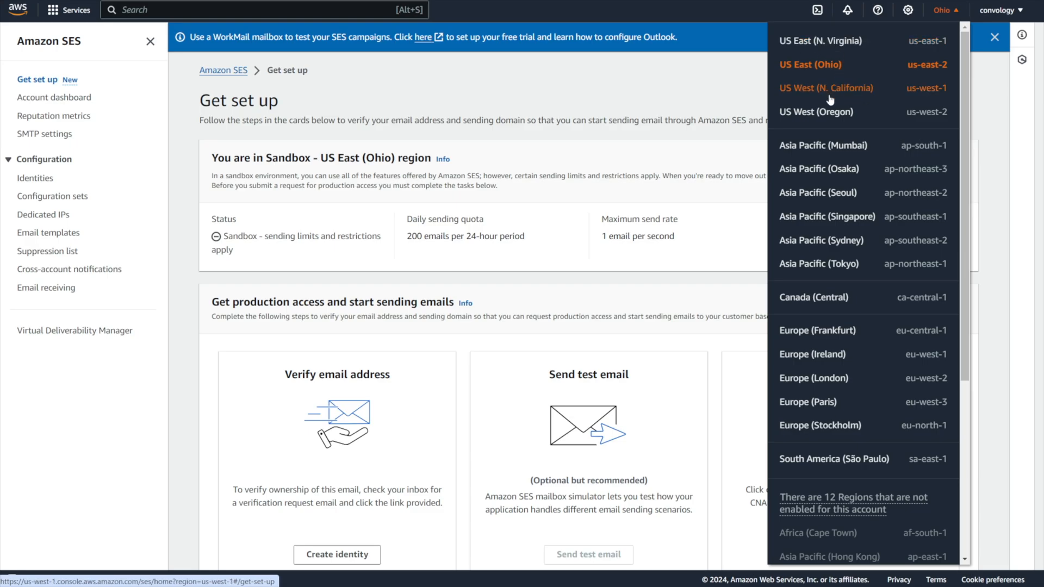
mouse_move(829, 65)
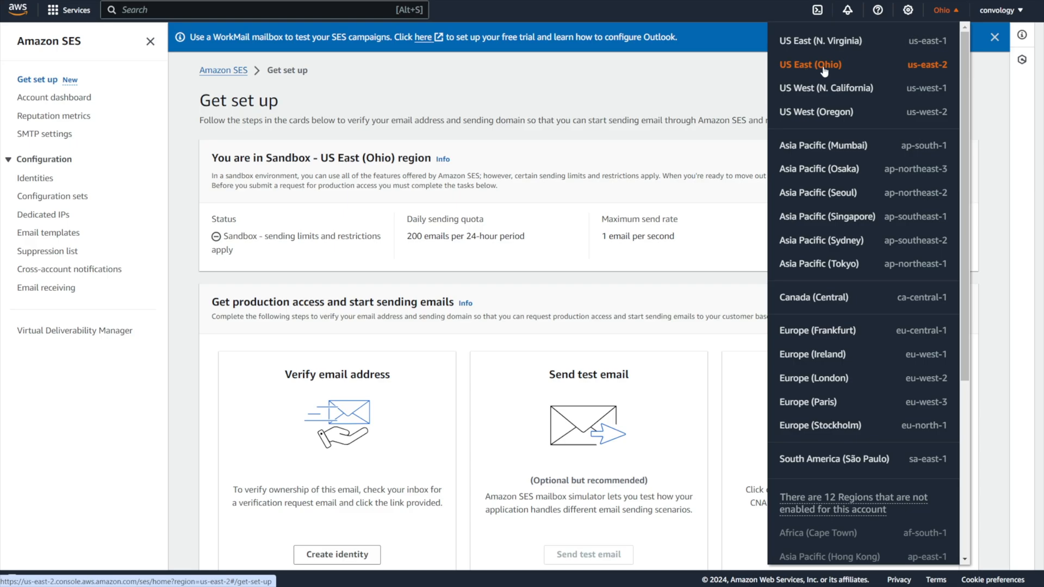
mouse_move(826, 88)
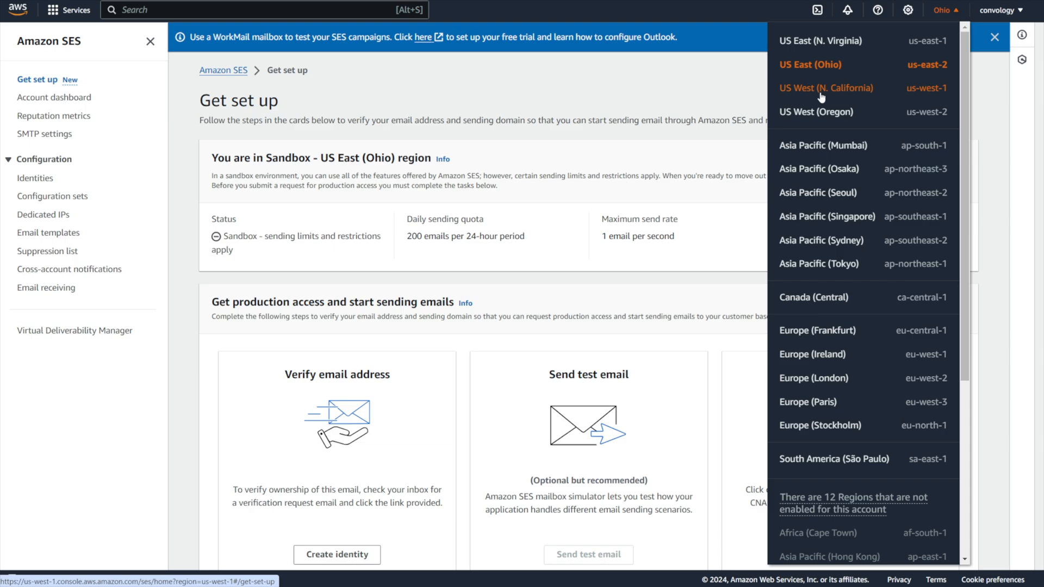
mouse_move(820, 41)
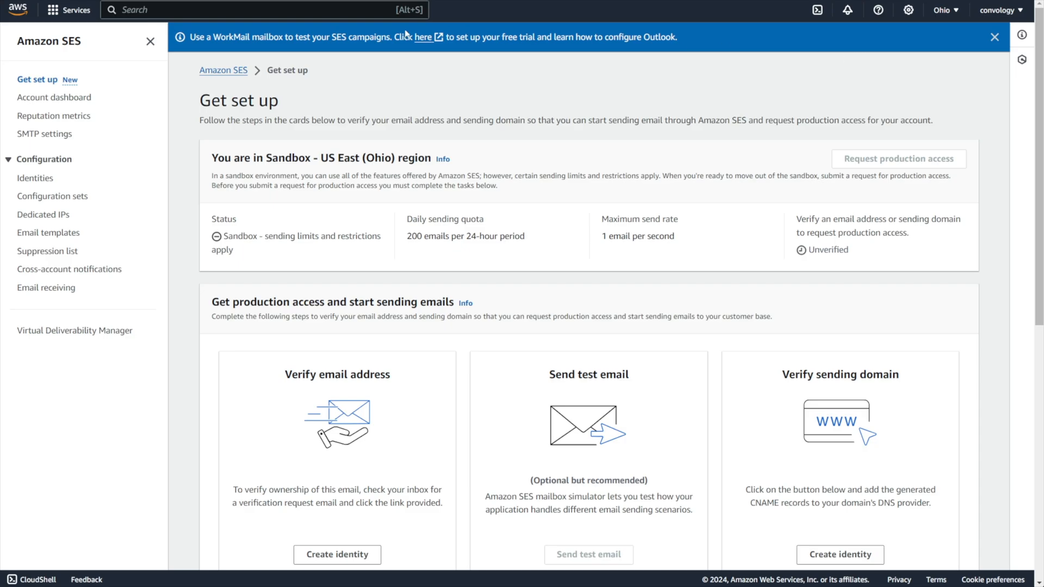
text(s)
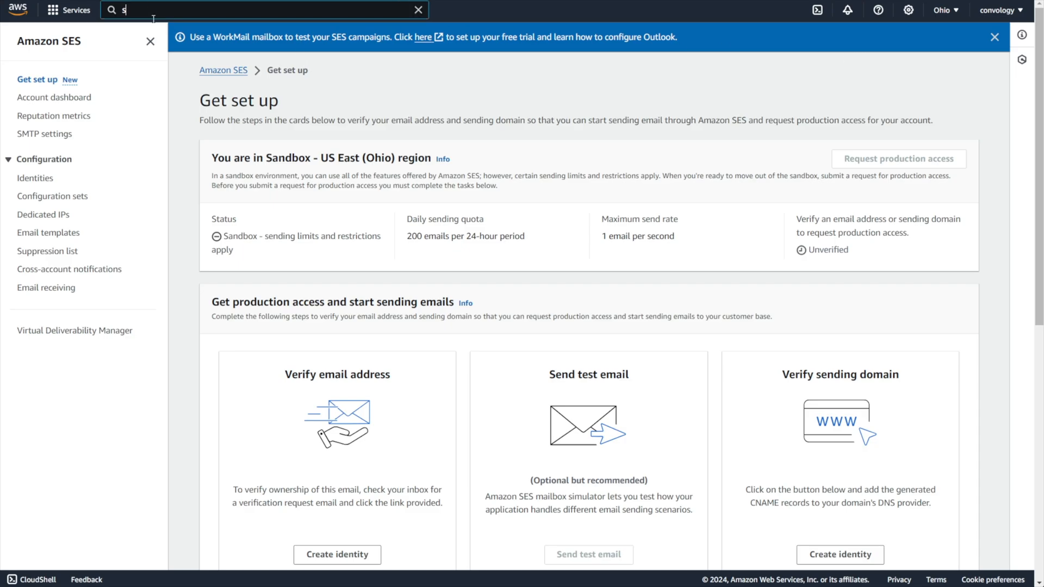
text(ession Manager)
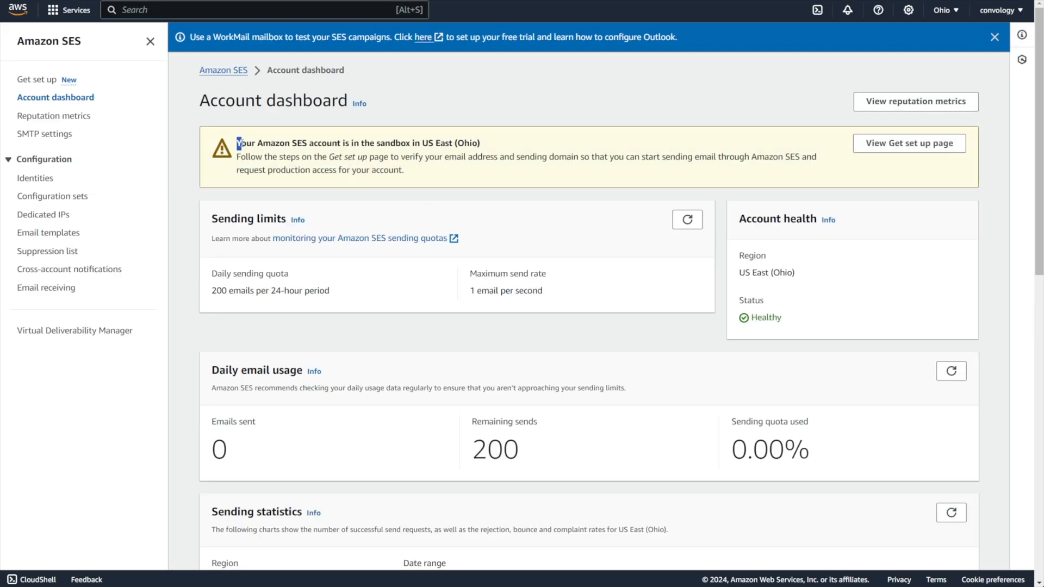
drag(238, 143, 479, 143)
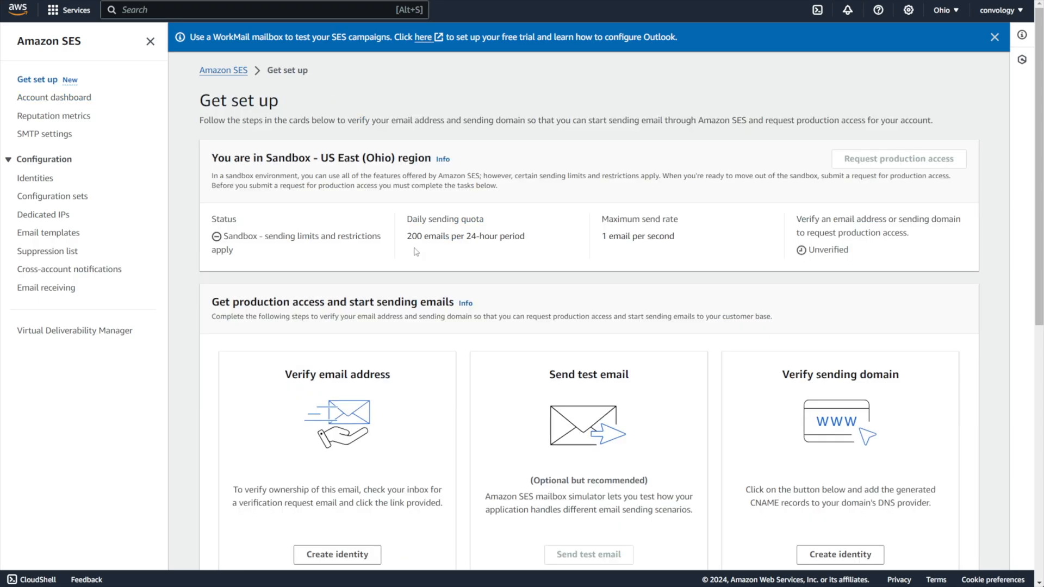
mouse_move(35, 178)
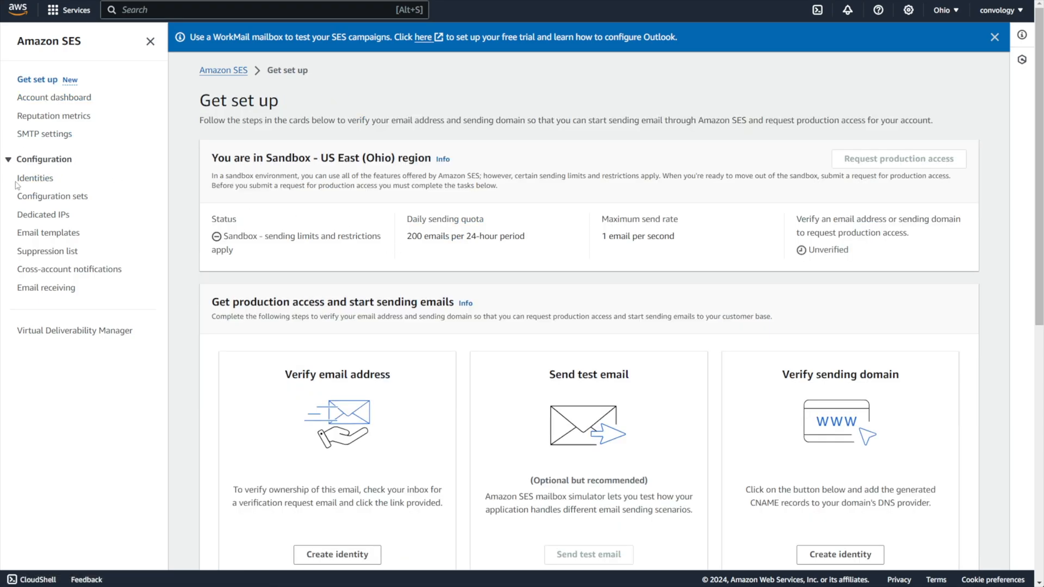
Create a new Domain identity with marketingfunnels.live as the domain.
click(35, 178)
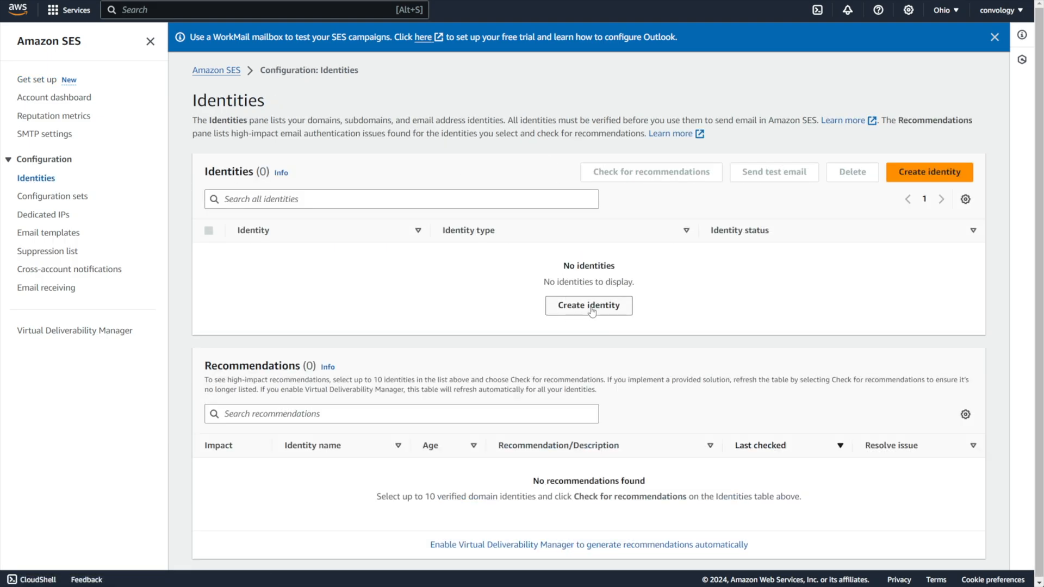
click(588, 306)
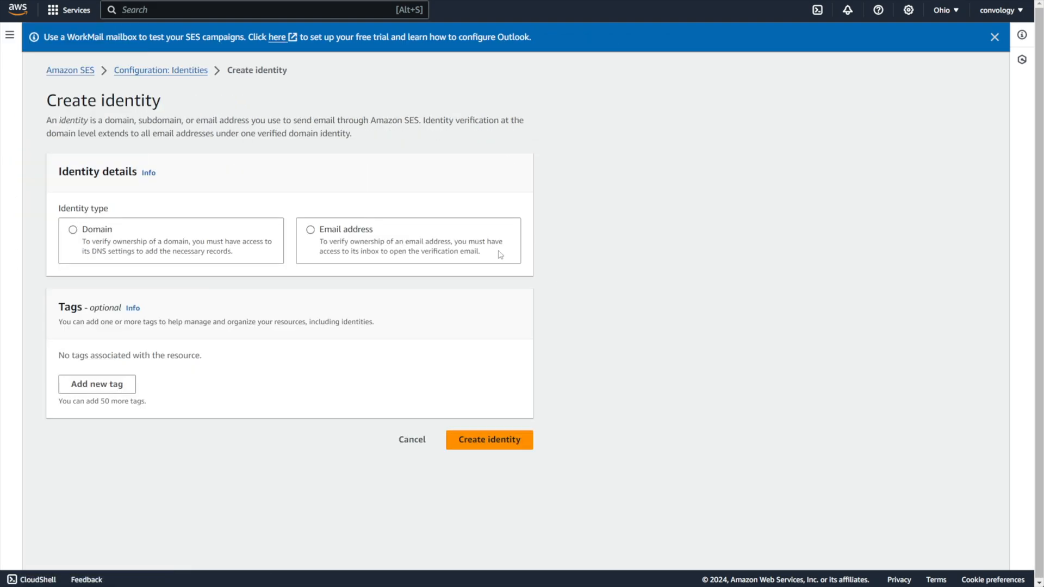
click(72, 229)
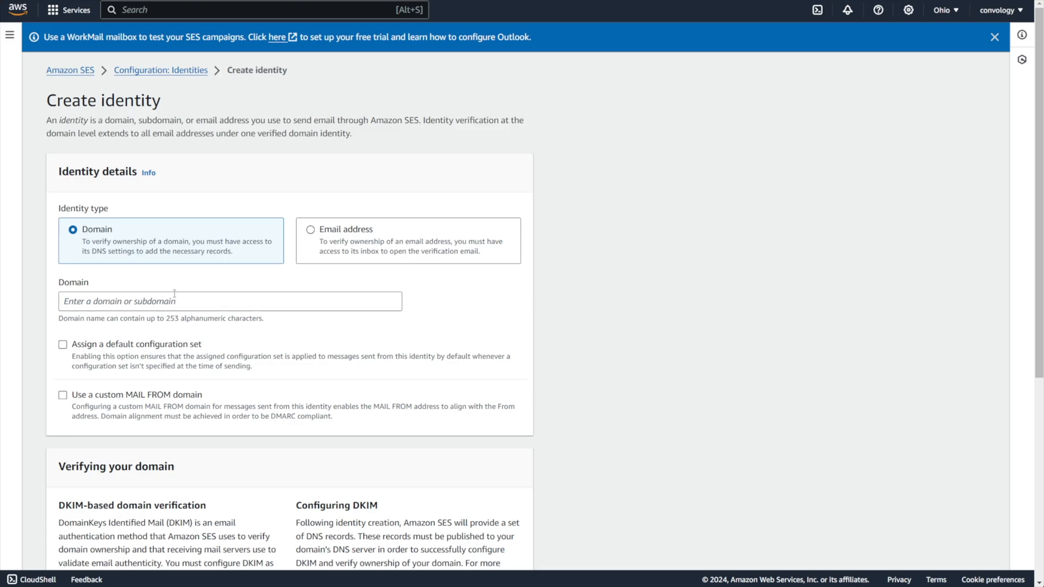
click(229, 300)
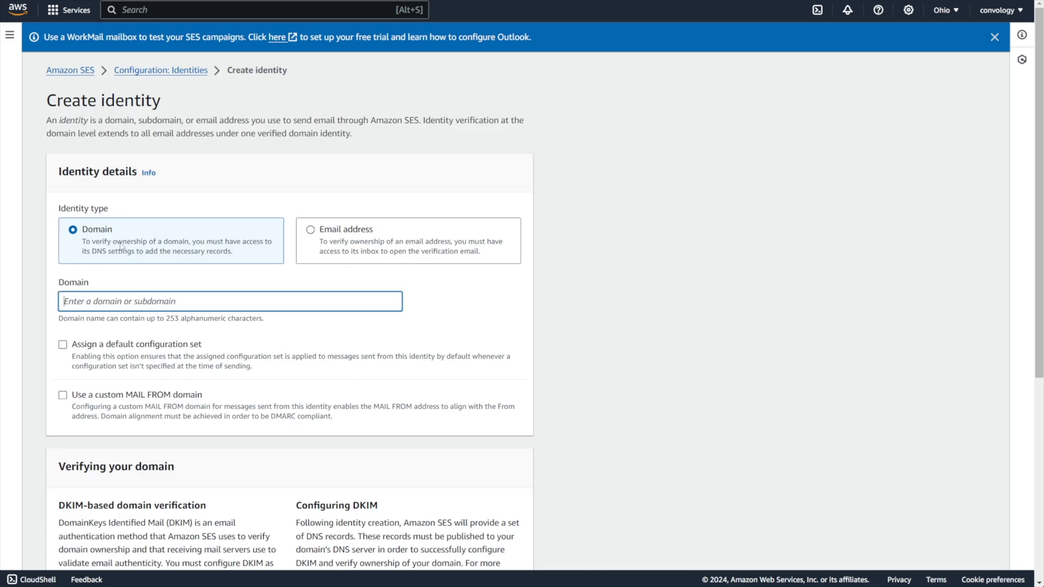
text(marketingfunne)
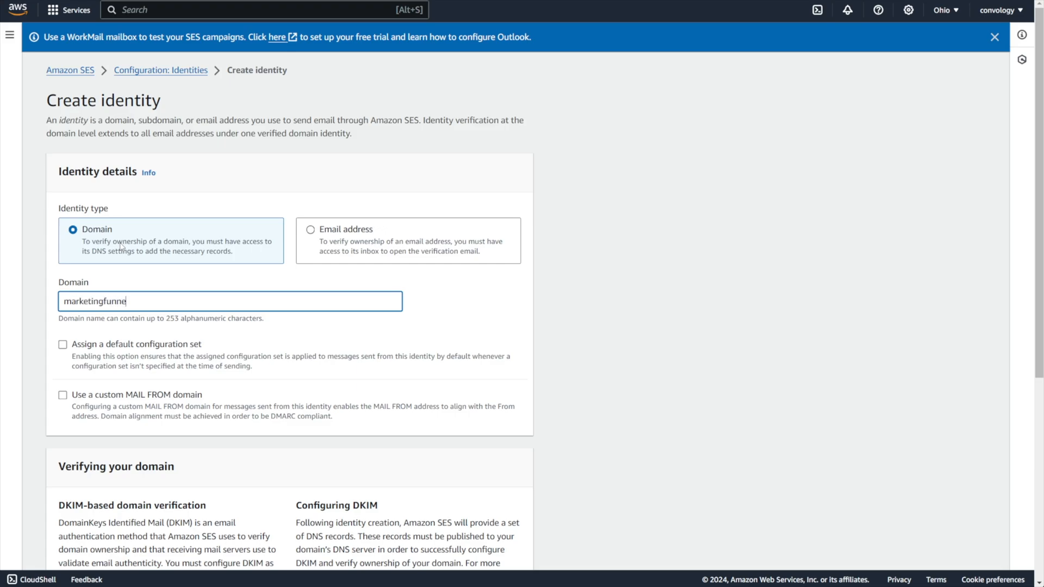
text(ls.live)
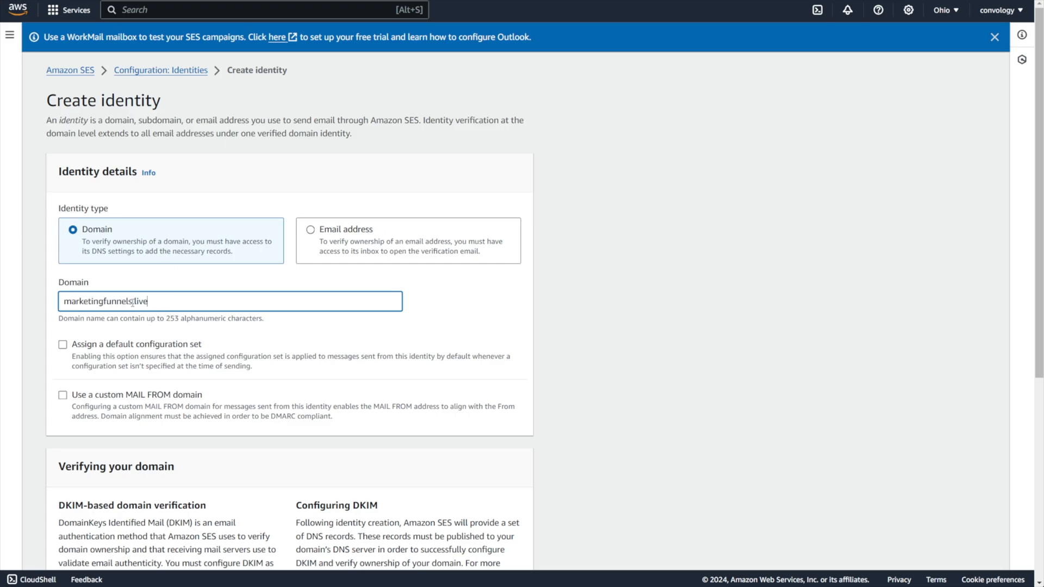
click(994, 37)
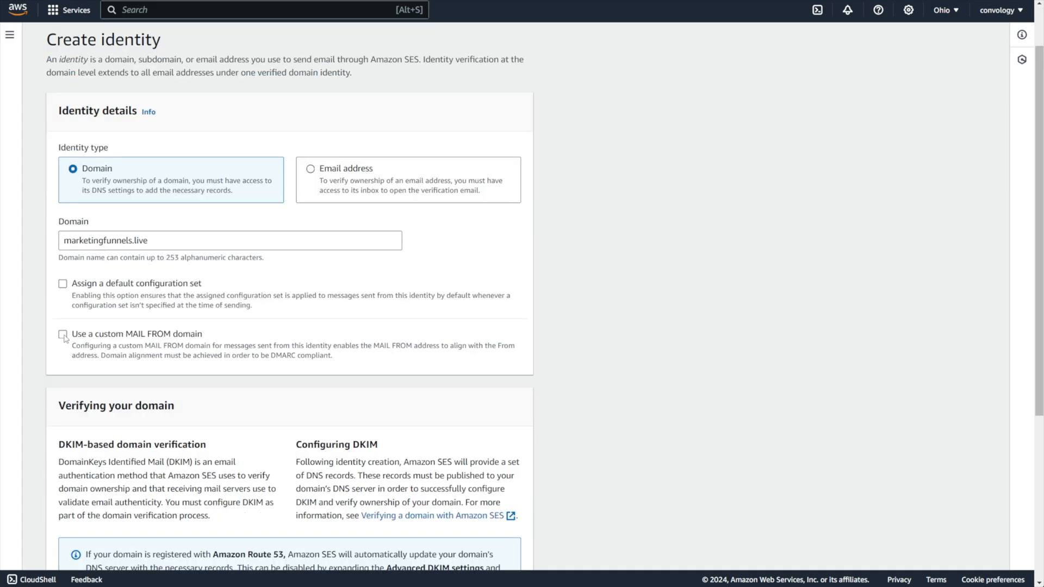
Enable a custom MAIL FROM domain and enter 'email' as its subdomain.
click(62, 334)
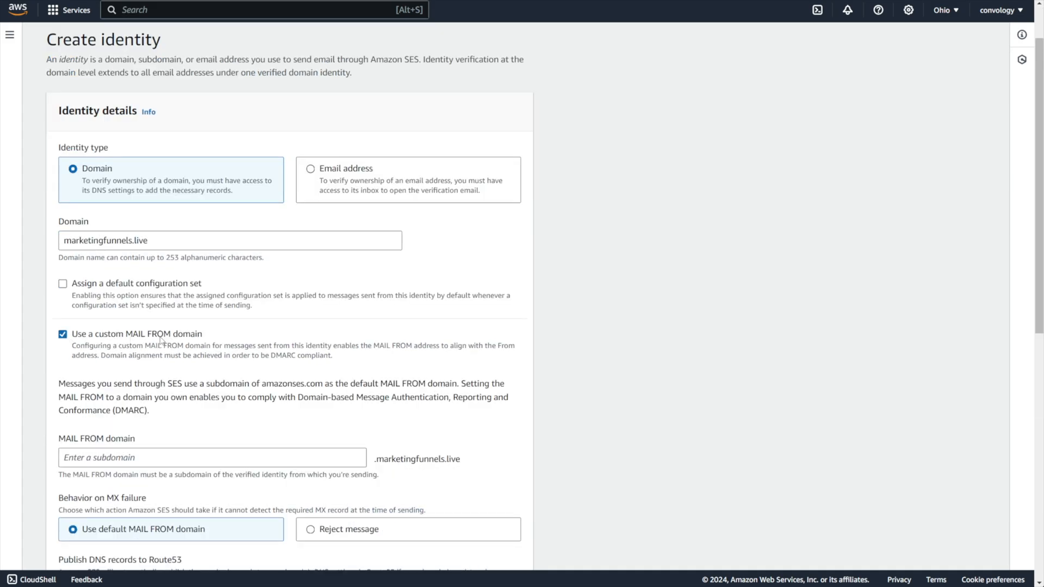
scroll(down, 3)
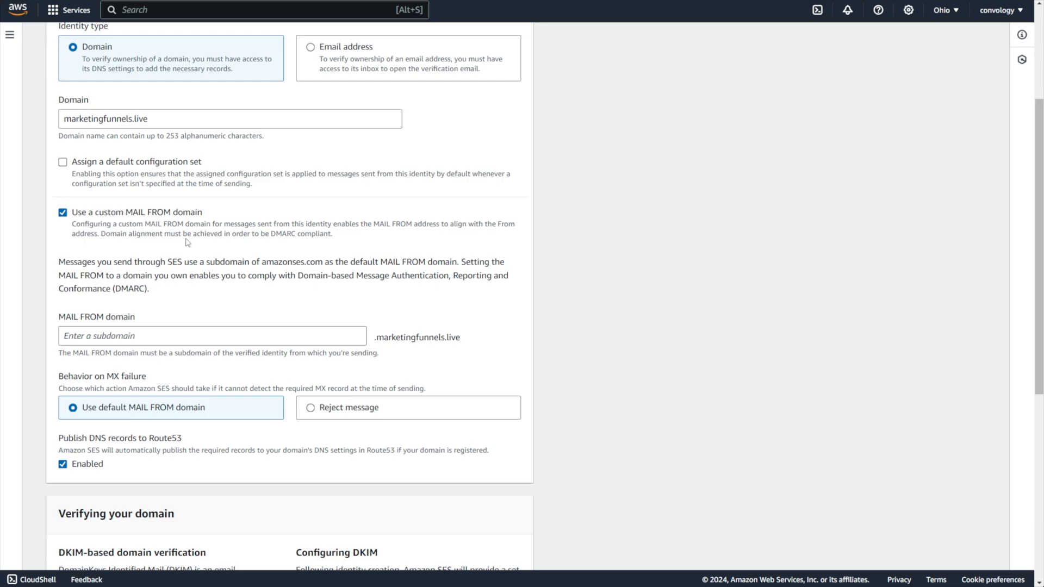
drag(298, 276, 365, 276)
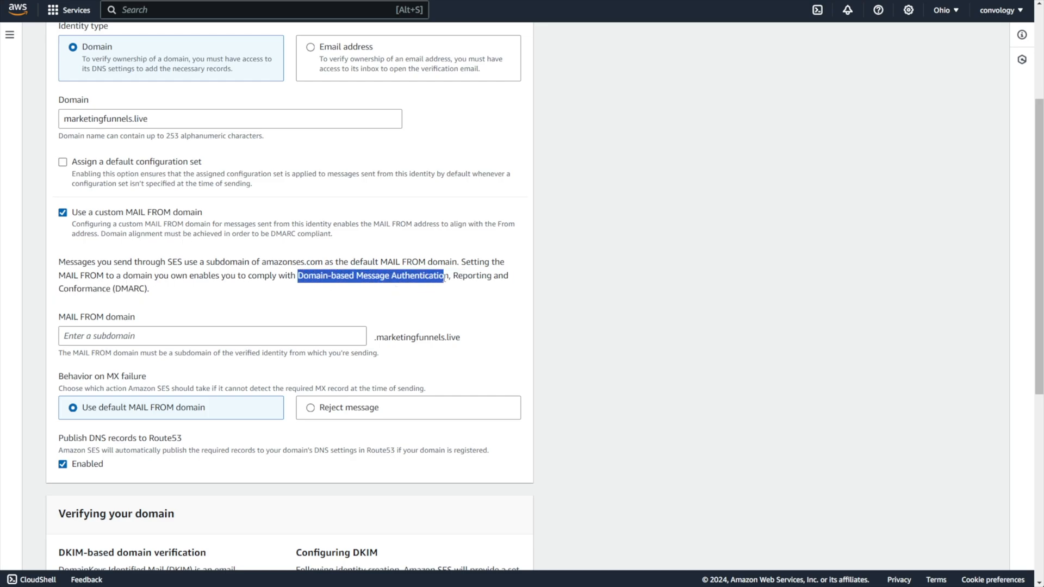
click(212, 335)
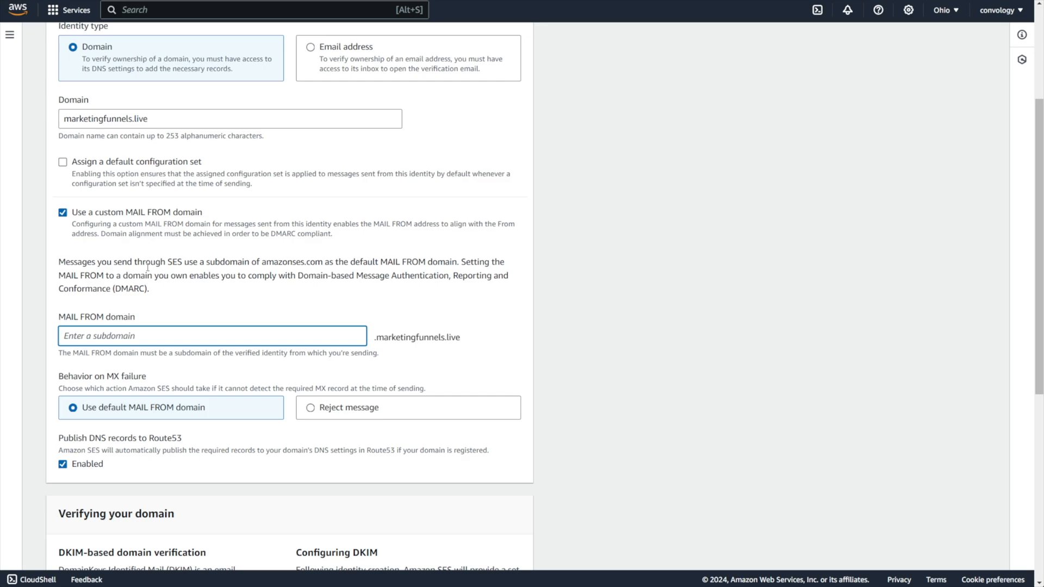
click(211, 335)
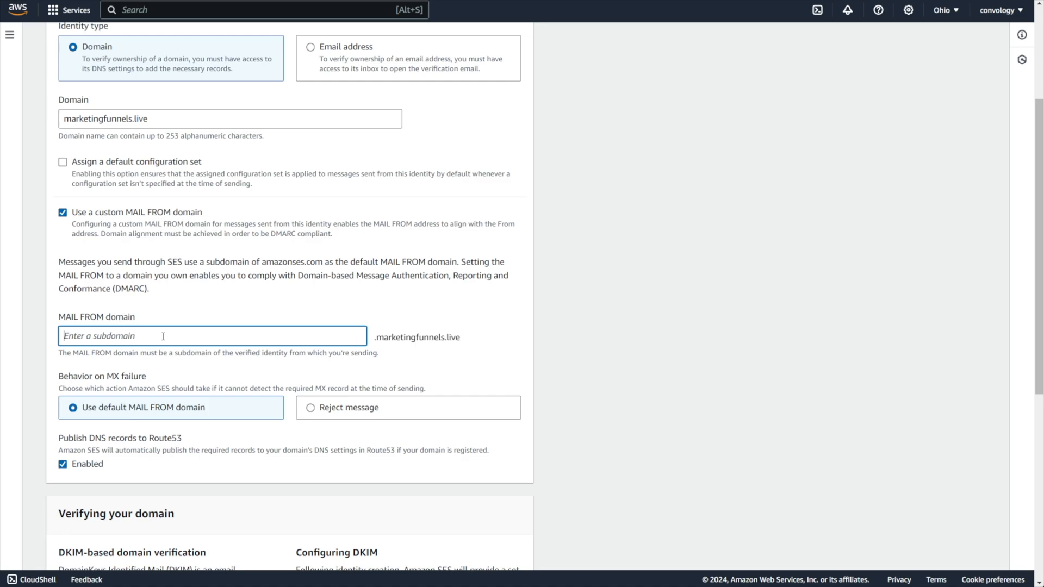
text(email)
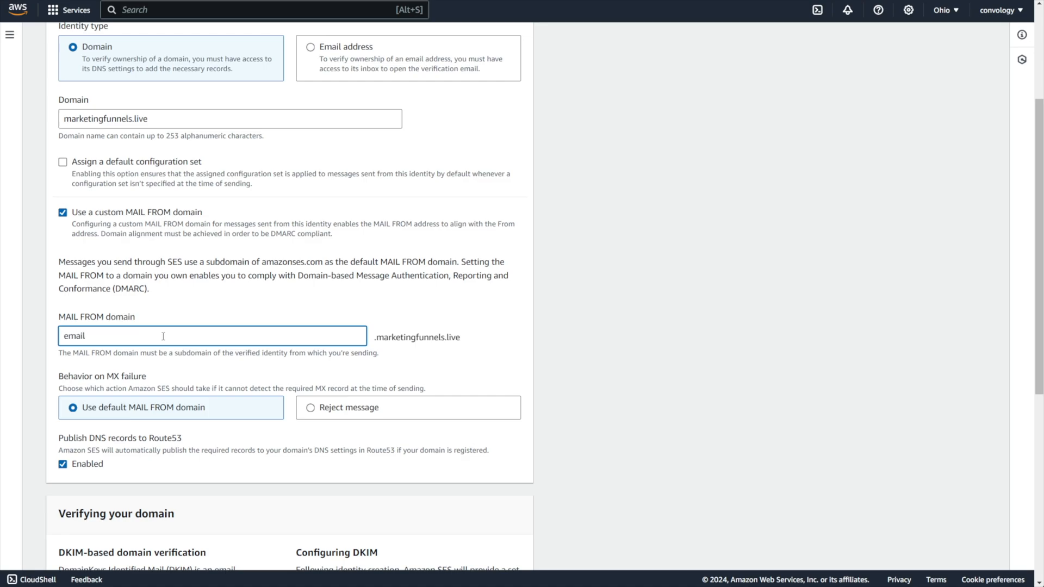
text(mail)
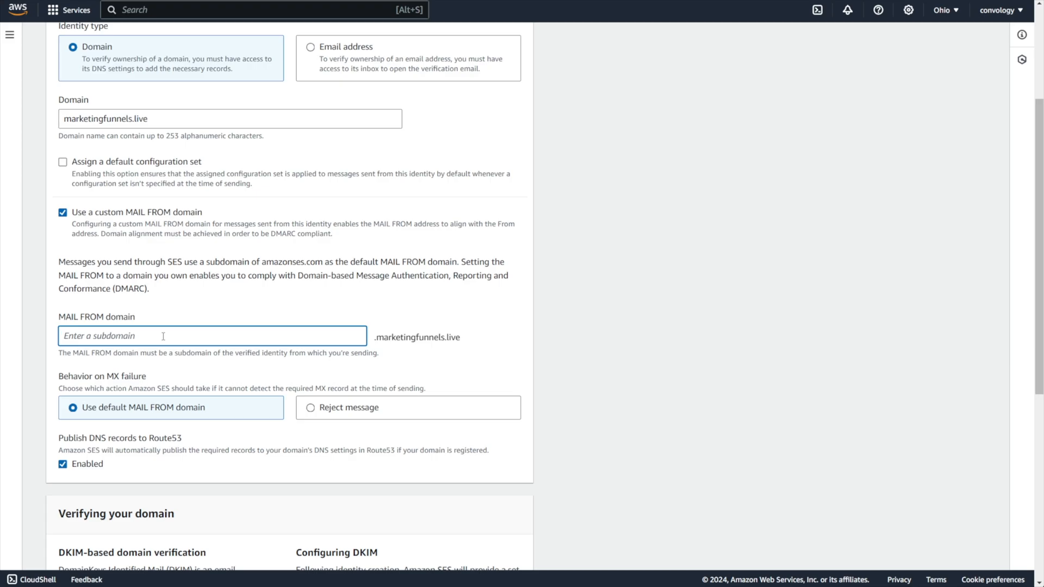
text(email)
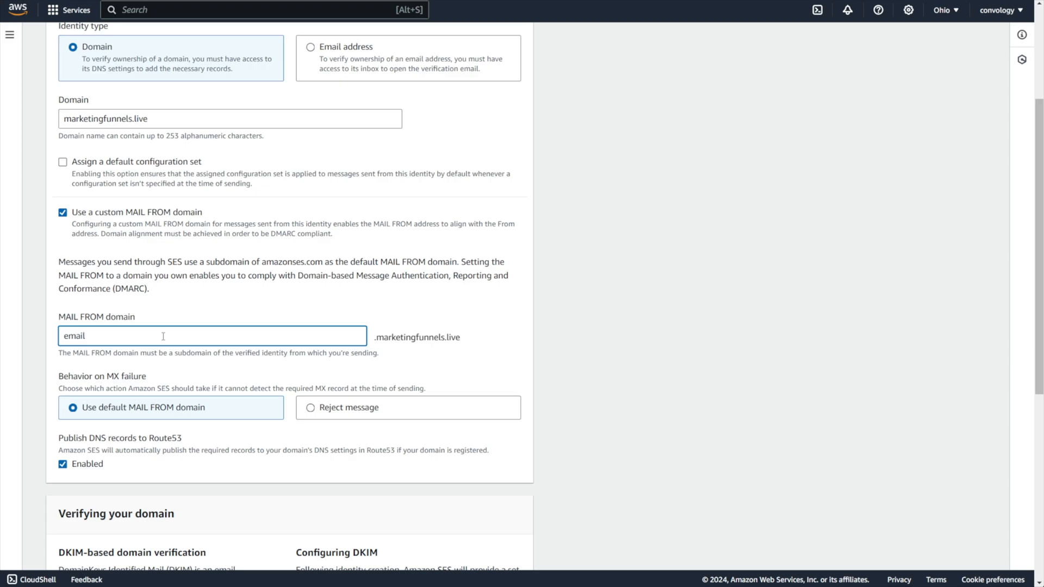
Choose Easy DKIM with an RSA_2048_BIT signing key and create the identity.
scroll(down, 3)
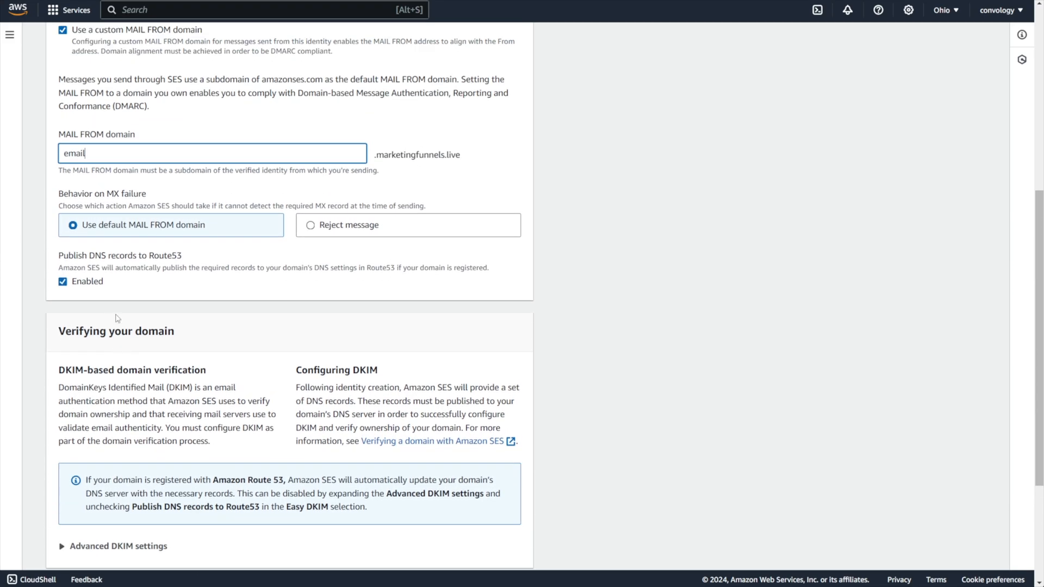
scroll(down, 3)
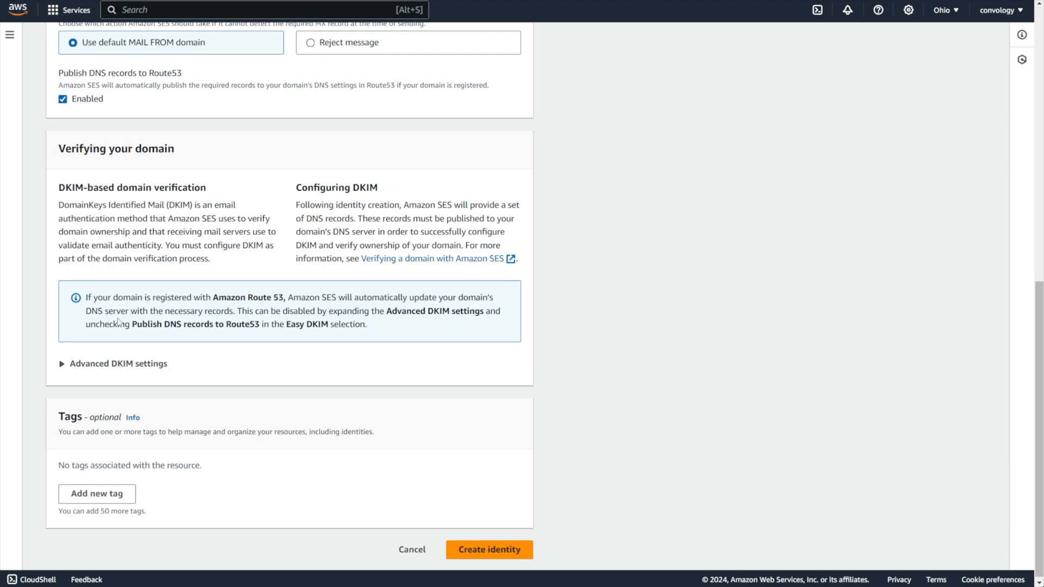
drag(59, 205, 115, 205)
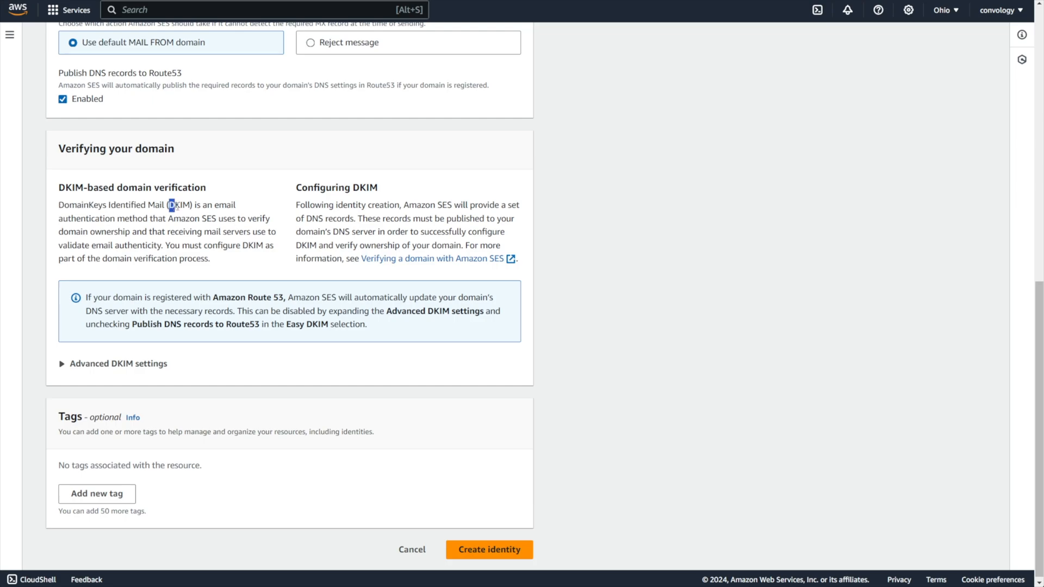
double_click(179, 205)
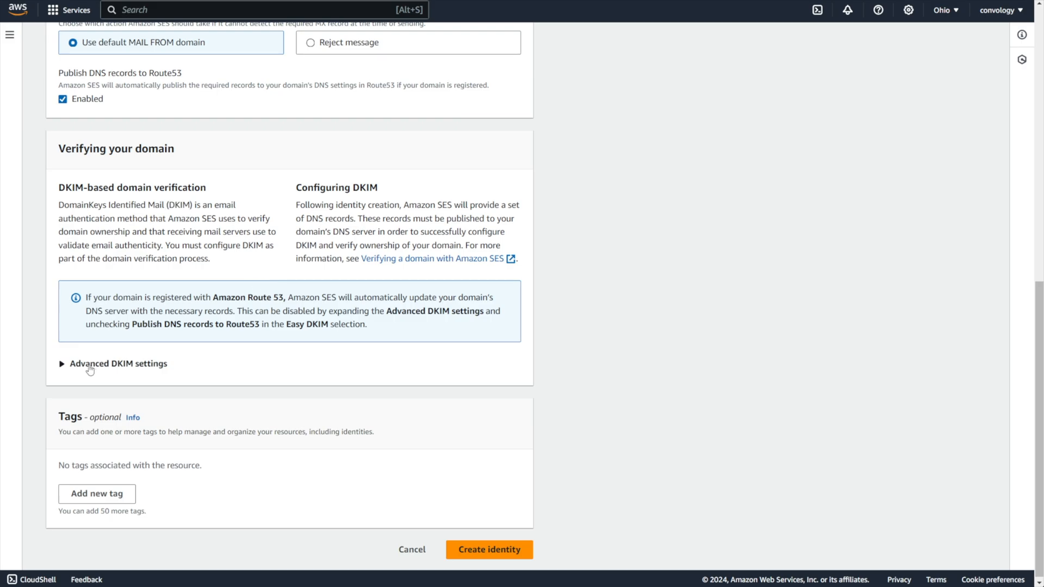
click(118, 363)
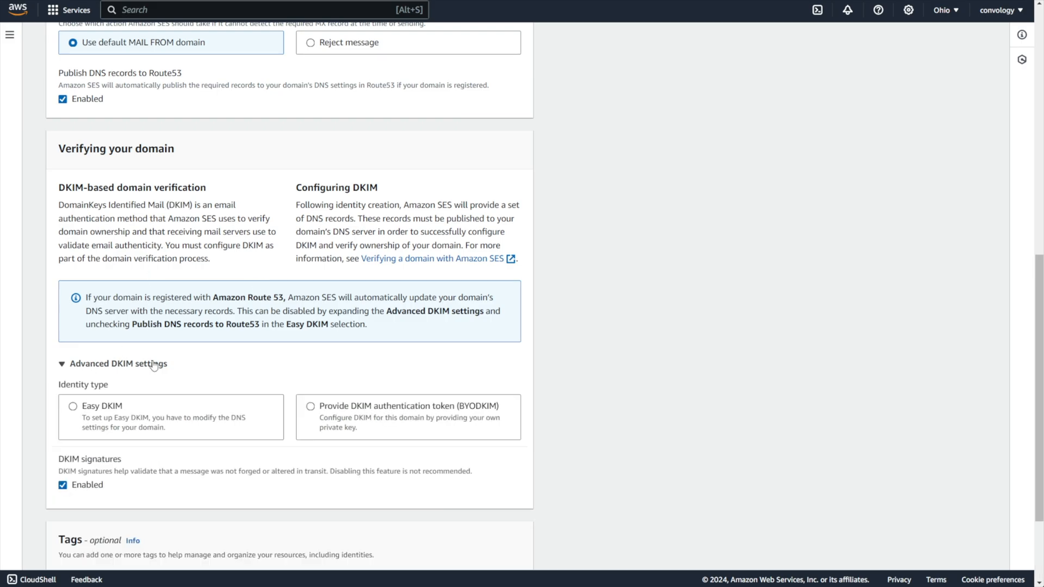
scroll(down, 3)
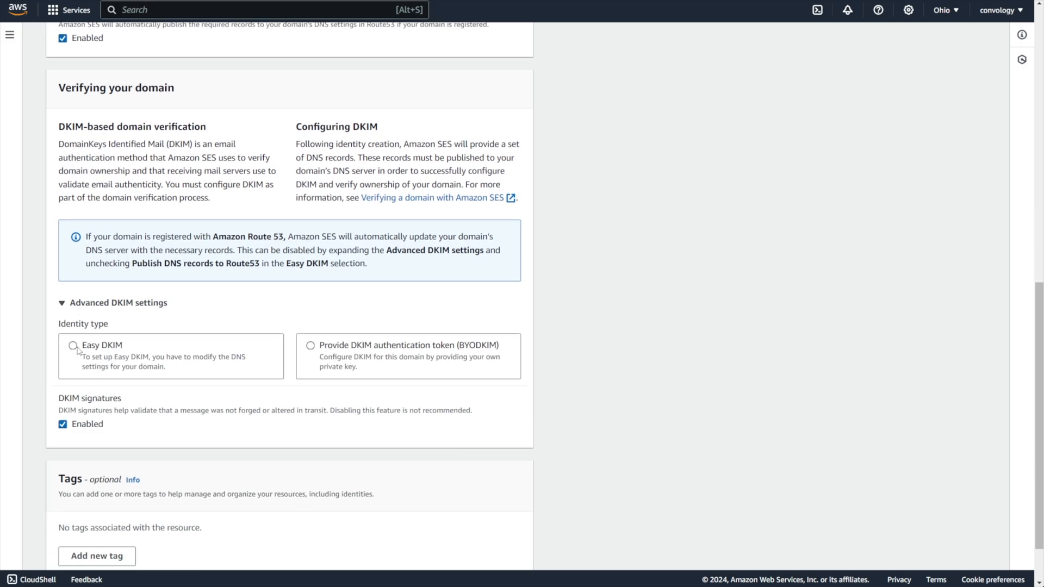
click(72, 346)
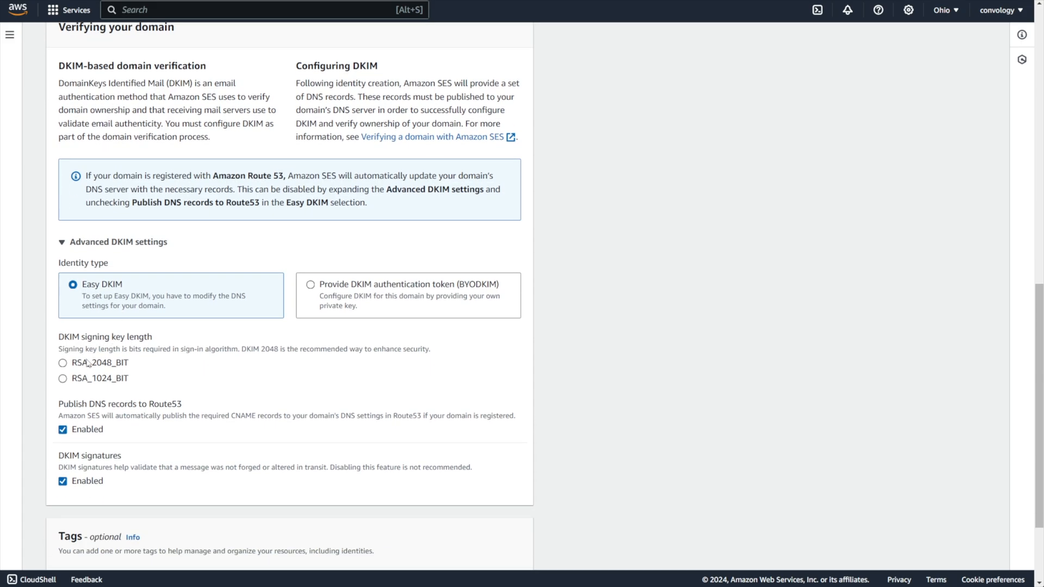
click(62, 363)
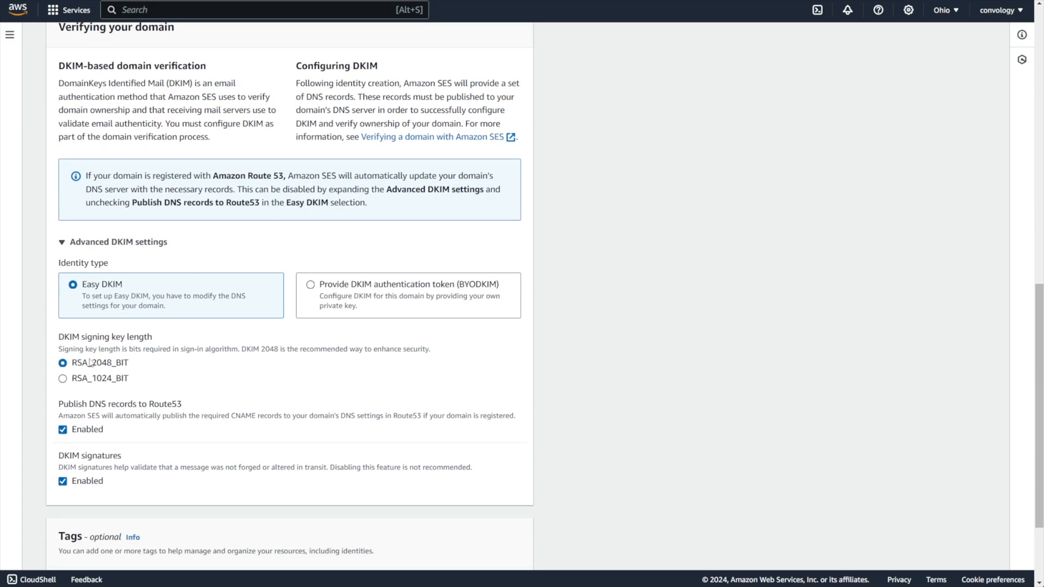
scroll(down, 3)
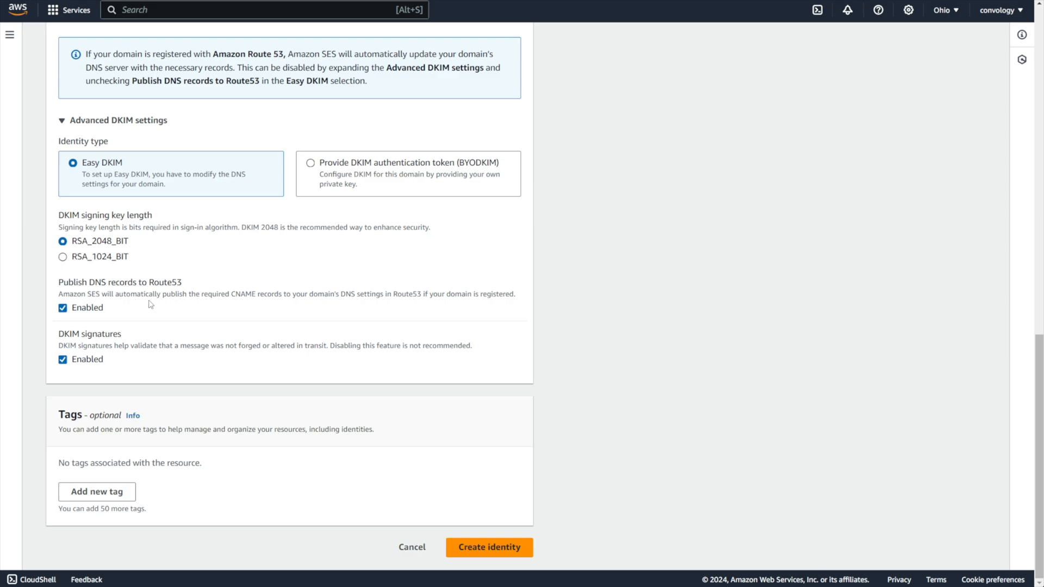
click(489, 546)
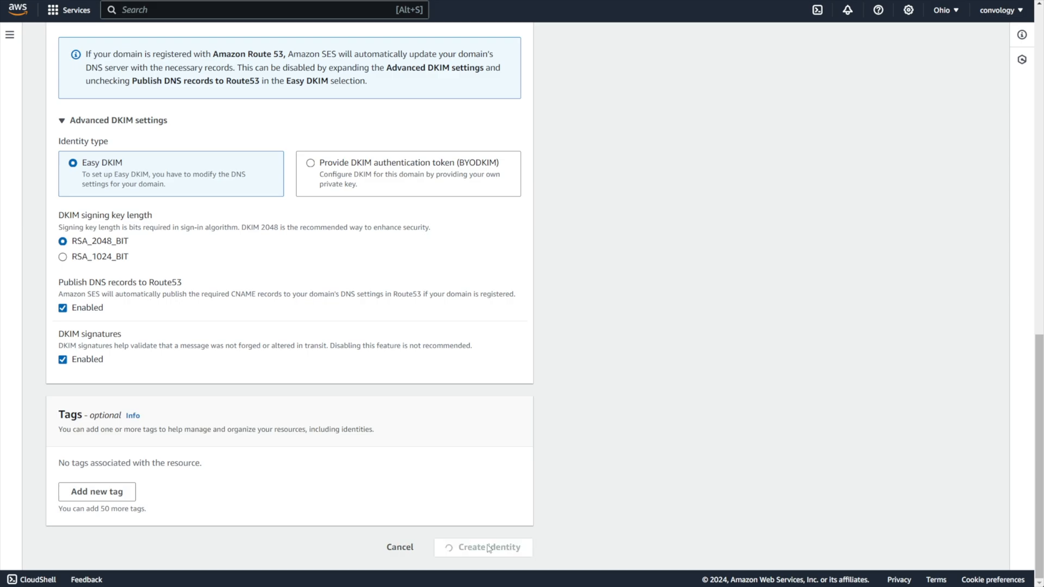
Highlight marketingfunnels.live and its Verification pending status, then scroll toward DKIM settings.
click(483, 547)
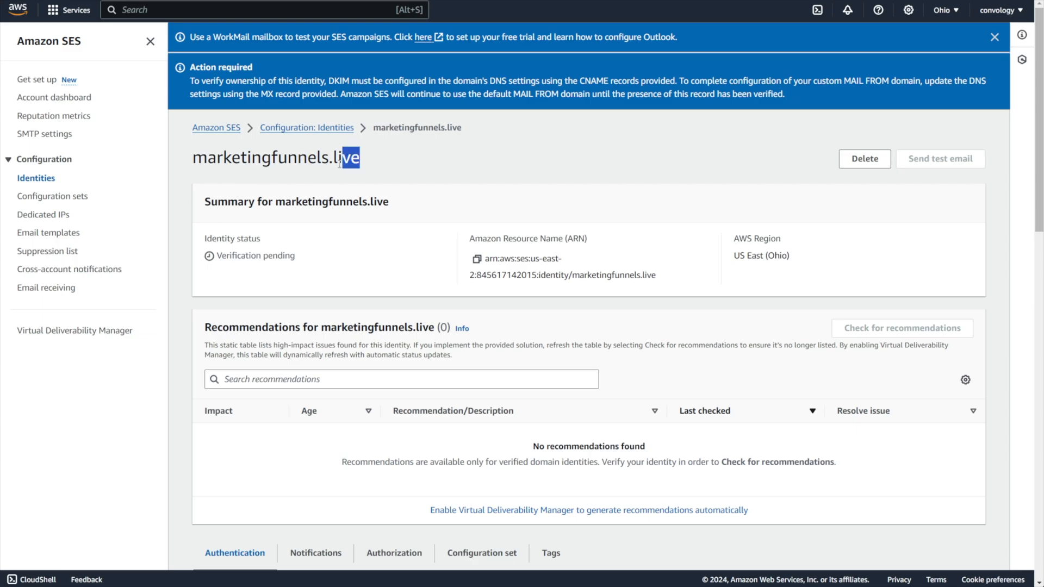
triple_click(275, 158)
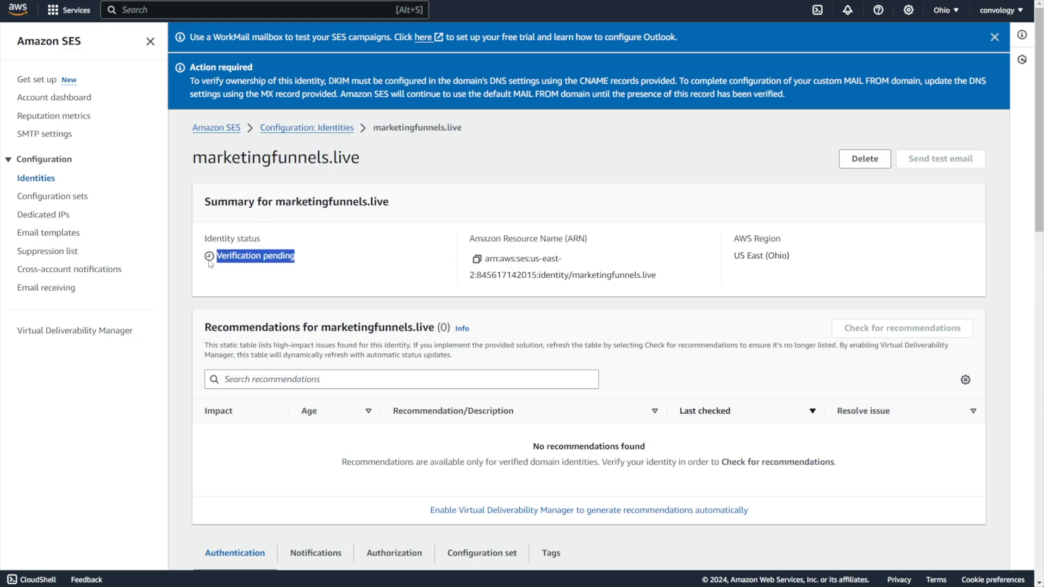
mouse_move(220, 277)
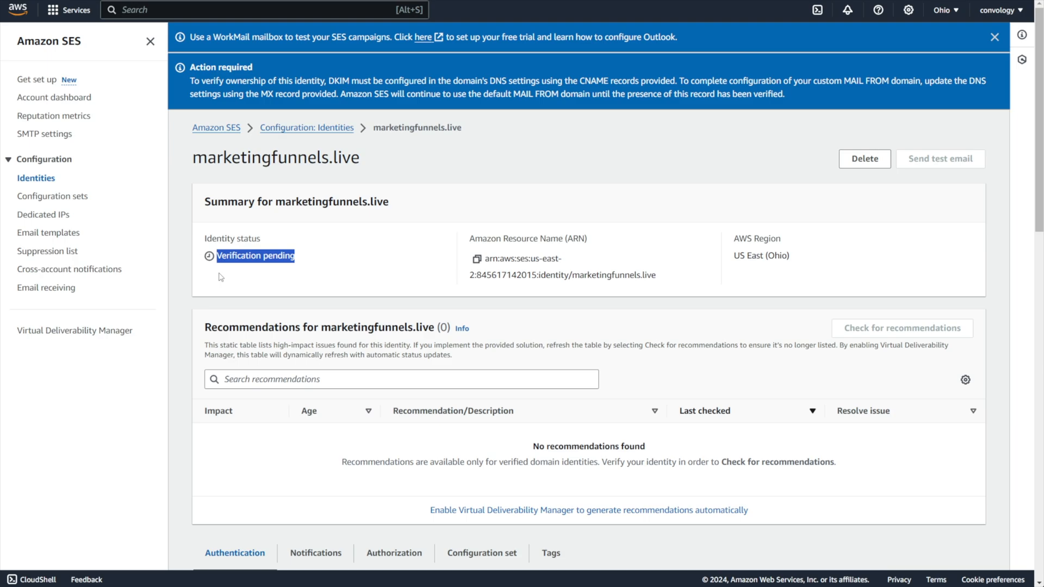
mouse_move(477, 258)
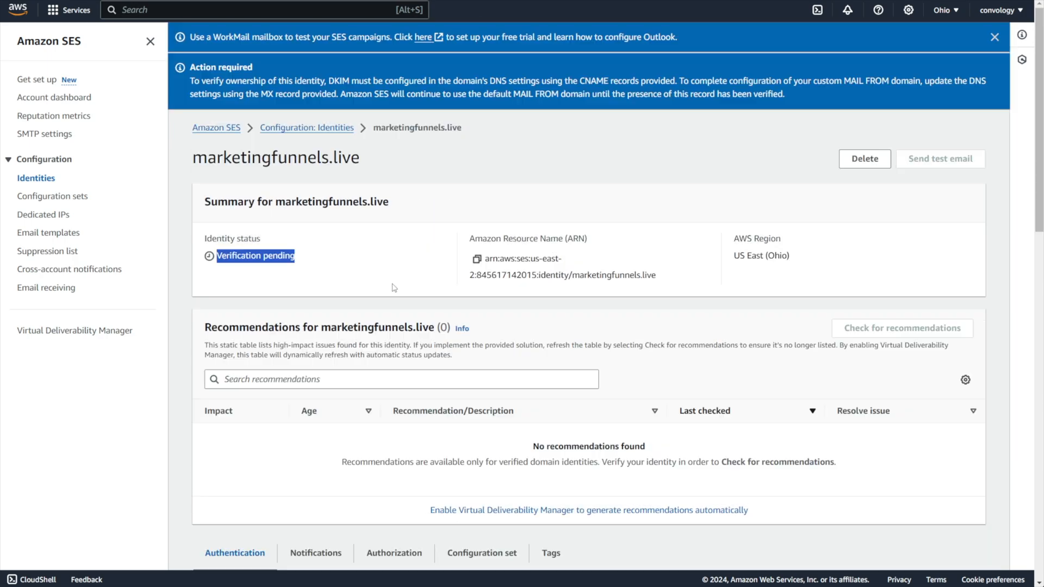
scroll(down, 3)
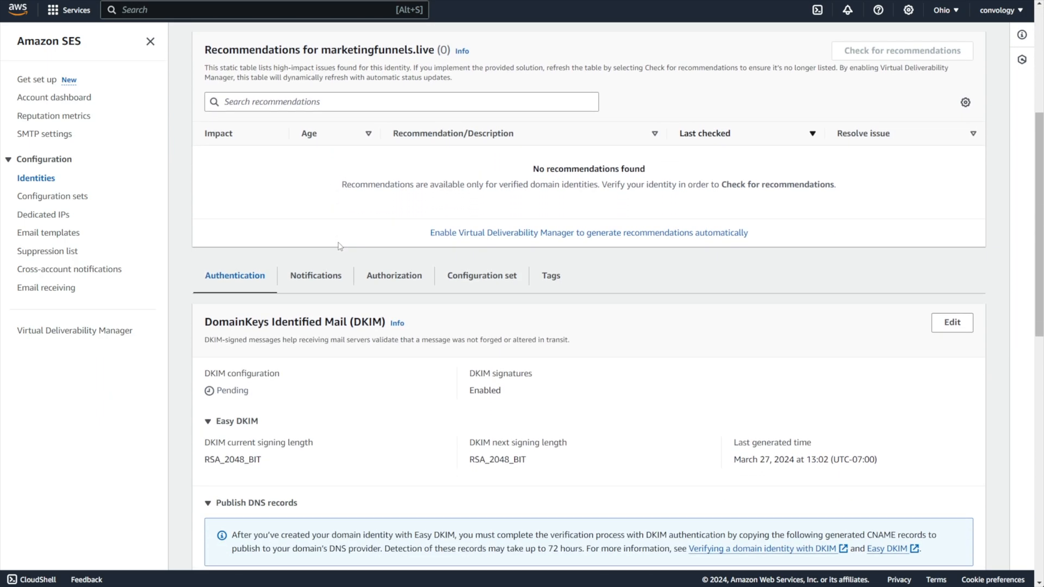
scroll(down, 3)
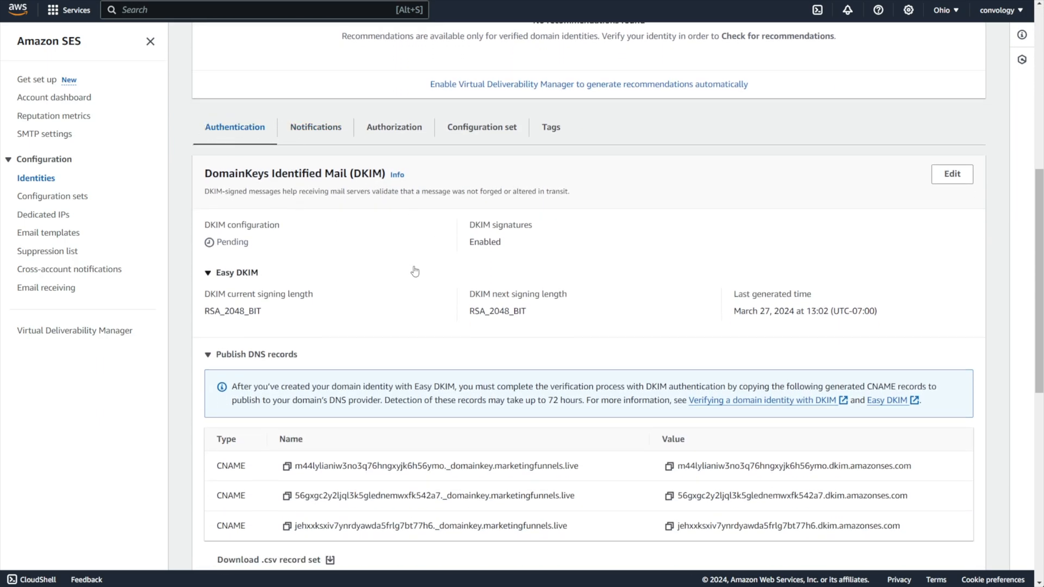
Scroll to the Publish DNS records table listing the three DKIM CNAMEs.
scroll(down, 3)
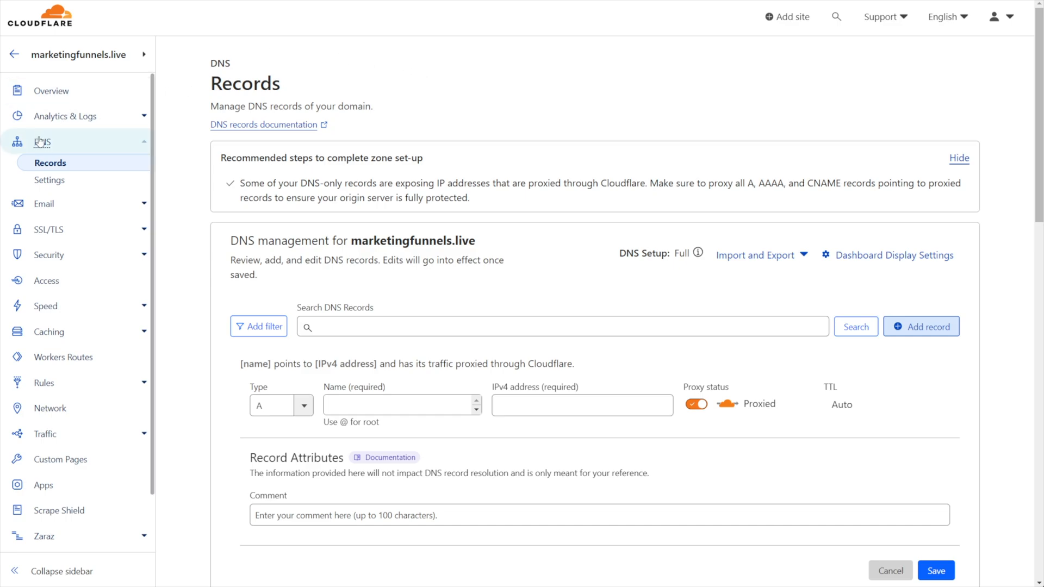
mouse_move(69, 55)
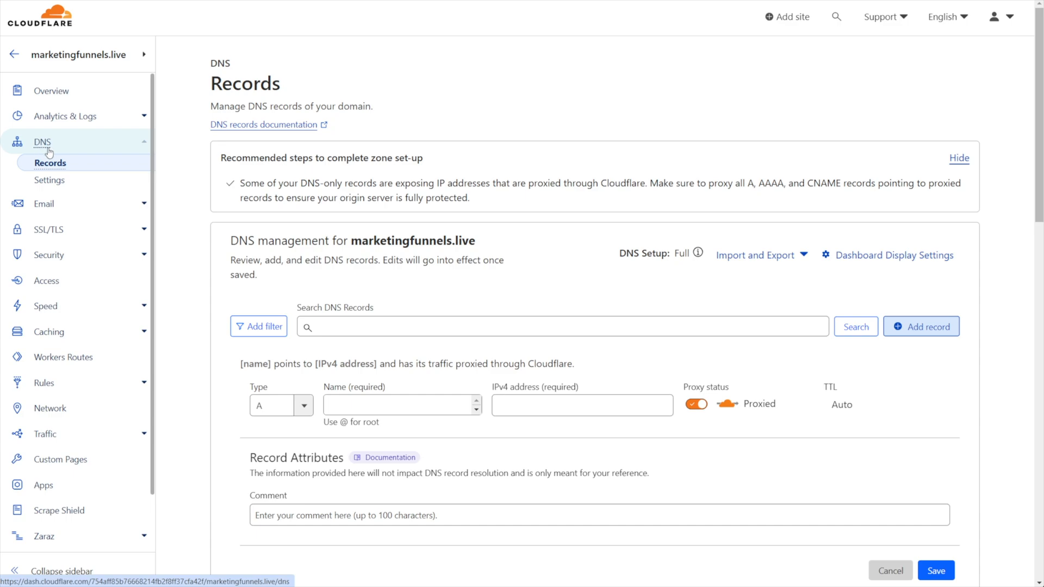
Open the DNS Records page for marketingfunnels.live in Cloudflare.
click(50, 162)
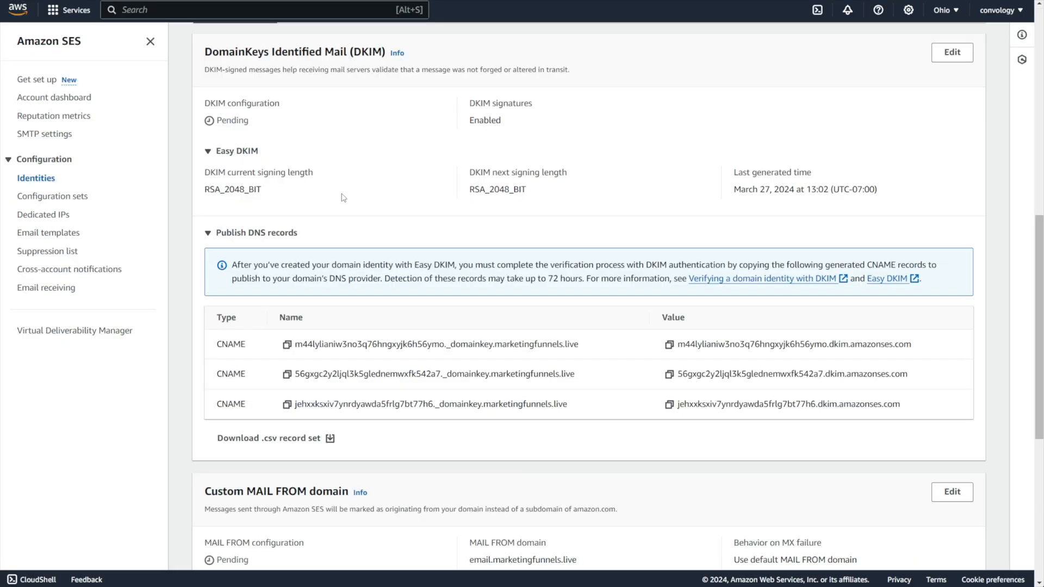
Save CNAME m44lylianiw3no3q76hngxyjk6h56ymo._domainkey to its dkim.amazonses.com value, DNS only, comment SES.
double_click(231, 344)
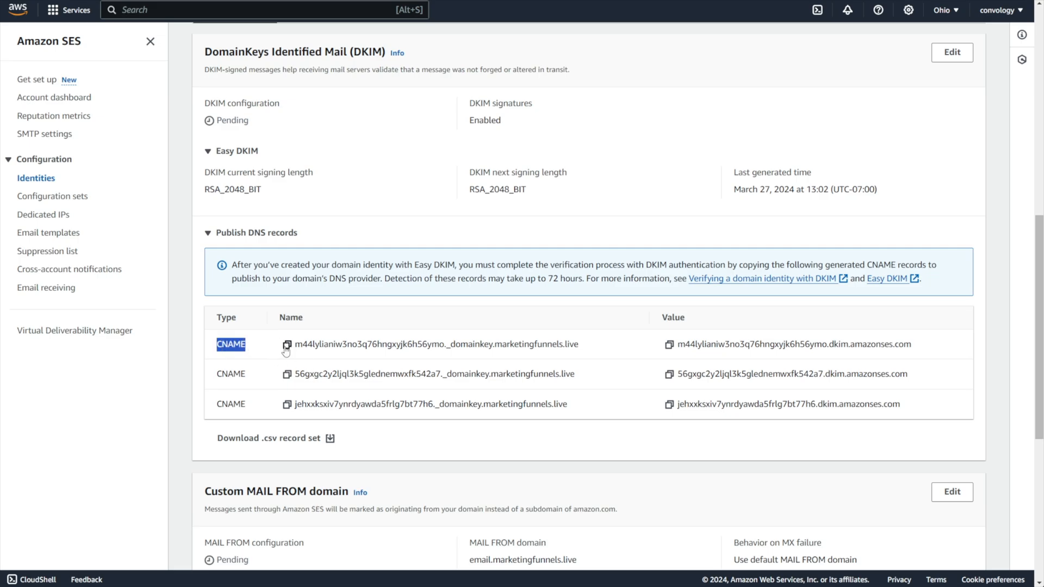
click(285, 344)
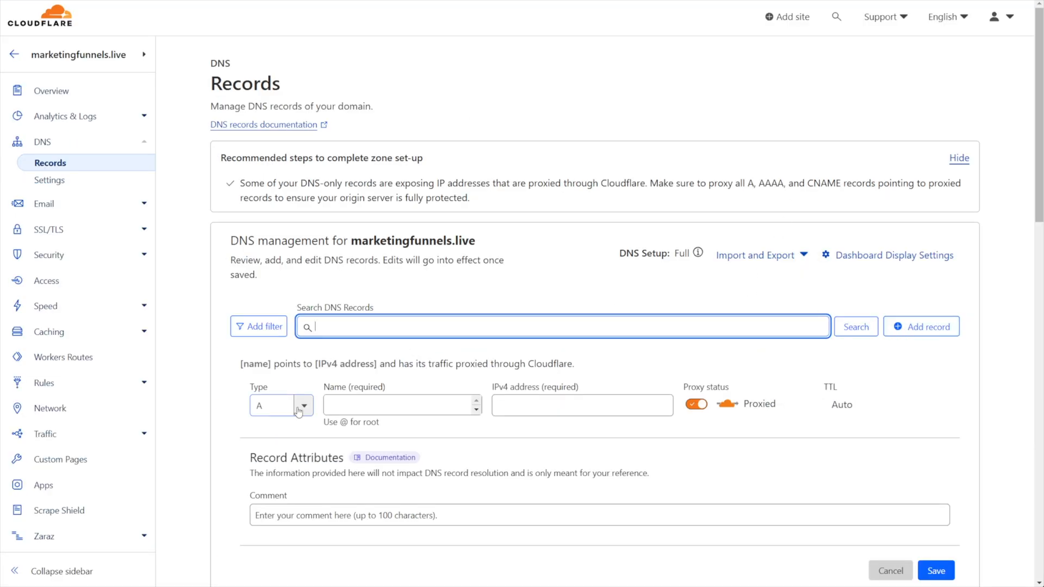
click(279, 404)
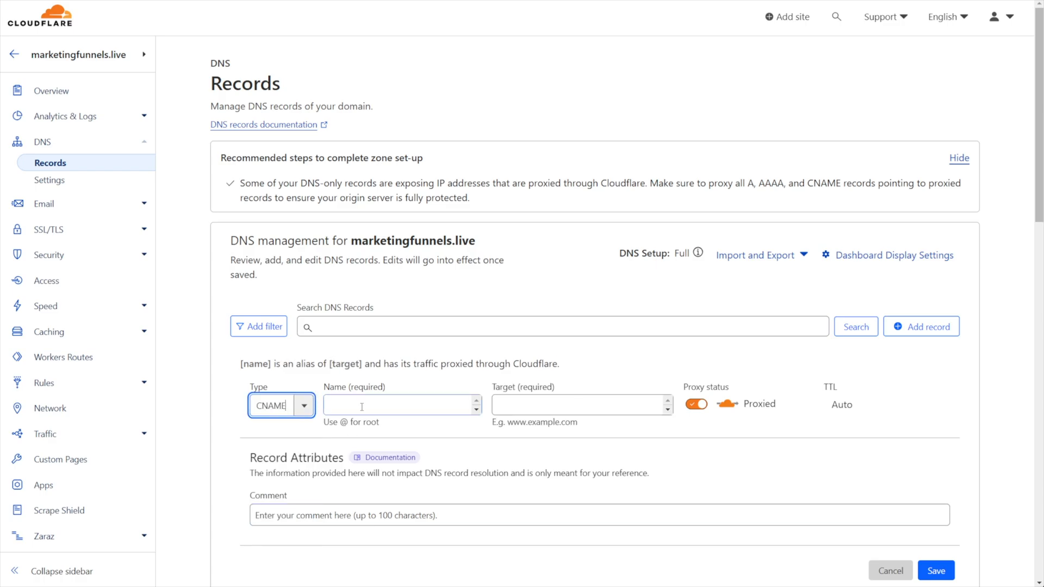
text(m44lylianiw3no3q76hngxyjk6h56ymo._domainkey.marketingfunnels.live)
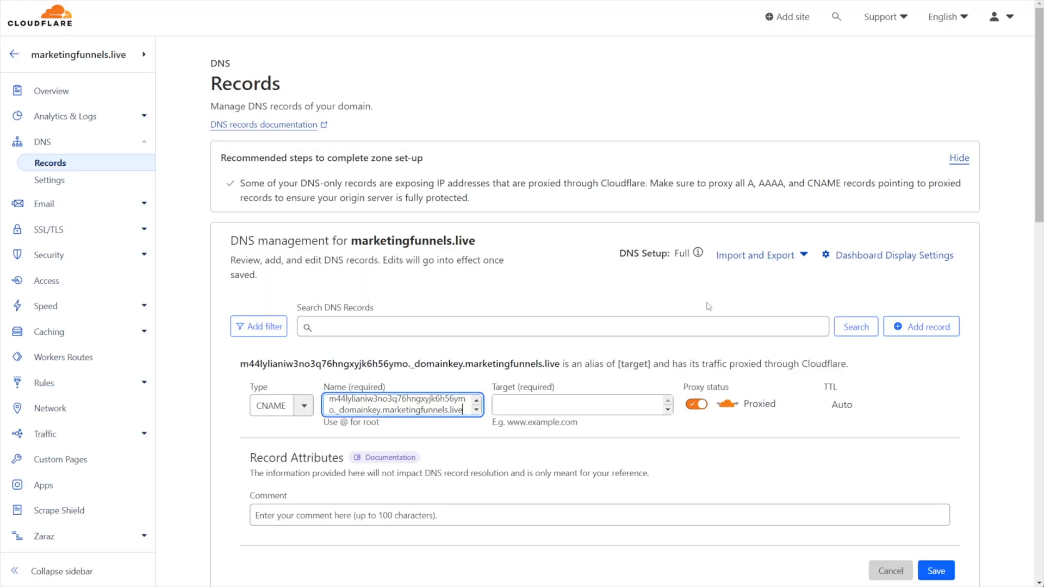
text(m44lylianiw3no3q76hngxyjk6h56ymo.dkim.amazonses.com)
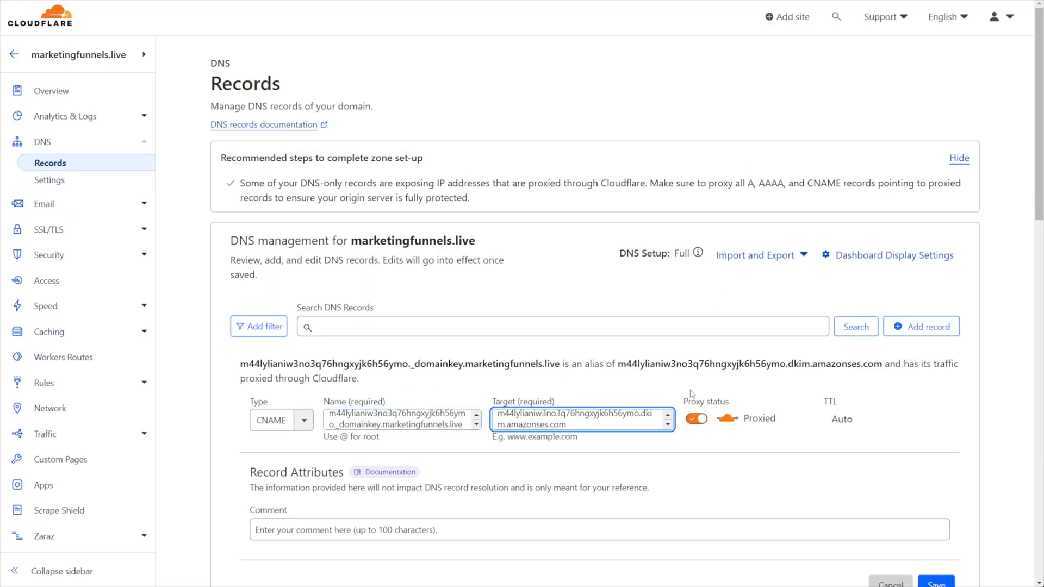
click(695, 419)
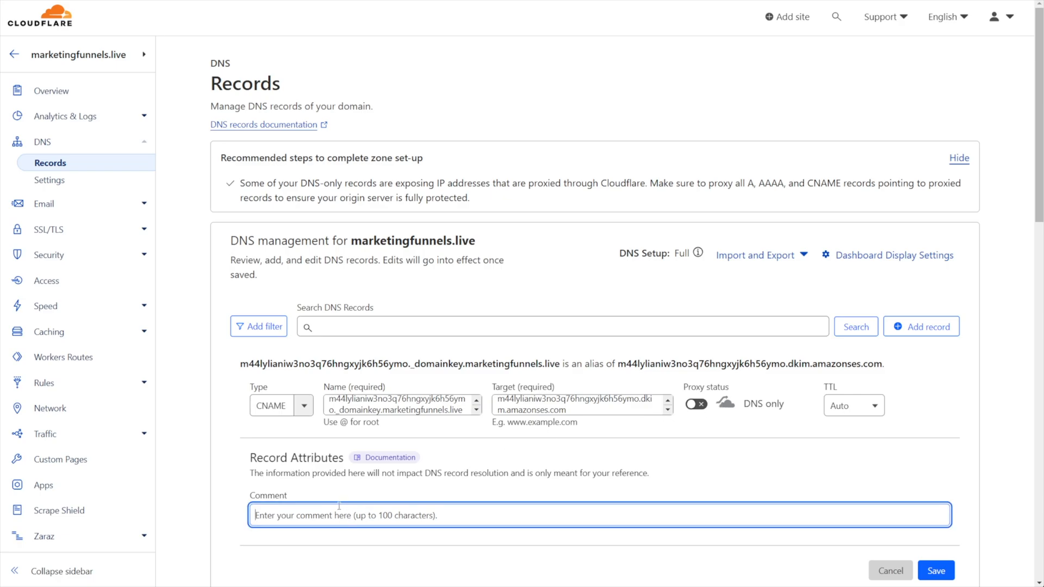
text(SES)
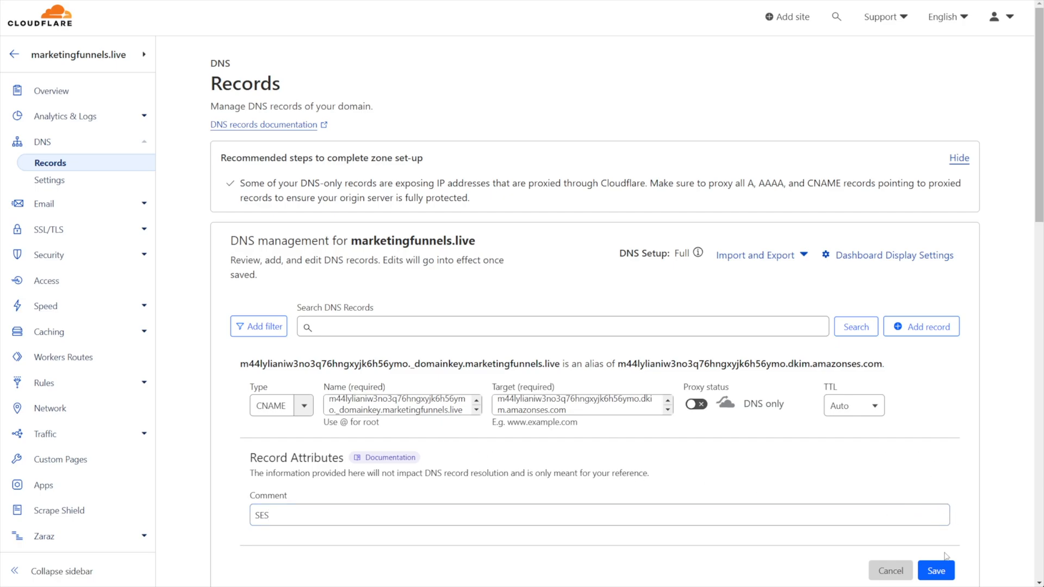
click(935, 570)
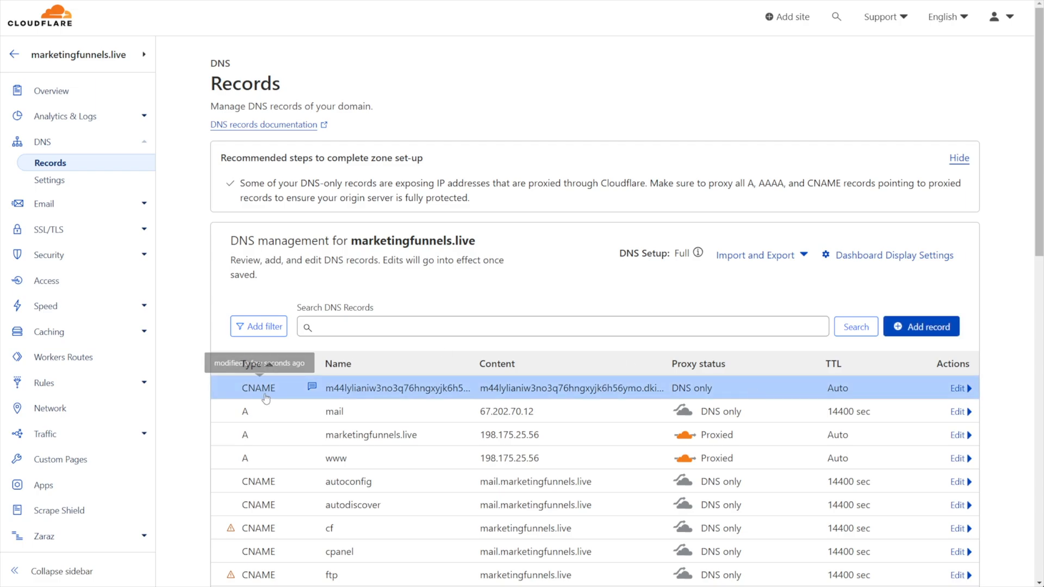
Start another new DNS record in Cloudflare.
click(921, 326)
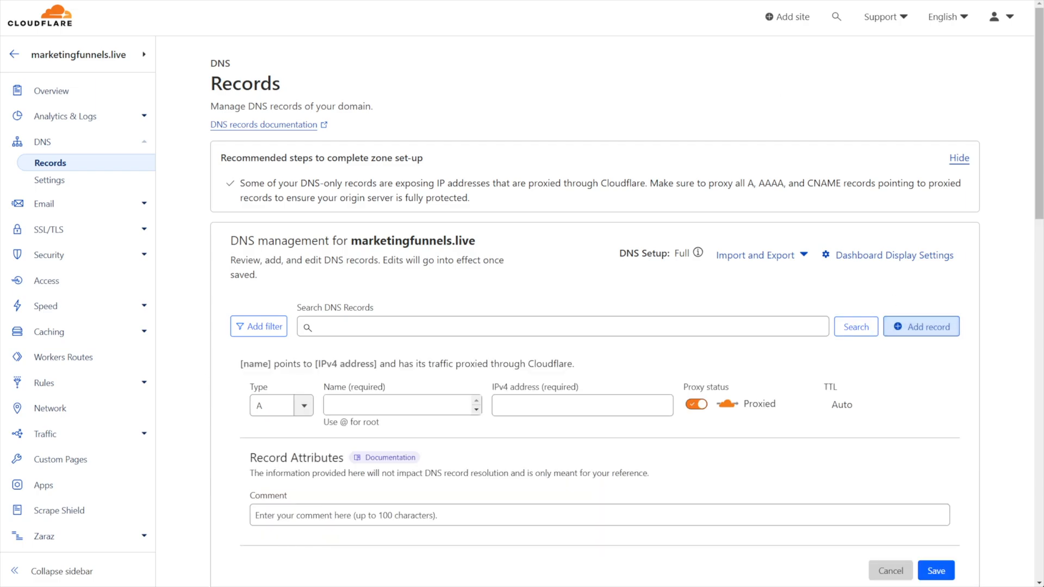
click(396, 405)
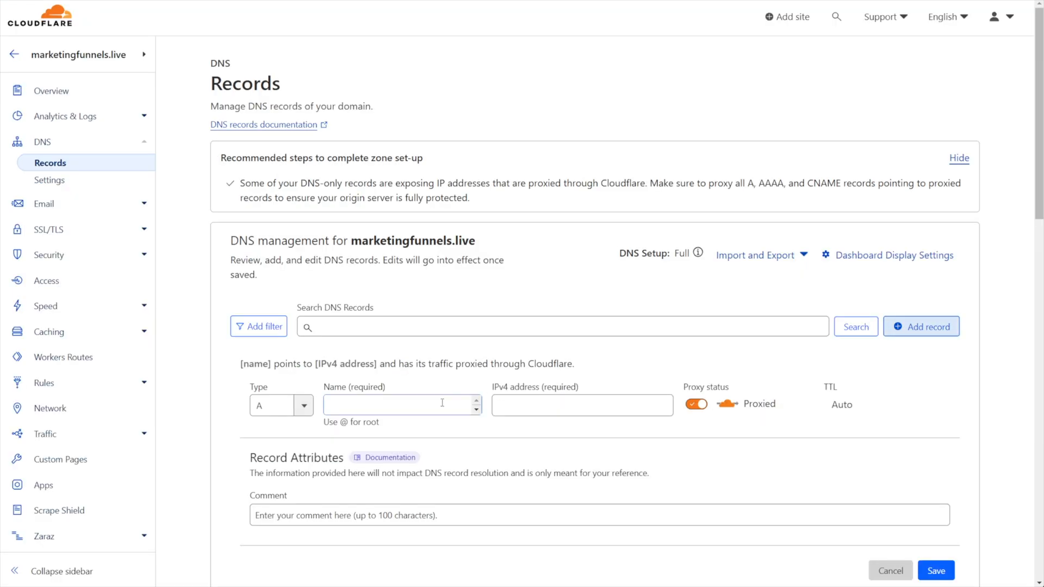
click(281, 405)
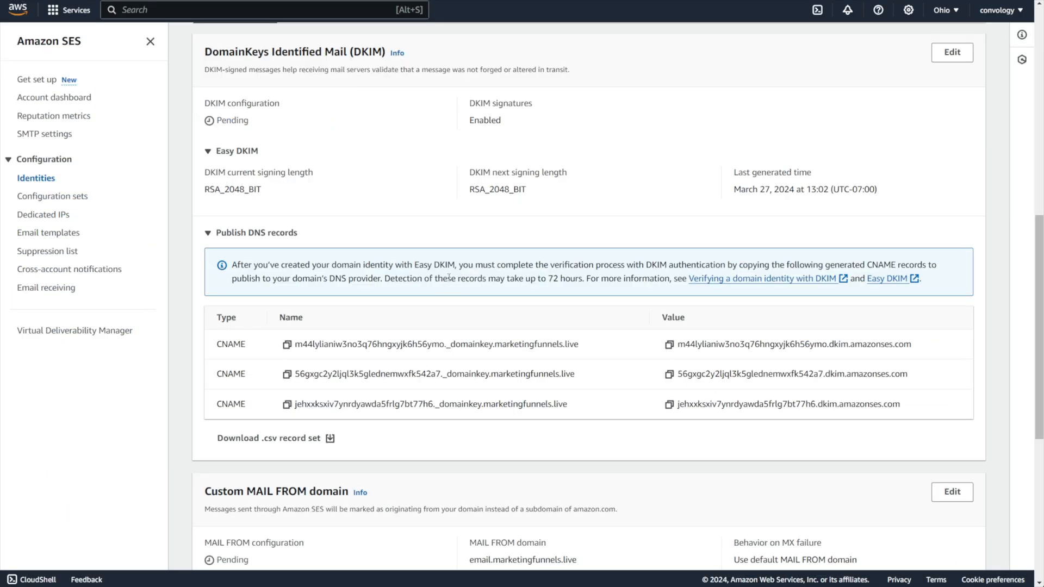
Scroll the SES identity page to the MAIL FROM MX and TXT records.
scroll(down, 3)
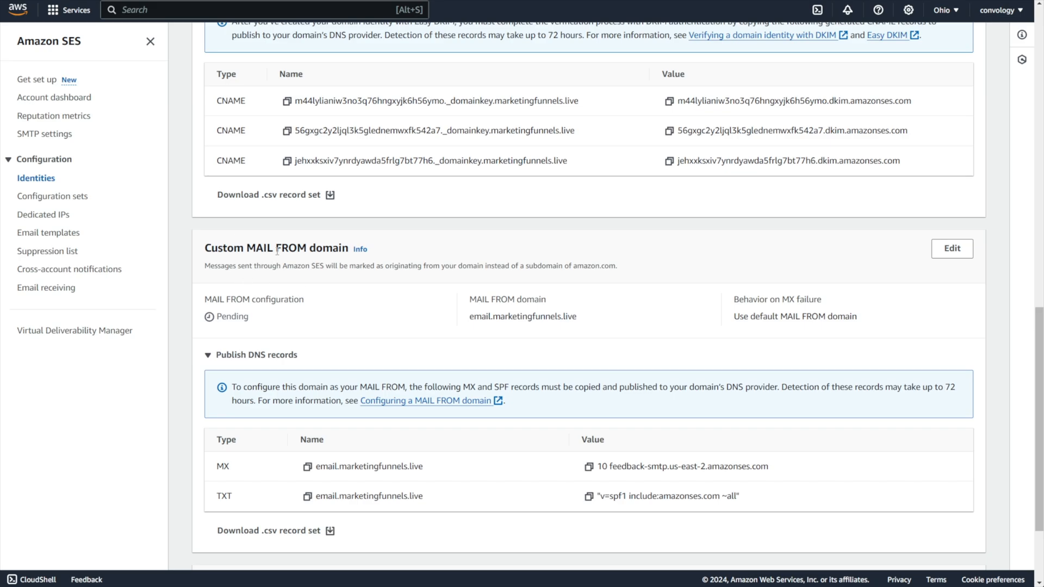
scroll(down, 3)
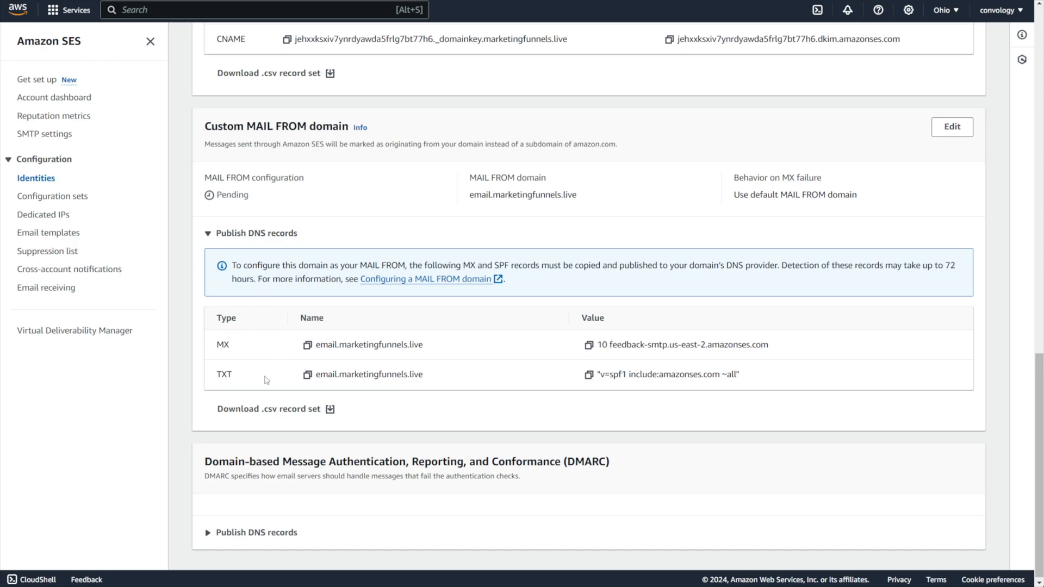
double_click(223, 344)
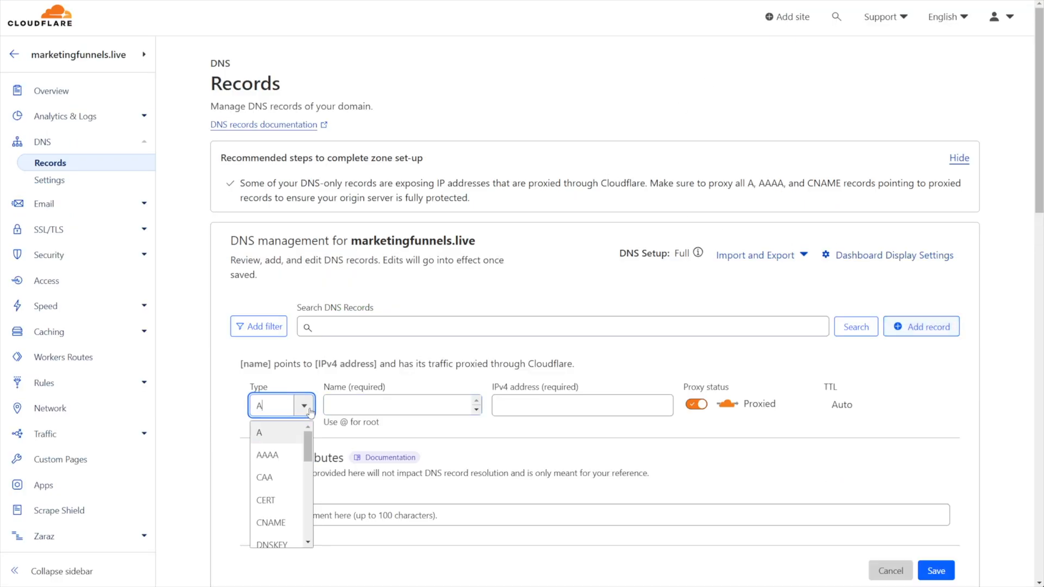
Save the MX record to feedback-smtp.us-east-2.amazonses.com, moving 10 into Priority, comment SES.
click(265, 405)
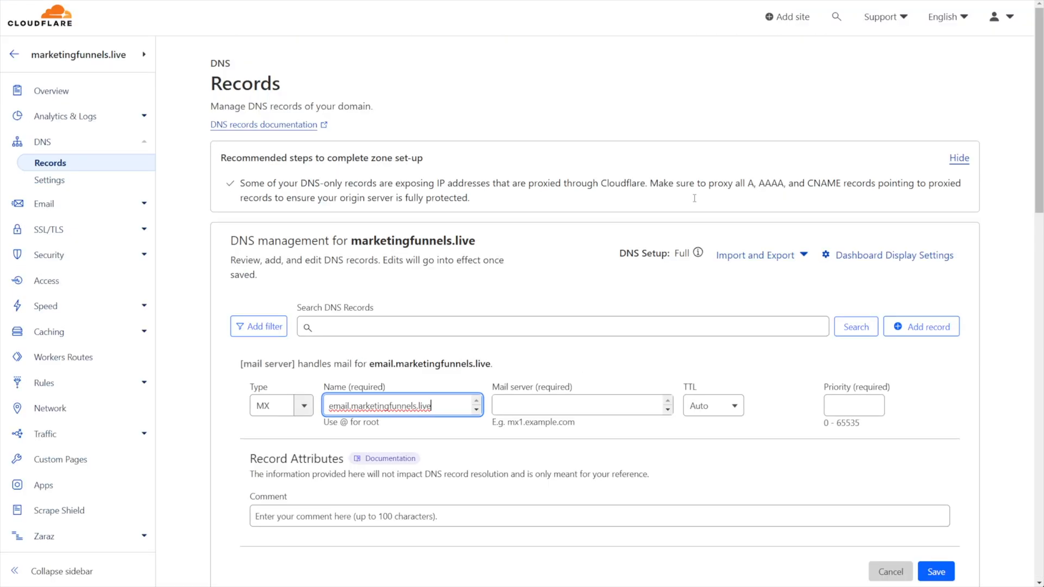
text(10 feedback-smtp.us-east-2.amazonses.com)
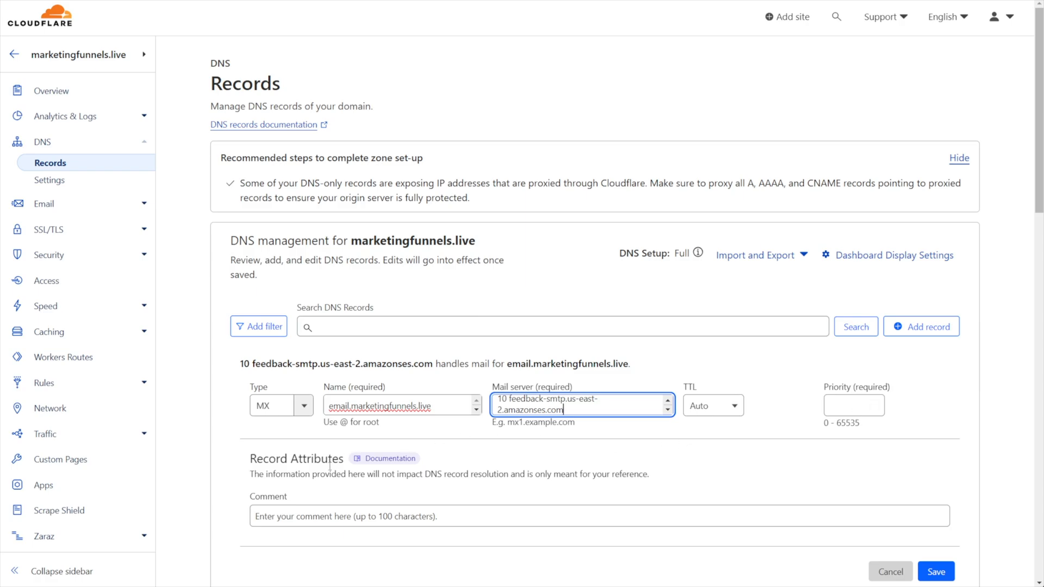
text(SES)
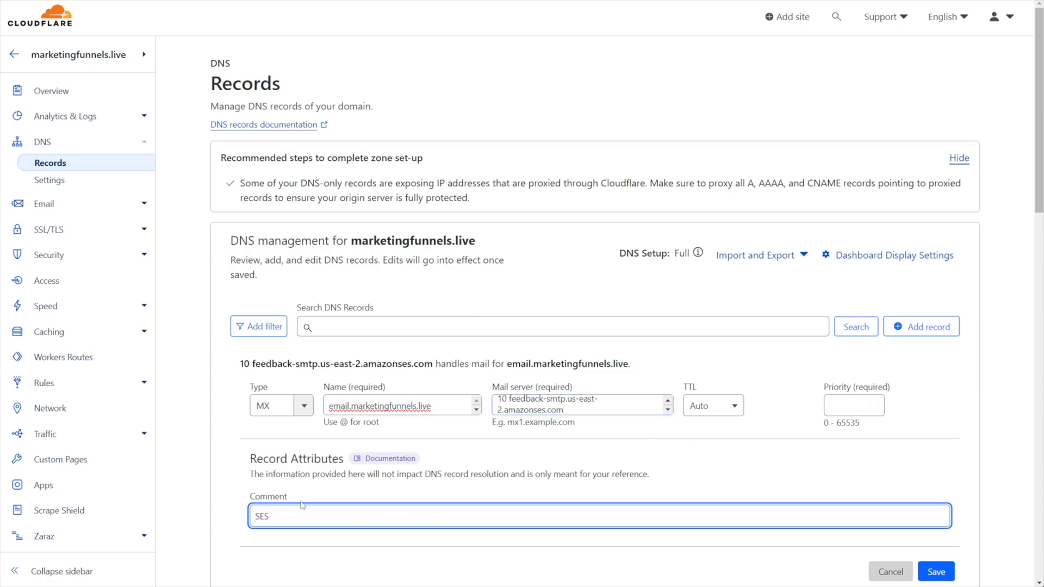
click(935, 571)
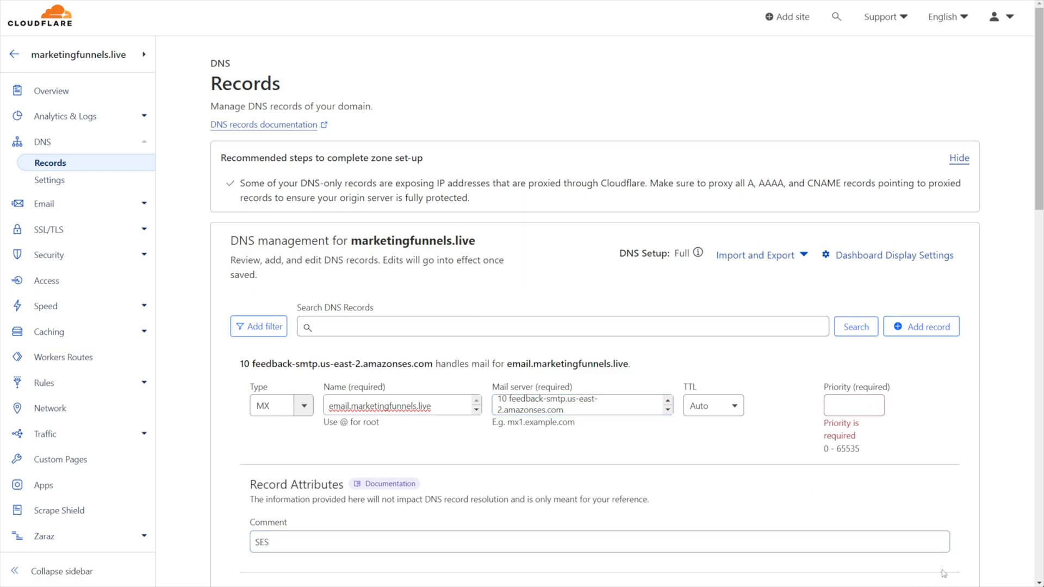
scroll(down, 3)
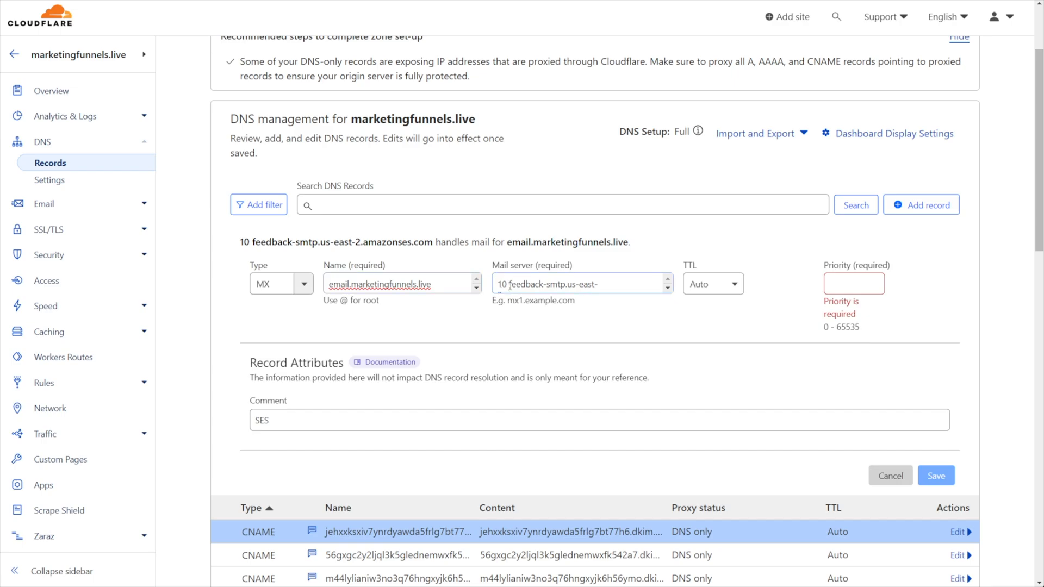
click(579, 284)
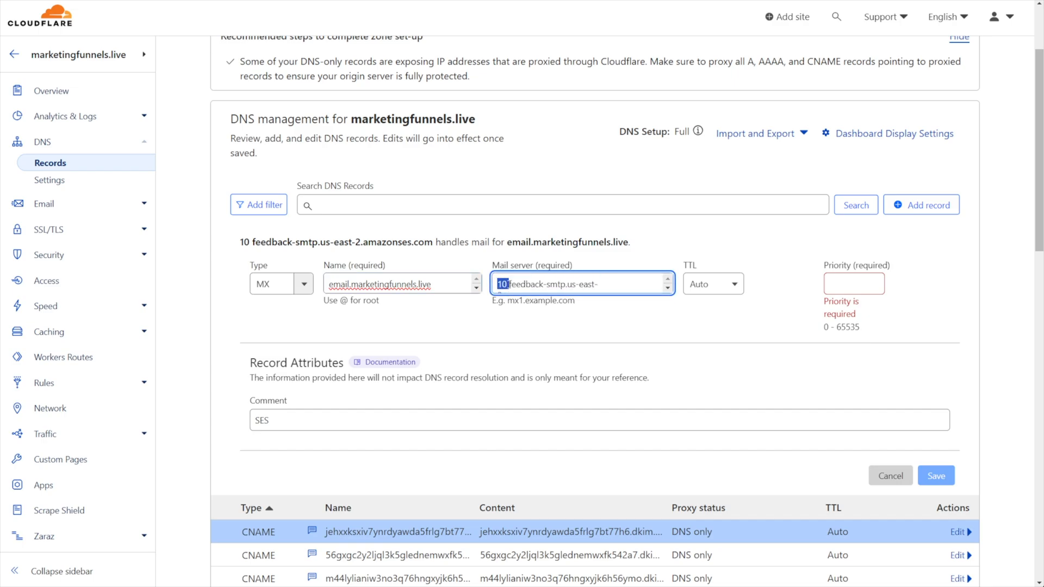
text(10)
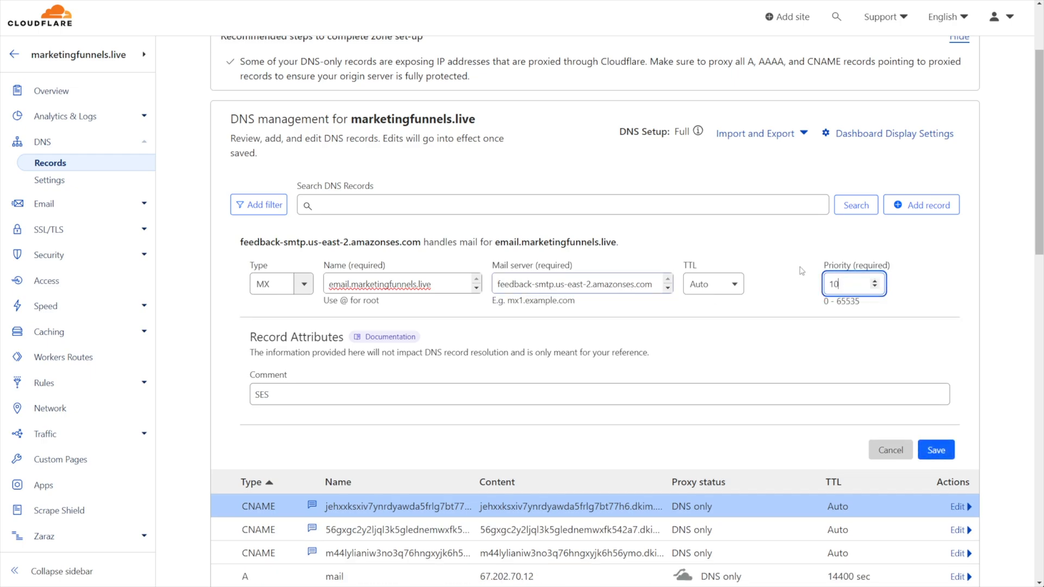
click(935, 450)
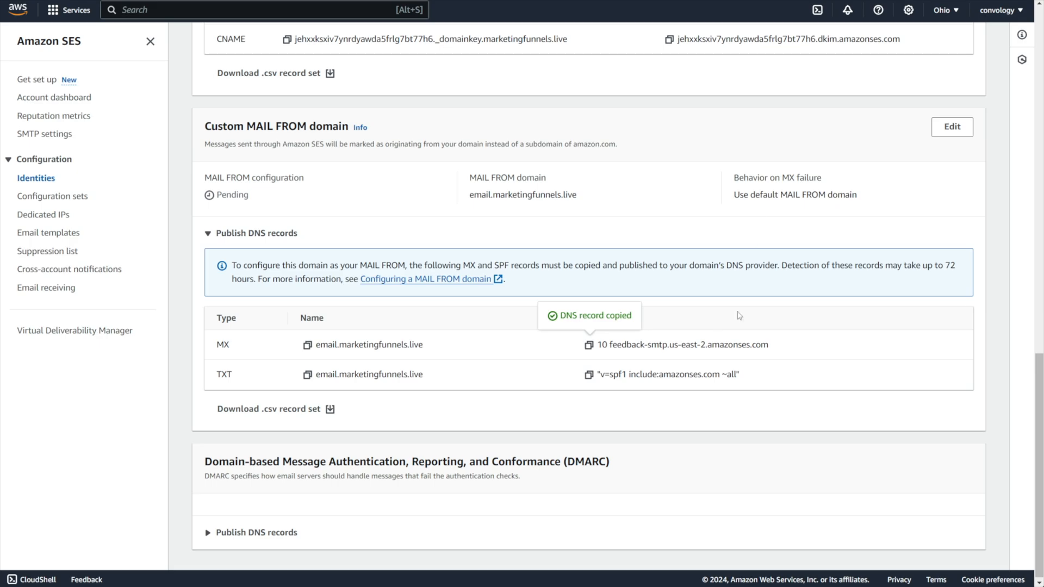
Add and save a TXT record with v=spf1 include:amazonses.com ~all and comment SES.
click(307, 344)
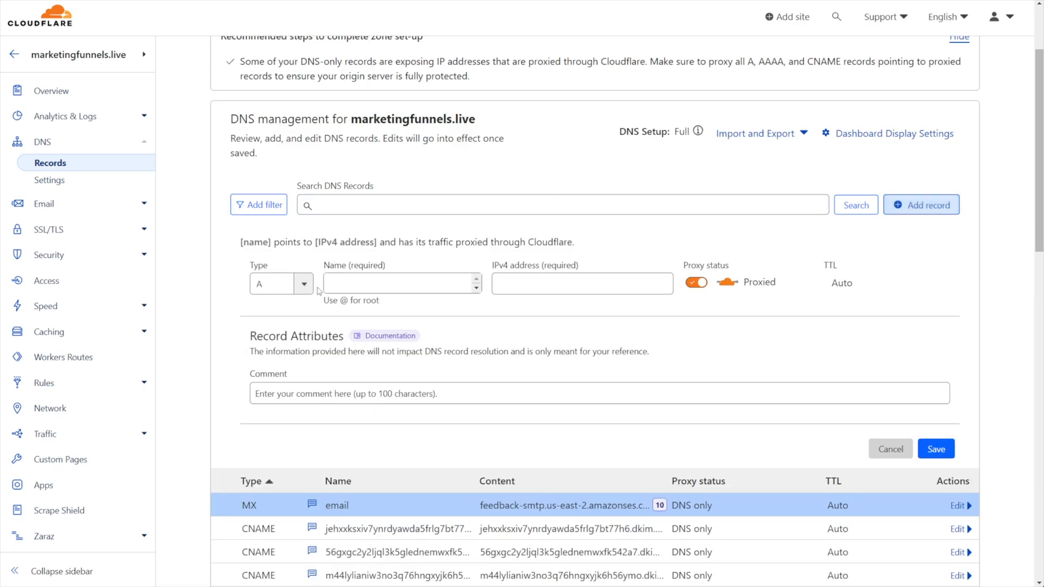
click(281, 283)
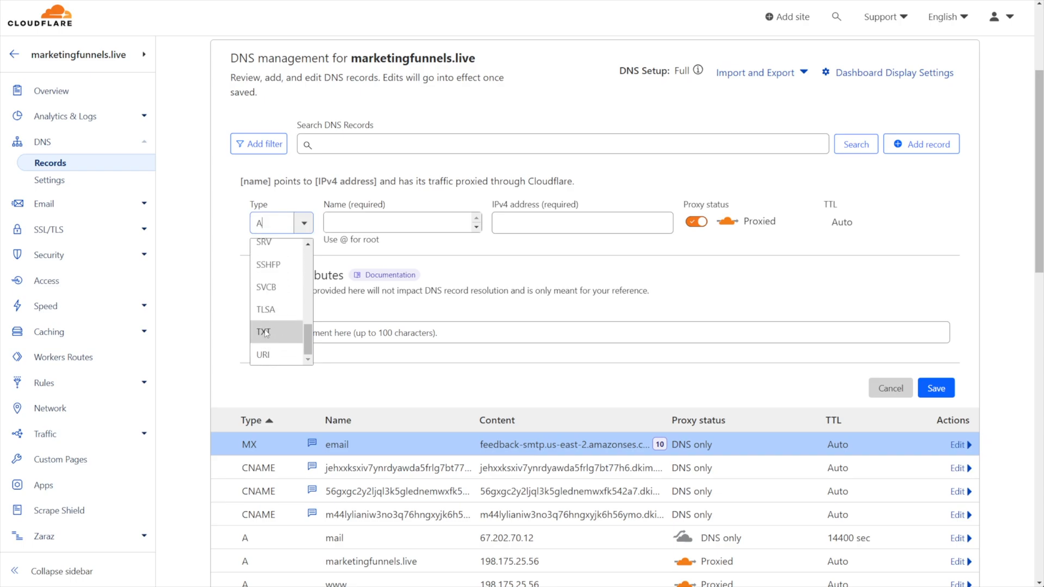
click(266, 332)
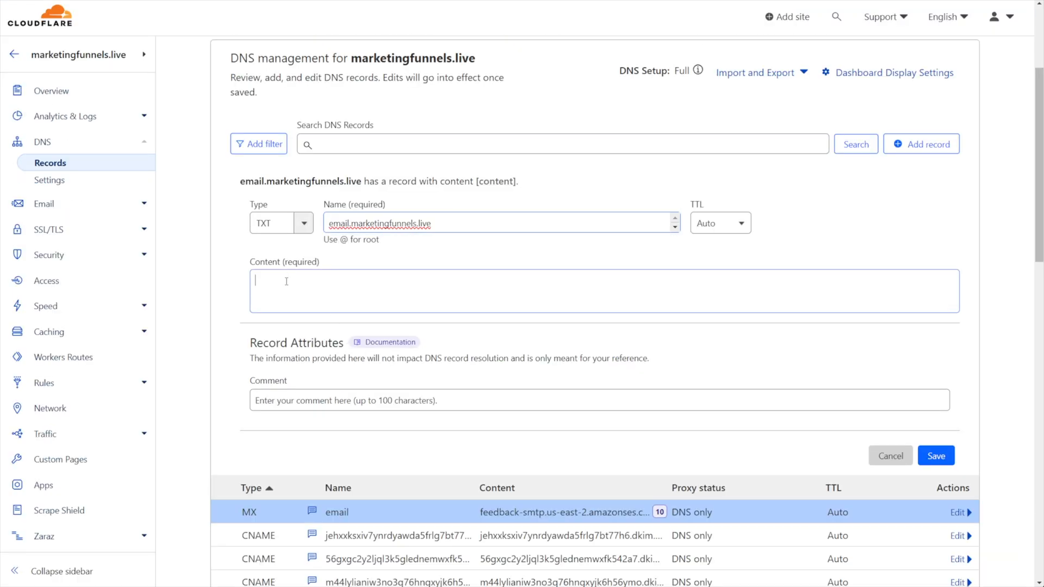
text("v=spf1 include:amazonses.com ~all")
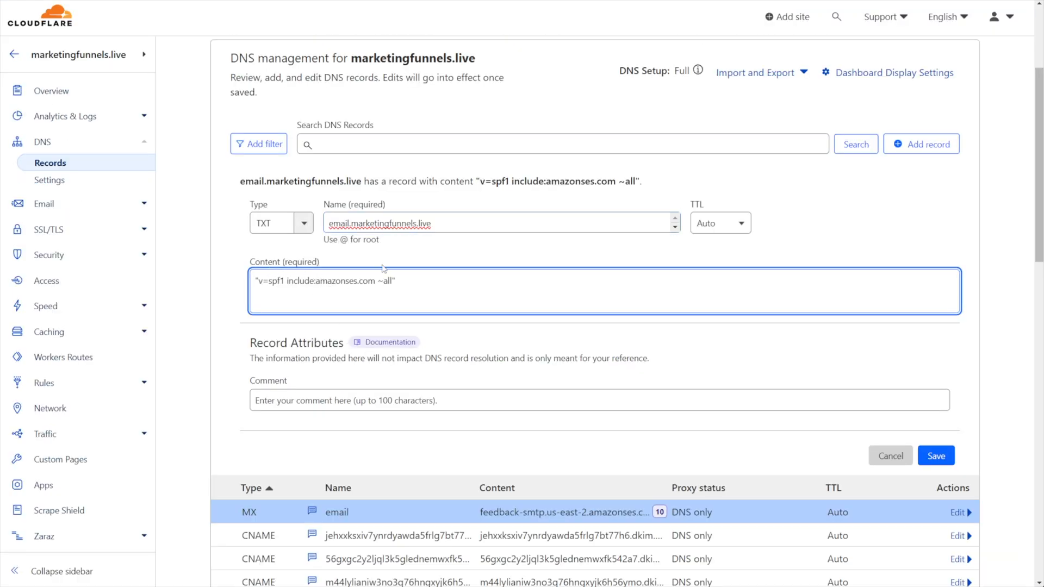
text(SES)
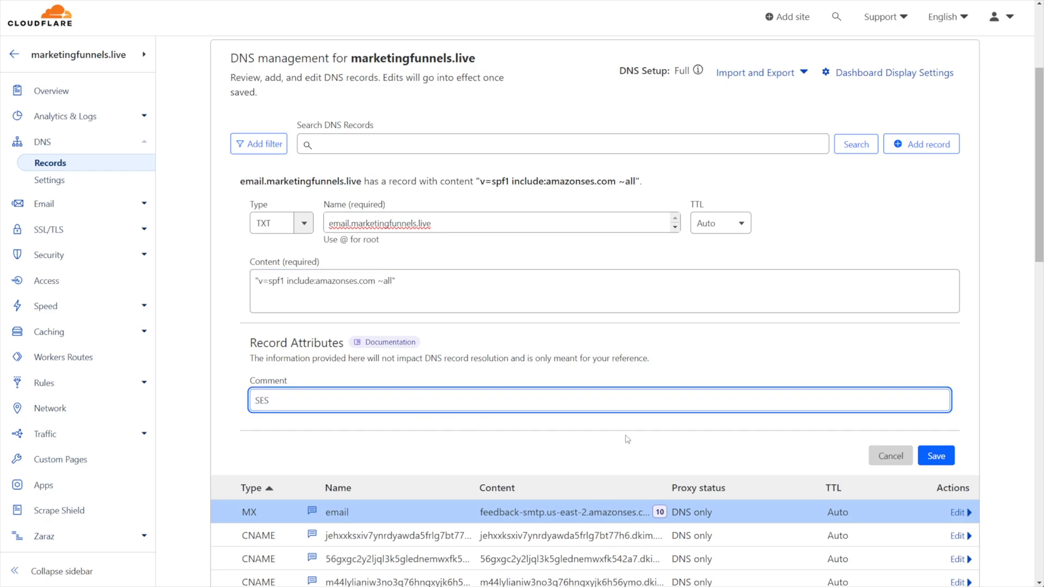
click(935, 456)
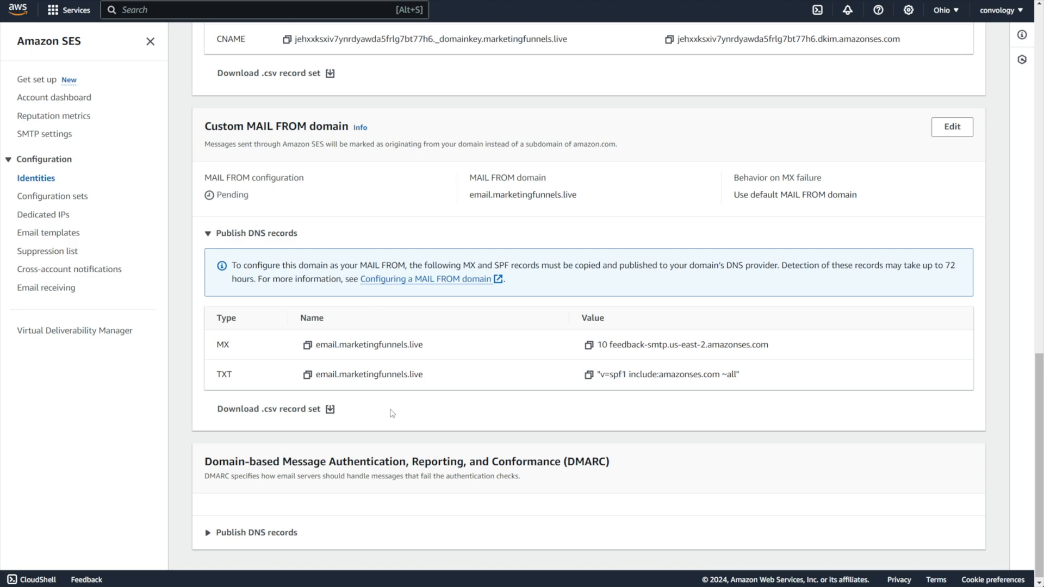
mouse_move(376, 370)
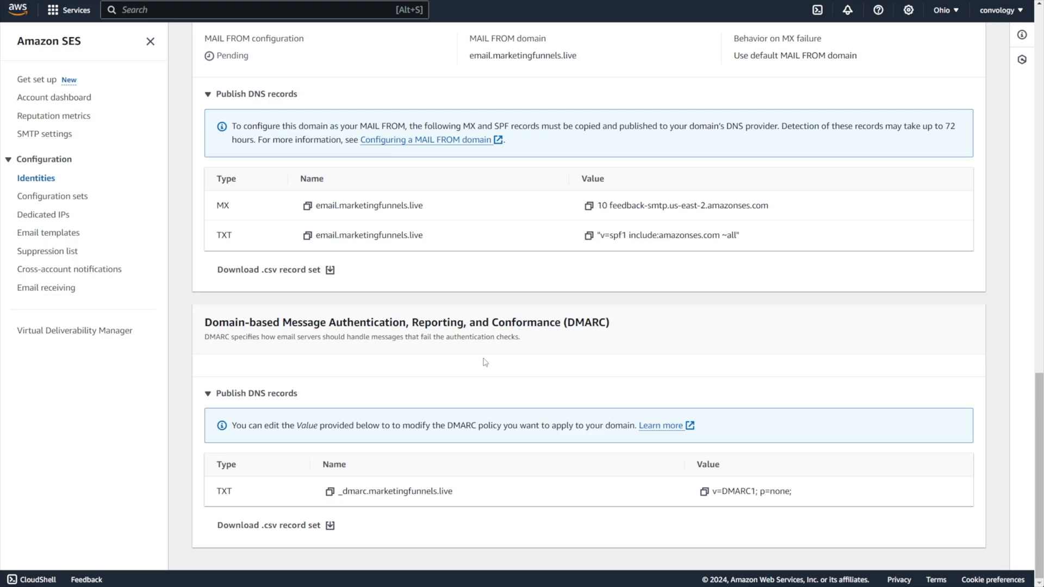
mouse_move(326, 496)
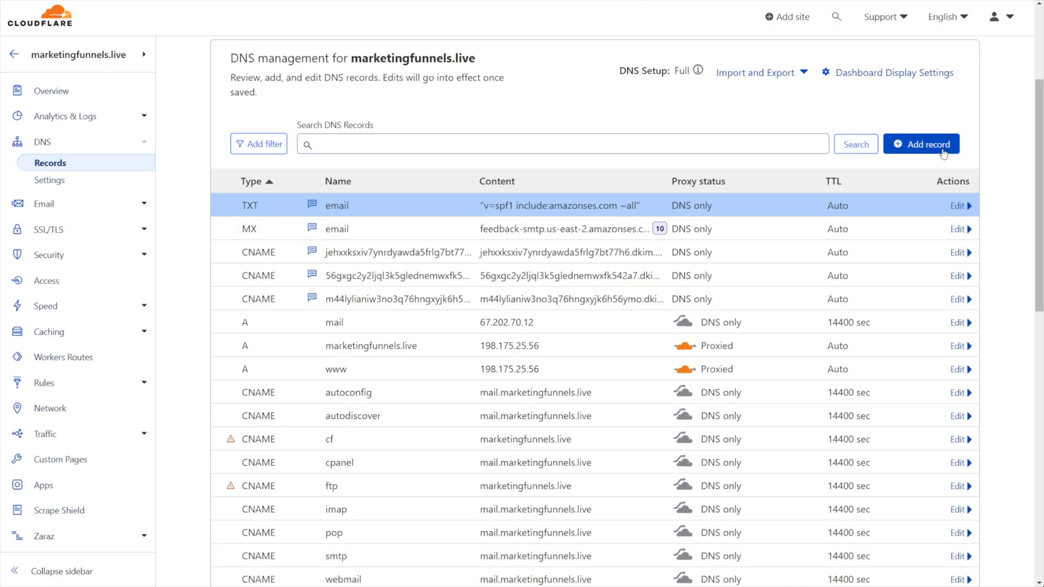
Start the _dmarc TXT record in Cloudflare with comment SES.
click(922, 144)
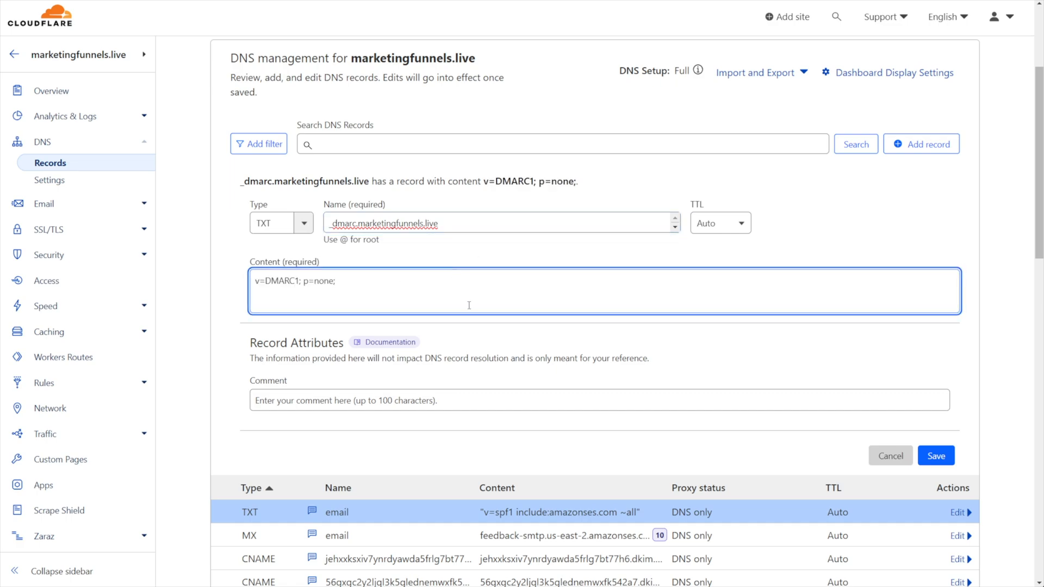
text(SES)
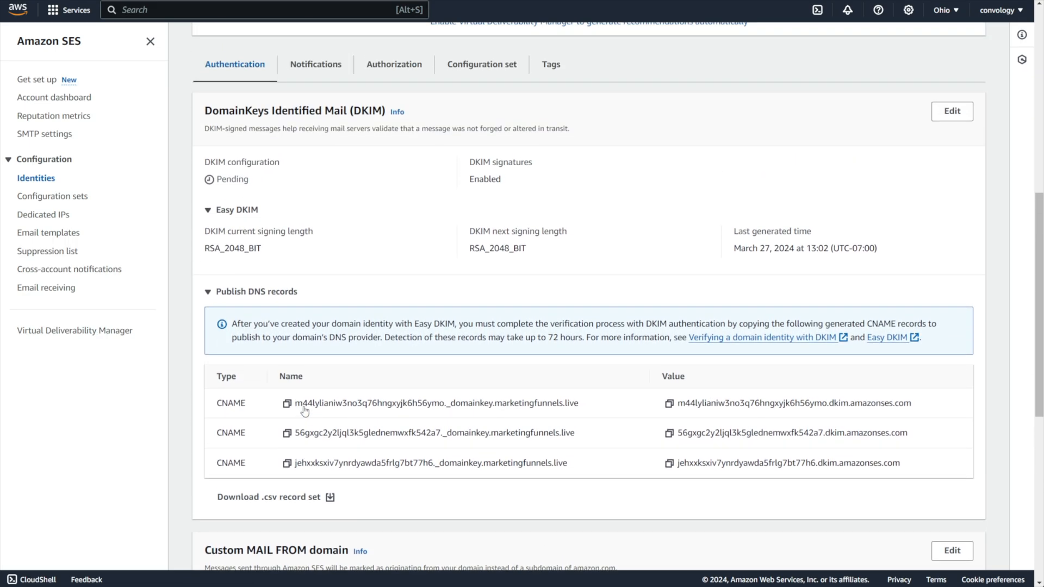
Reveal the v=DMARC1; p=none; record under DMARC on the marketingfunnels.live identity page.
scroll(up, 3)
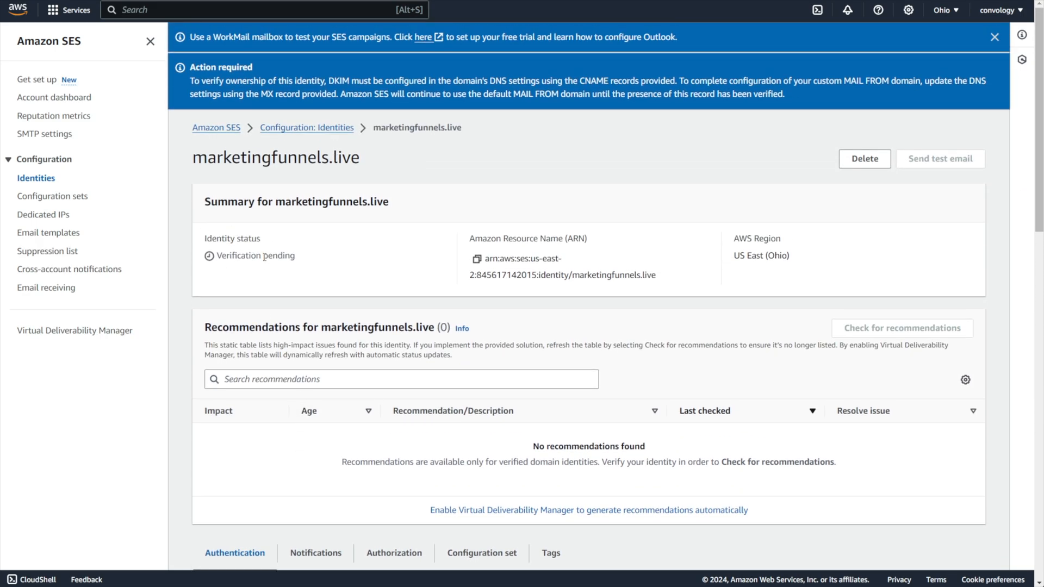
mouse_move(109, 32)
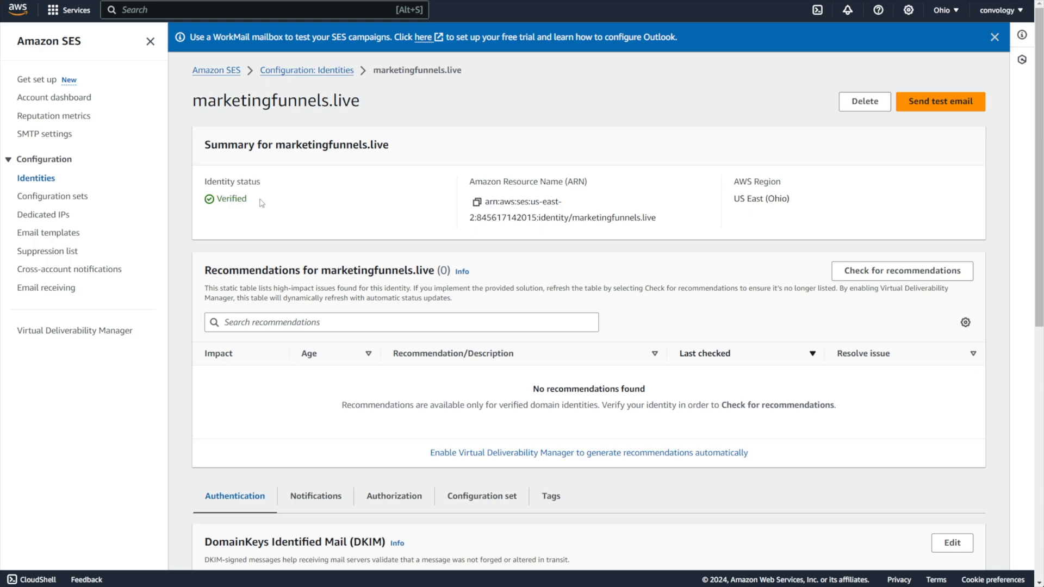
scroll(down, 3)
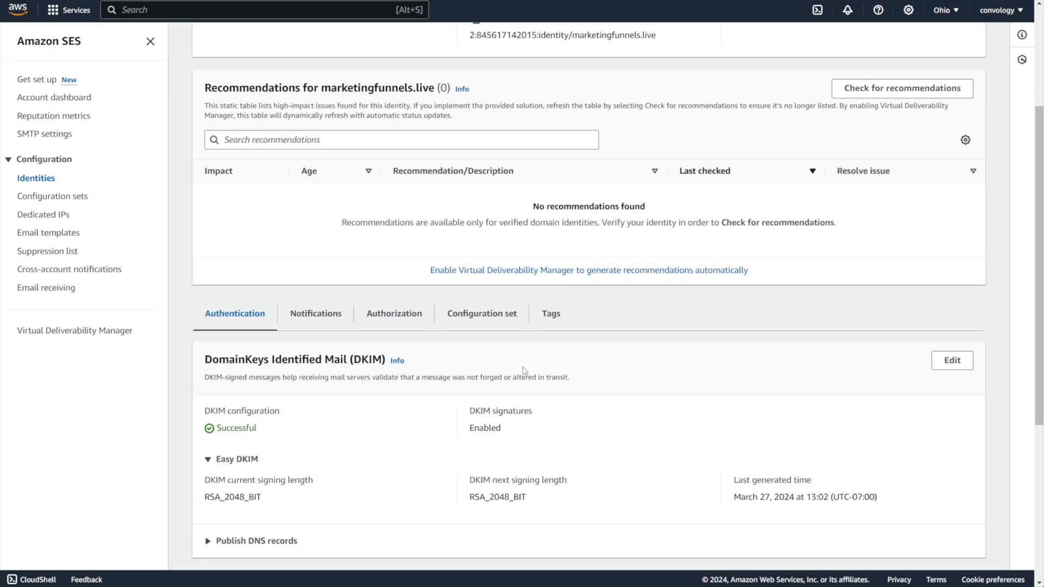
mouse_move(325, 261)
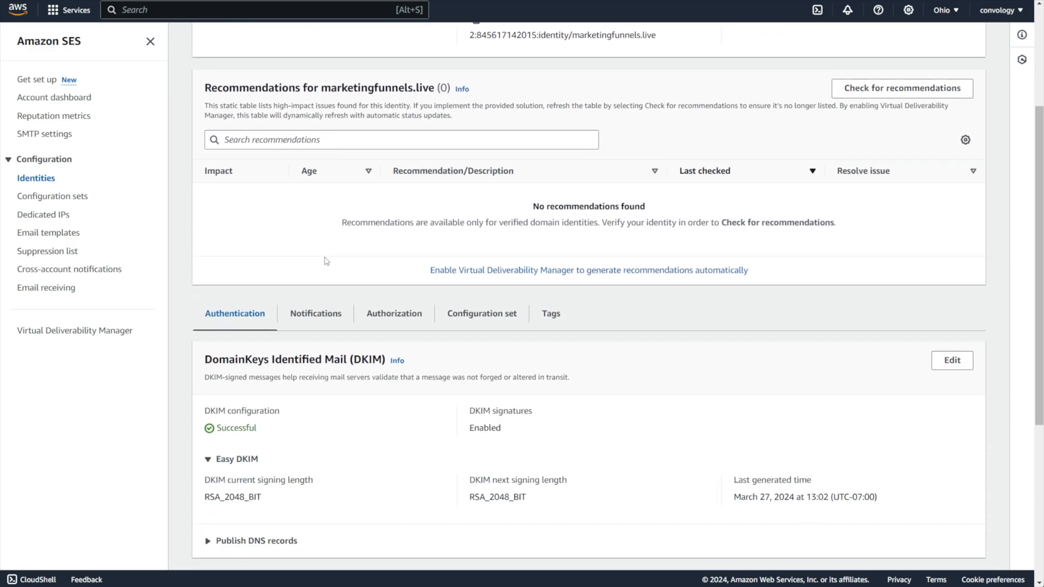
scroll(down, 3)
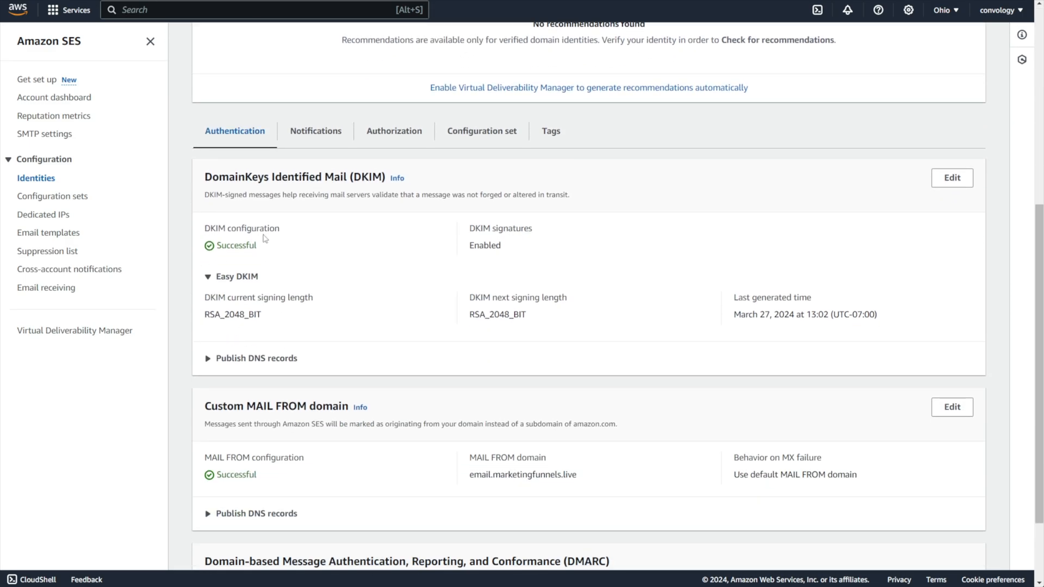
scroll(down, 3)
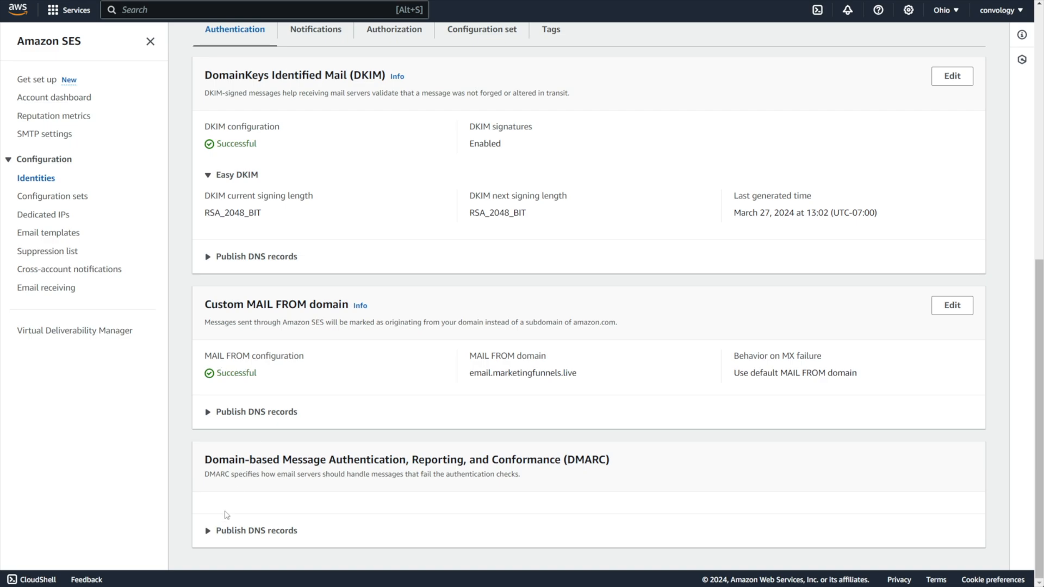
click(256, 530)
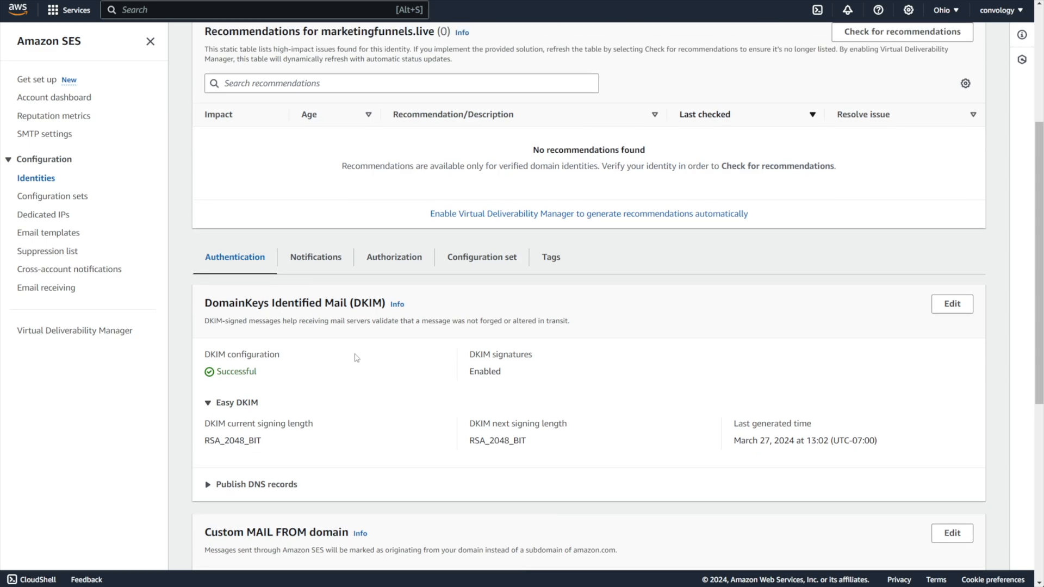
scroll(down, 3)
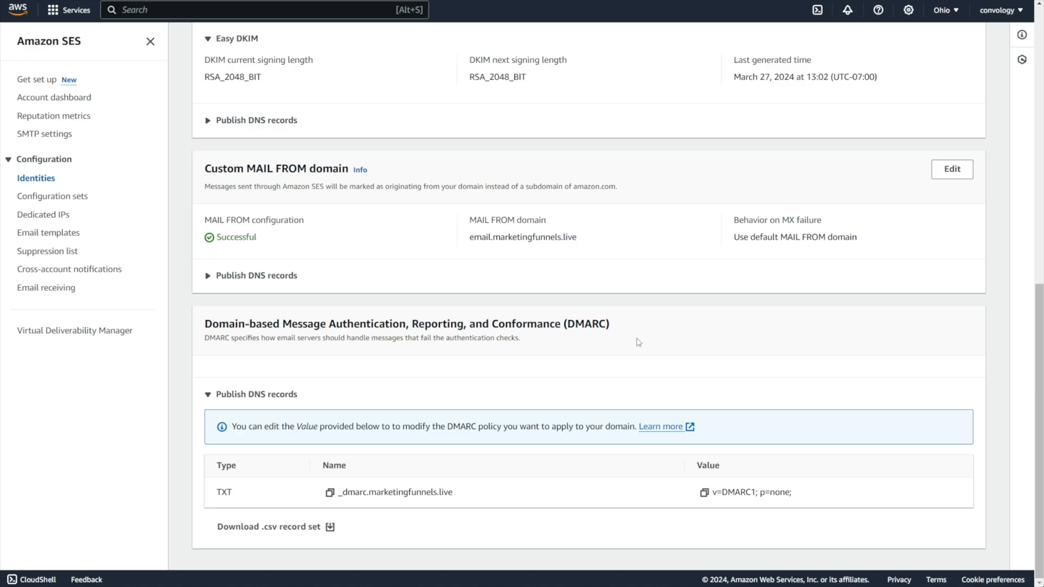
mouse_move(726, 355)
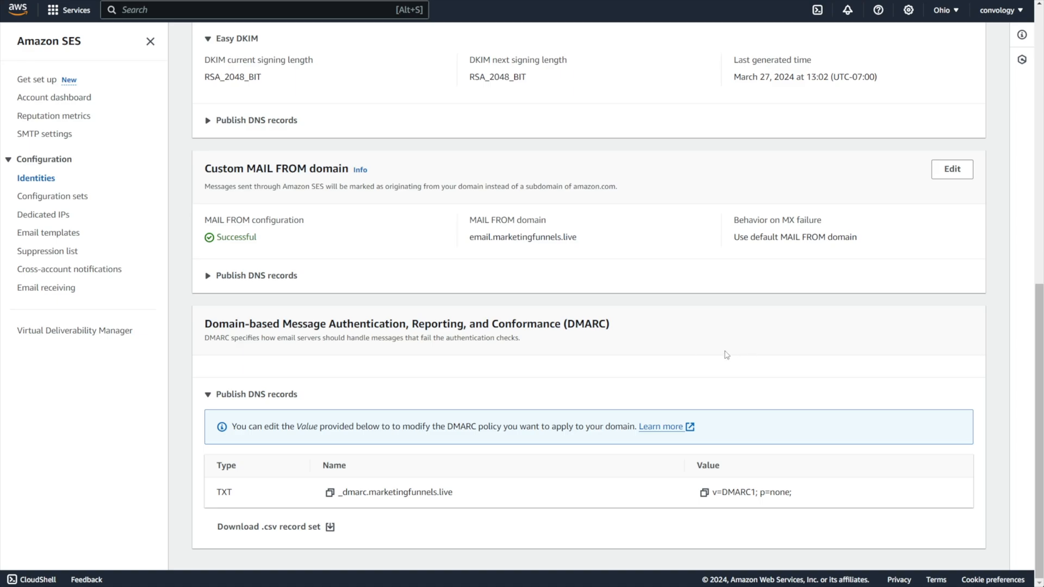
mouse_move(699, 357)
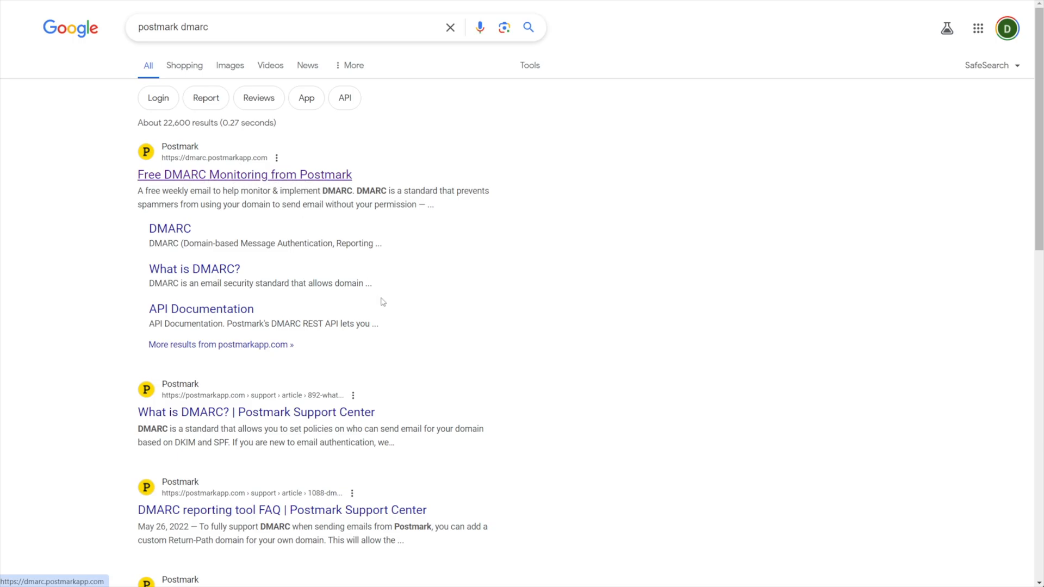
Open the 'Free DMARC Monitoring from Postmark' search result.
click(244, 175)
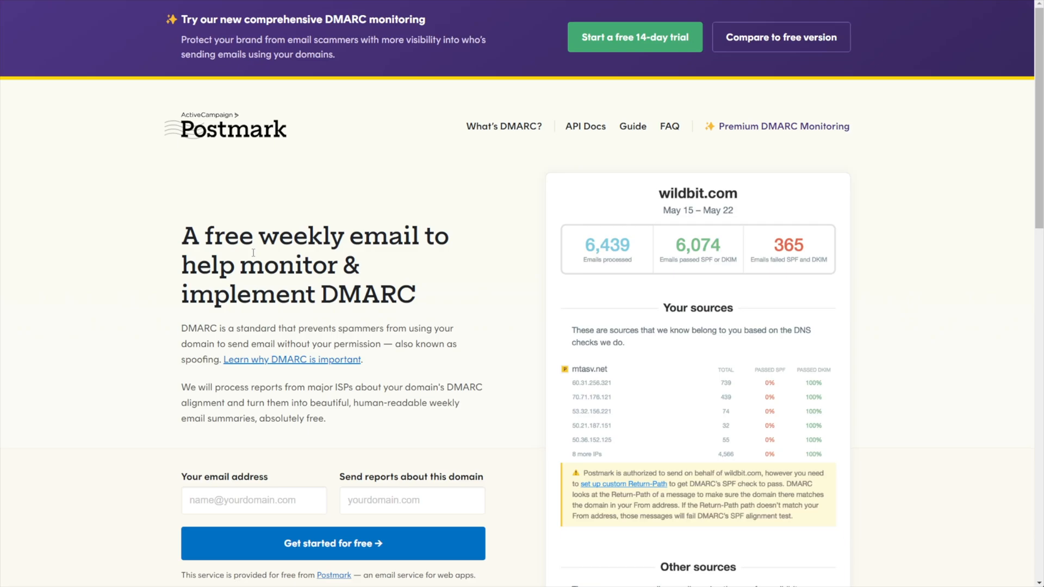
Submit an email address and marketingfunnels.live to Postmark's free DMARC signup.
scroll(down, 3)
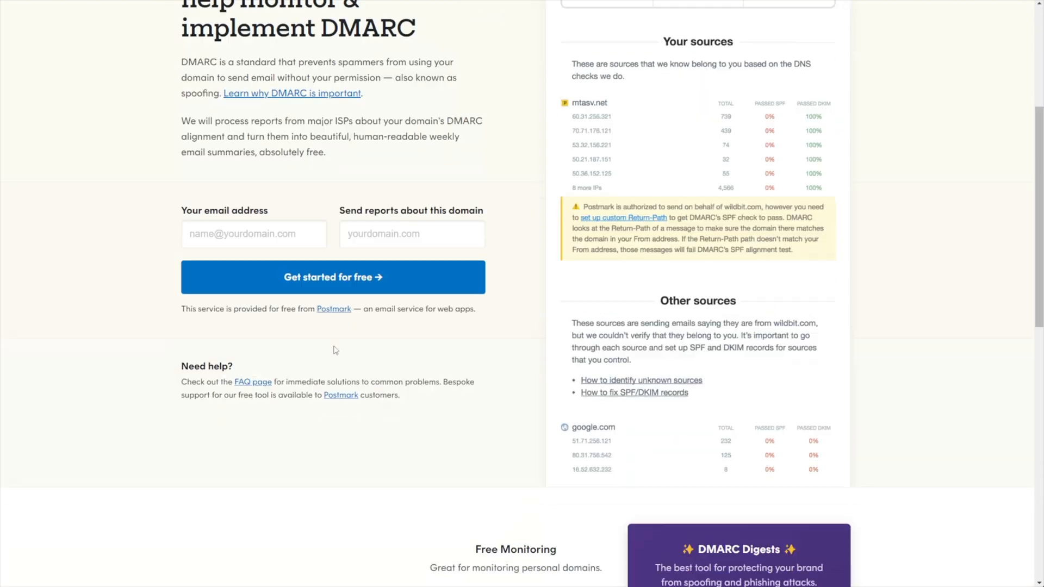
scroll(down, 3)
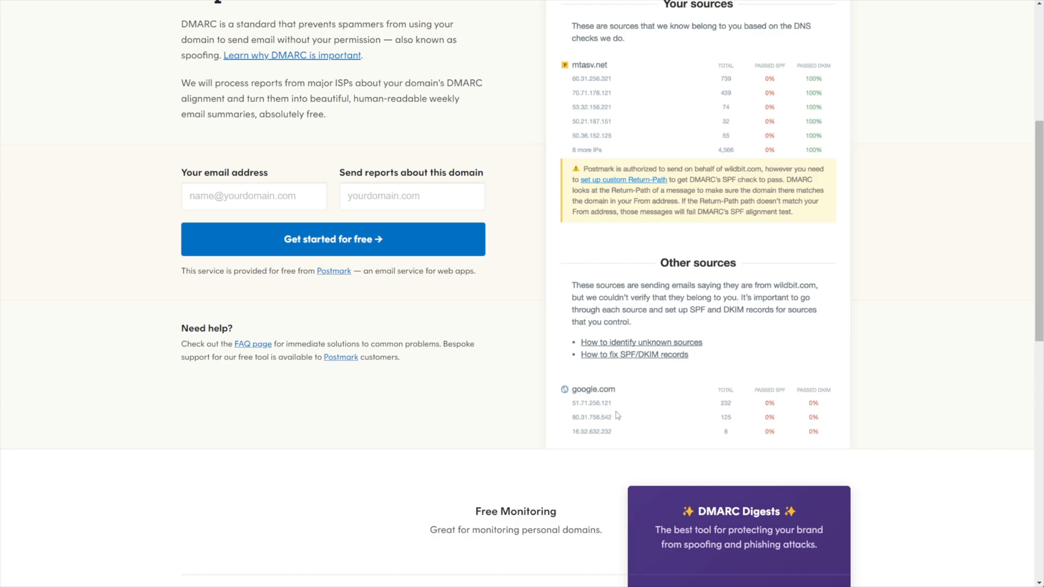
mouse_move(764, 424)
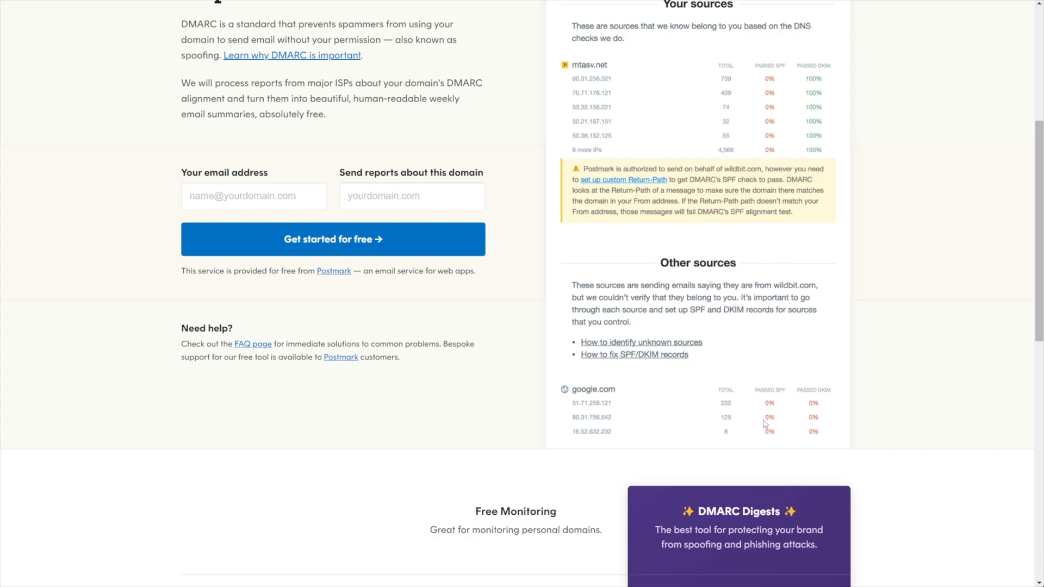
mouse_move(816, 407)
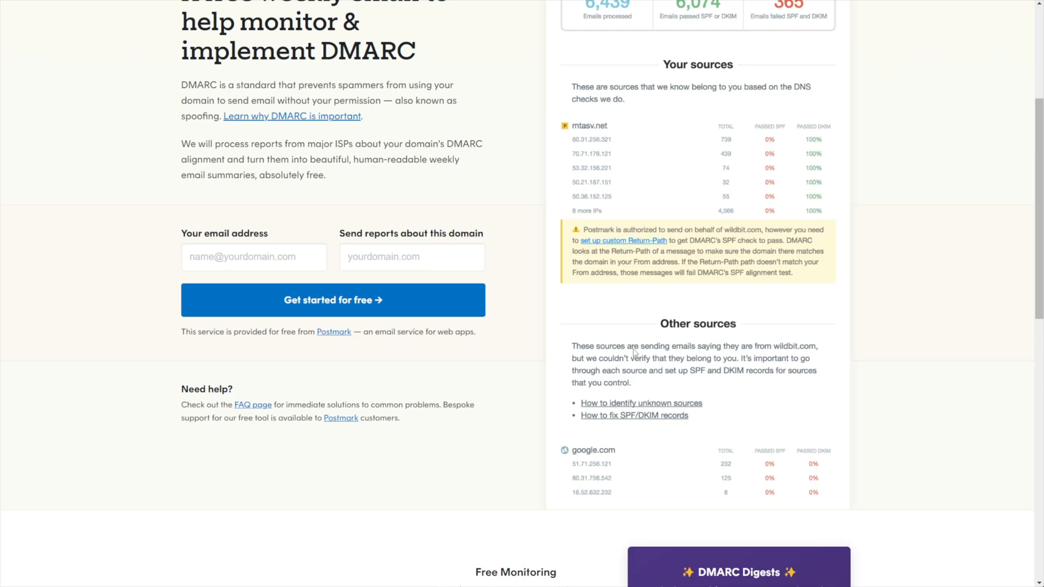
mouse_move(226, 306)
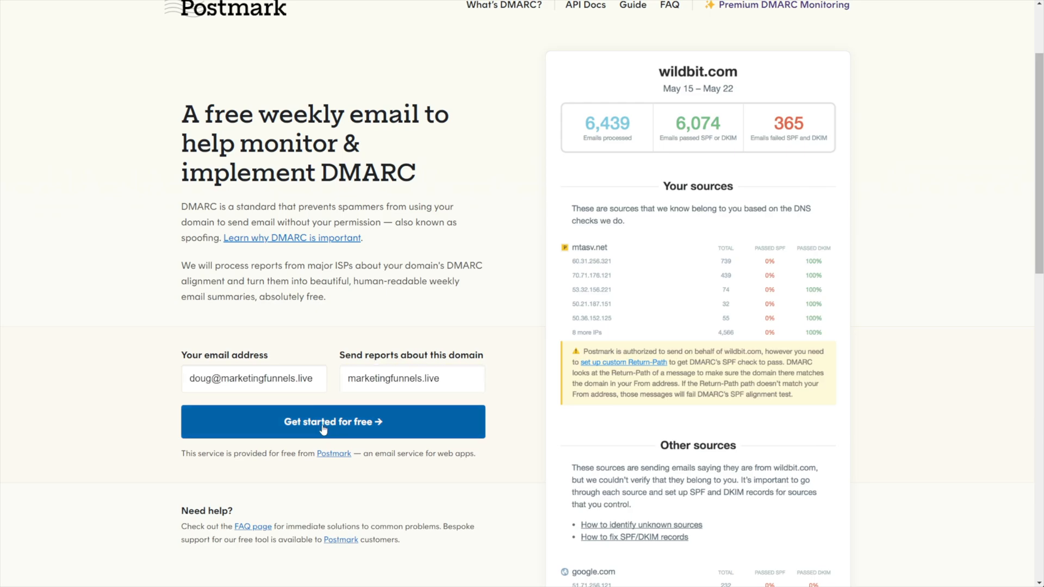
click(333, 422)
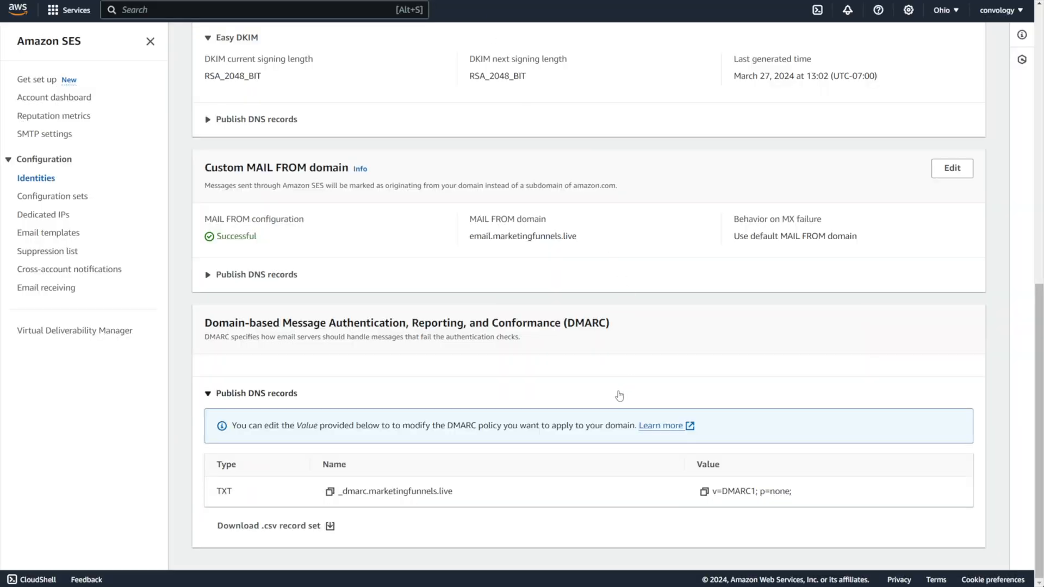
mouse_move(241, 342)
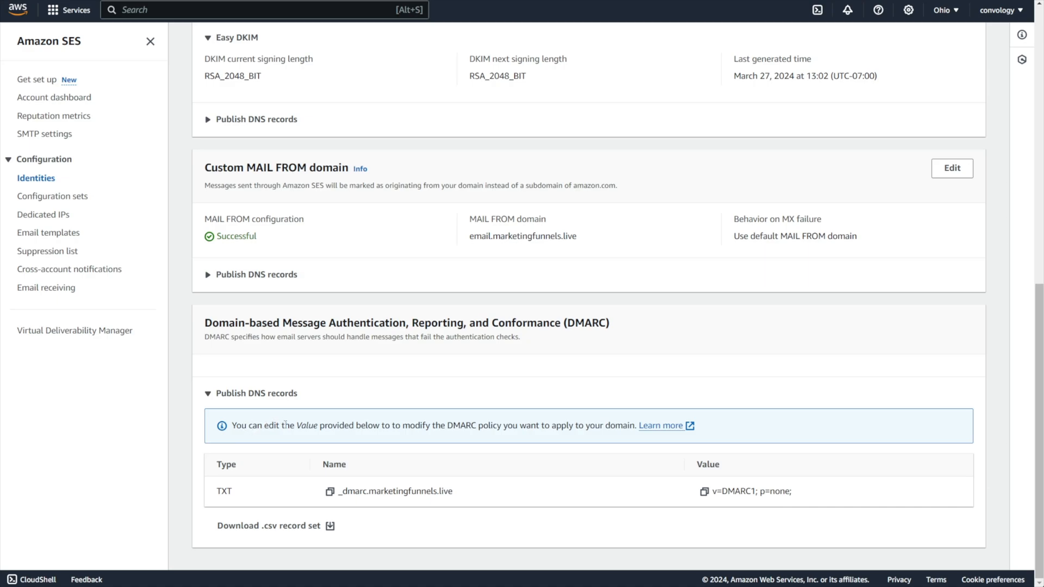
drag(231, 425, 422, 426)
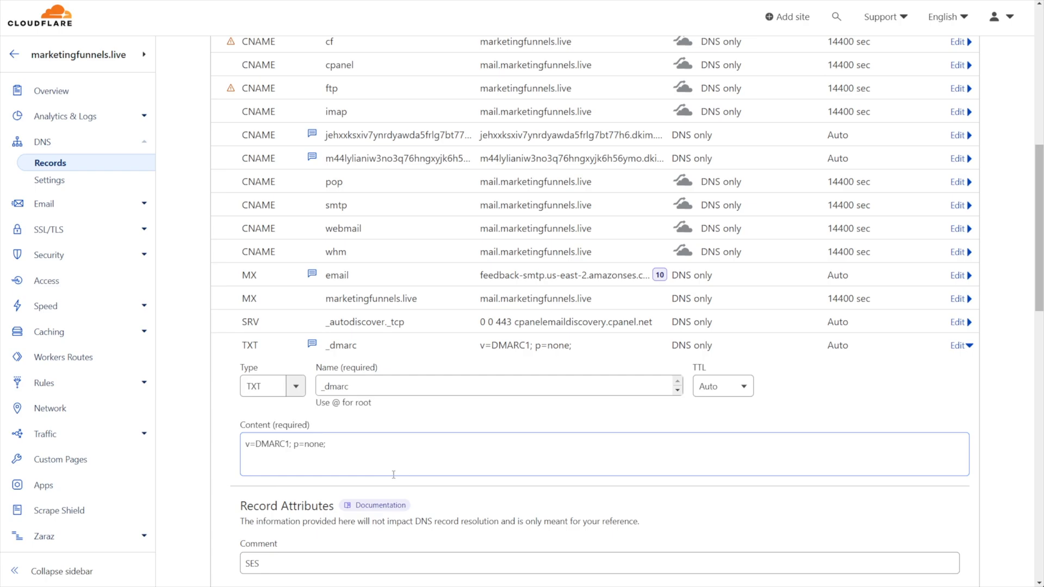
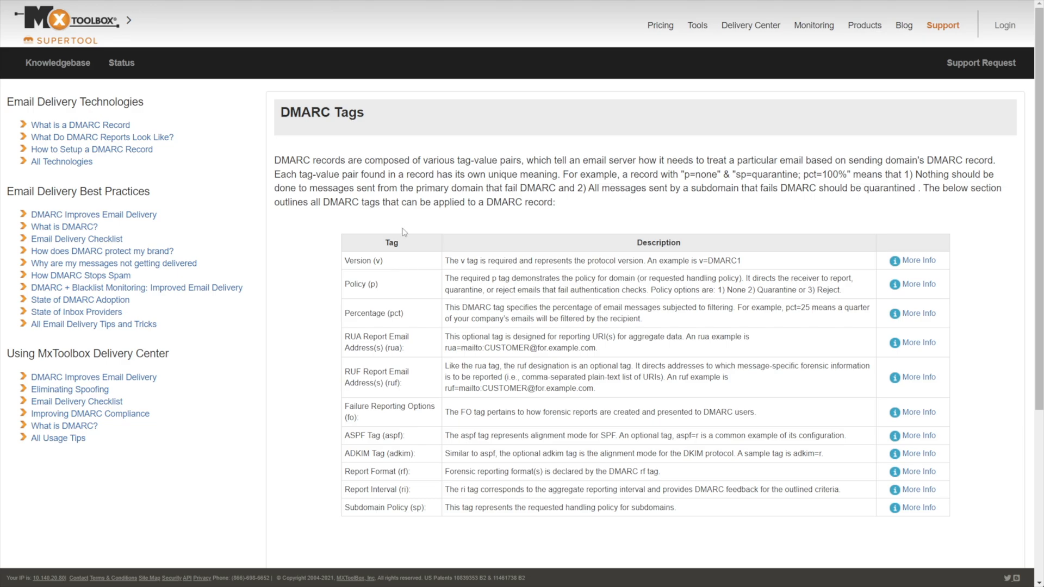
Read MxToolbox's Policy tag details on the none, quarantine and reject values.
double_click(370, 283)
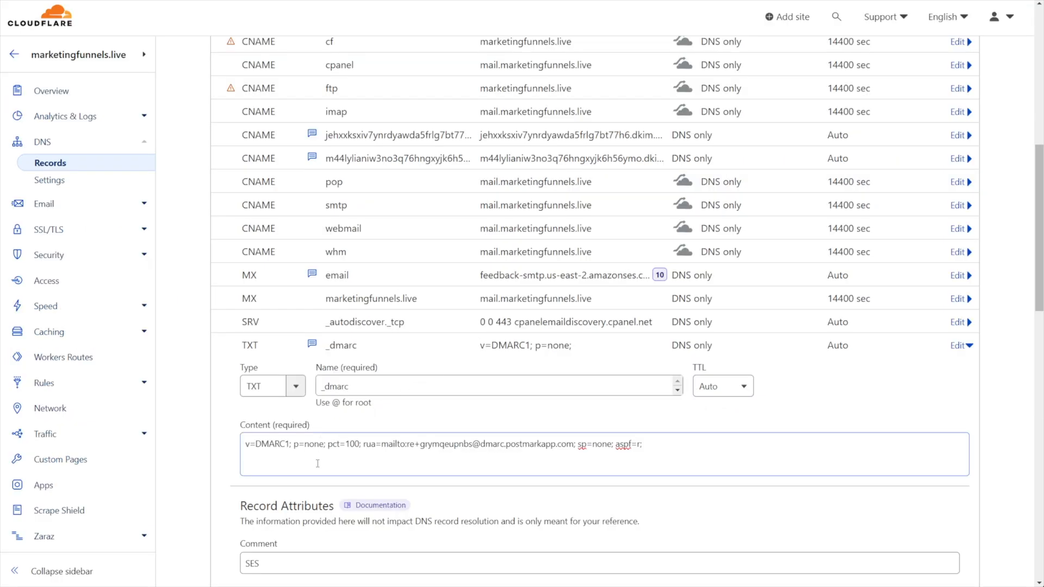
double_click(313, 444)
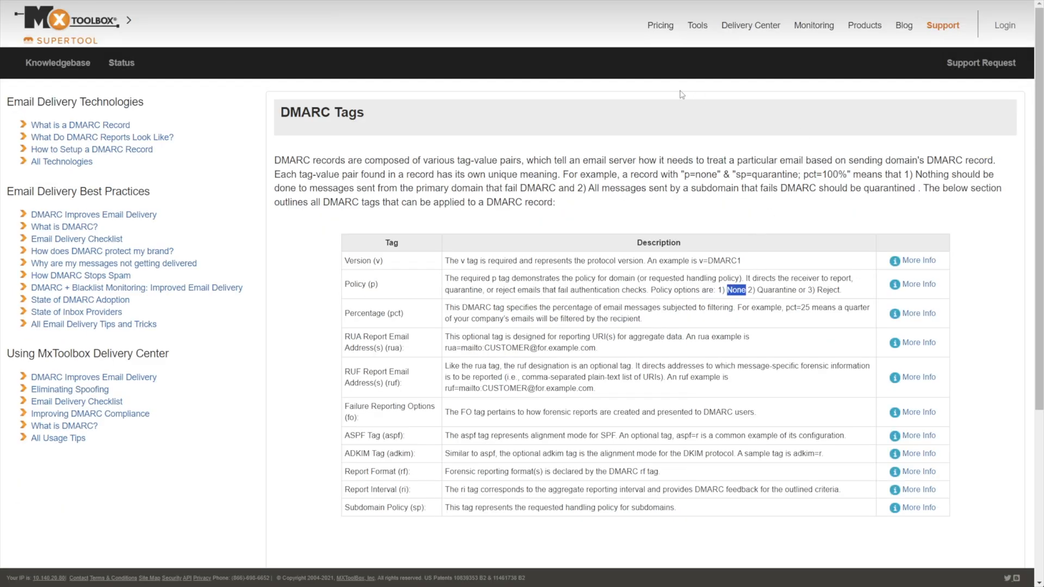
mouse_move(923, 294)
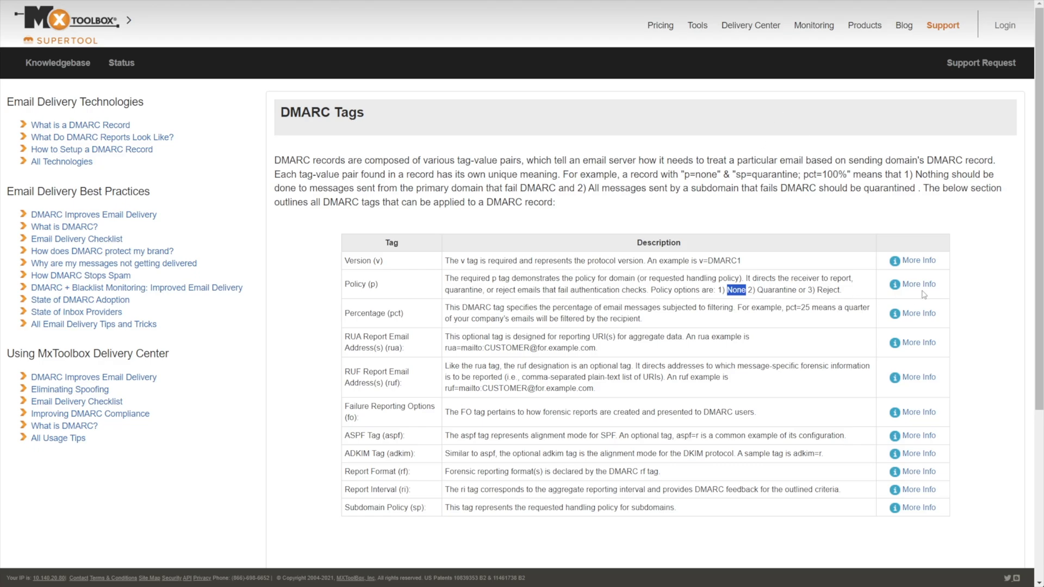
click(915, 284)
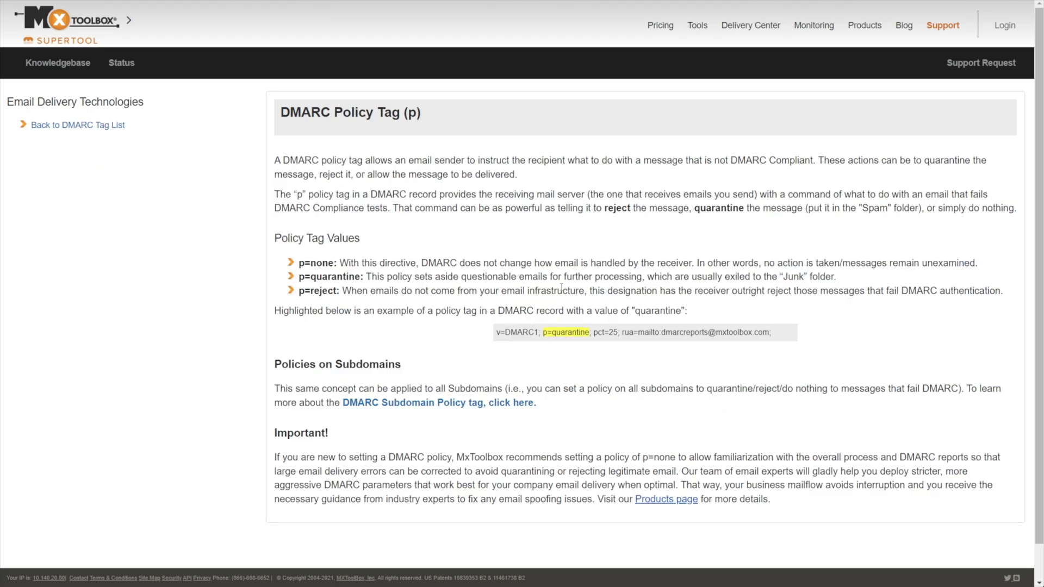
drag(360, 264, 834, 277)
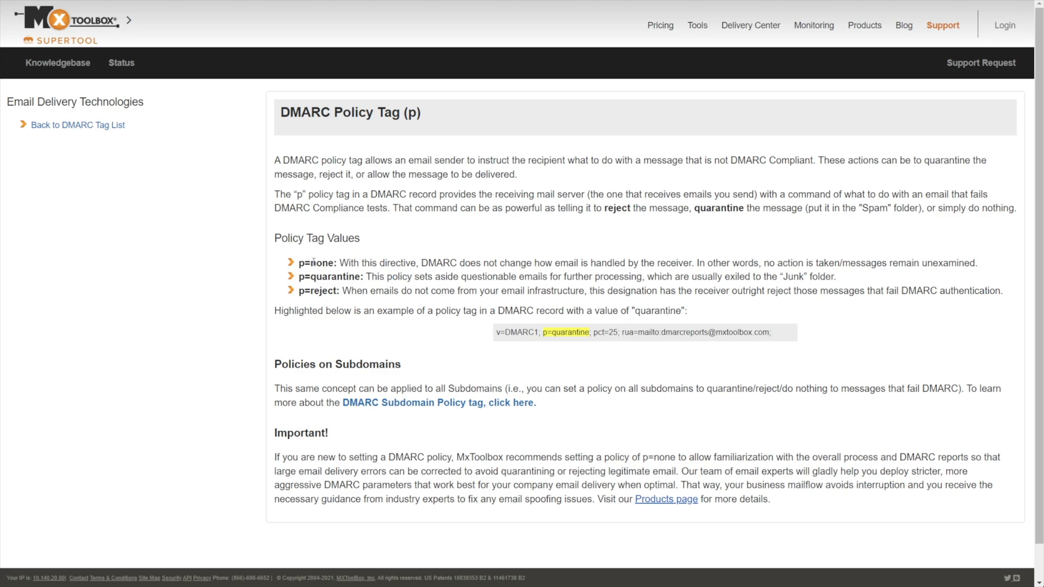
mouse_move(745, 260)
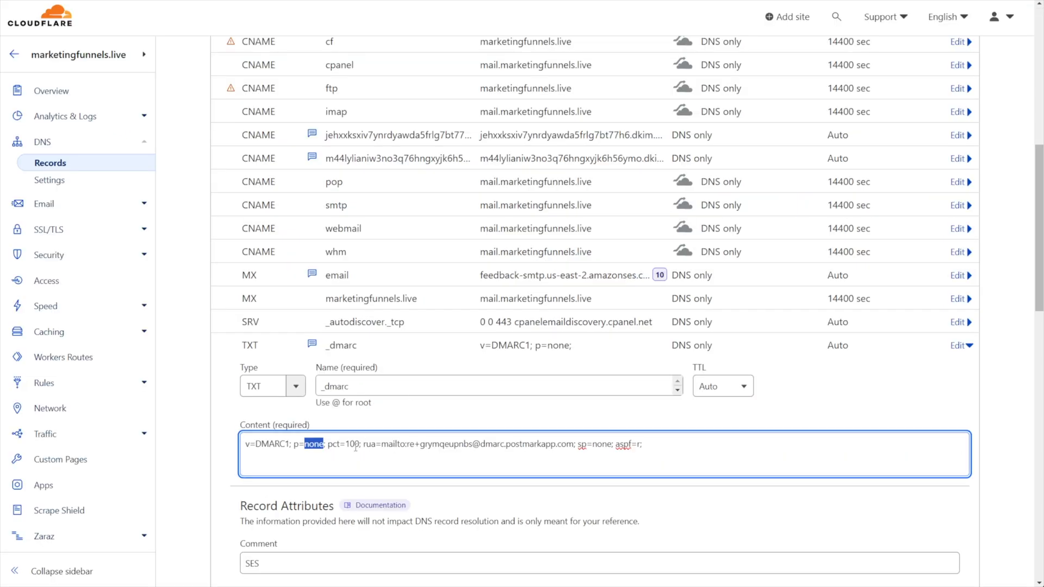
Replace the _dmarc policy value none with reject.
text(reject)
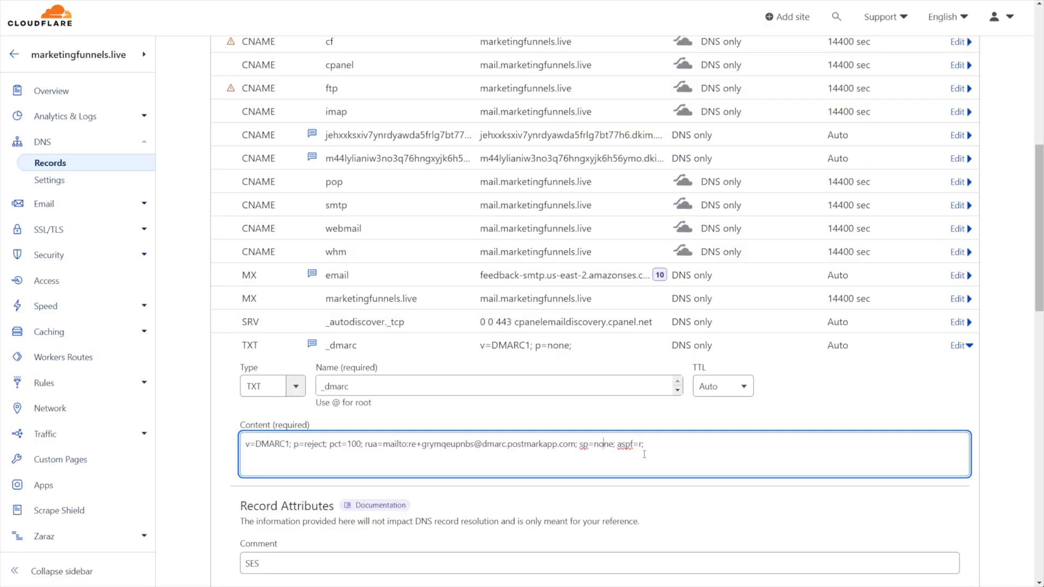
drag(560, 444, 641, 444)
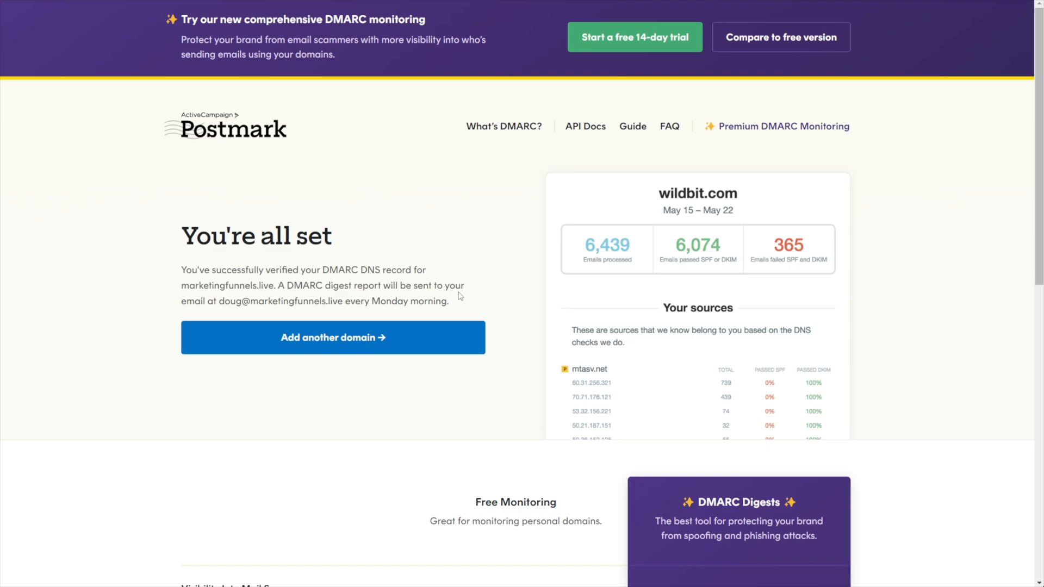
mouse_move(266, 205)
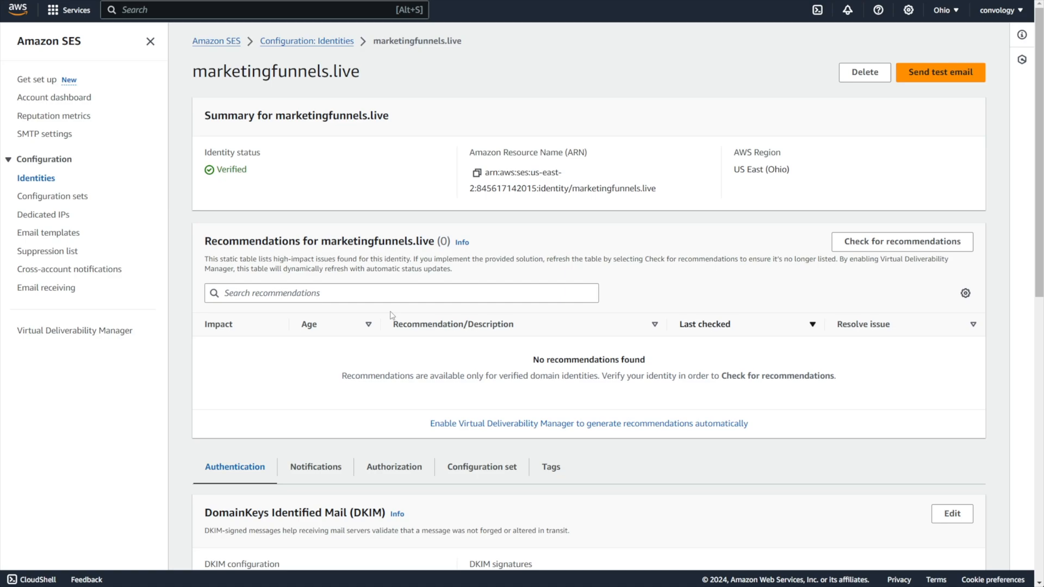
click(44, 134)
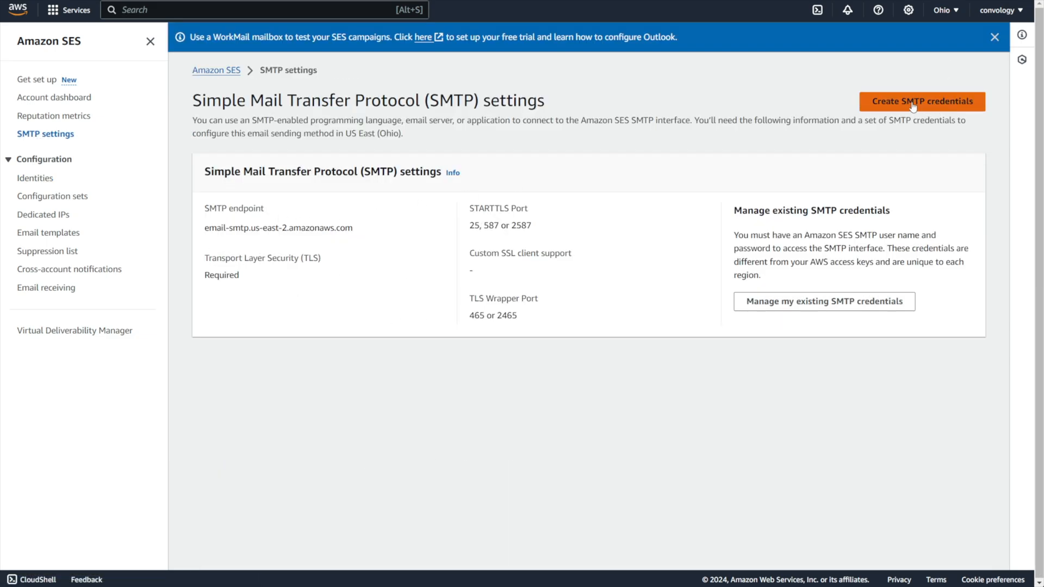
mouse_move(867, 112)
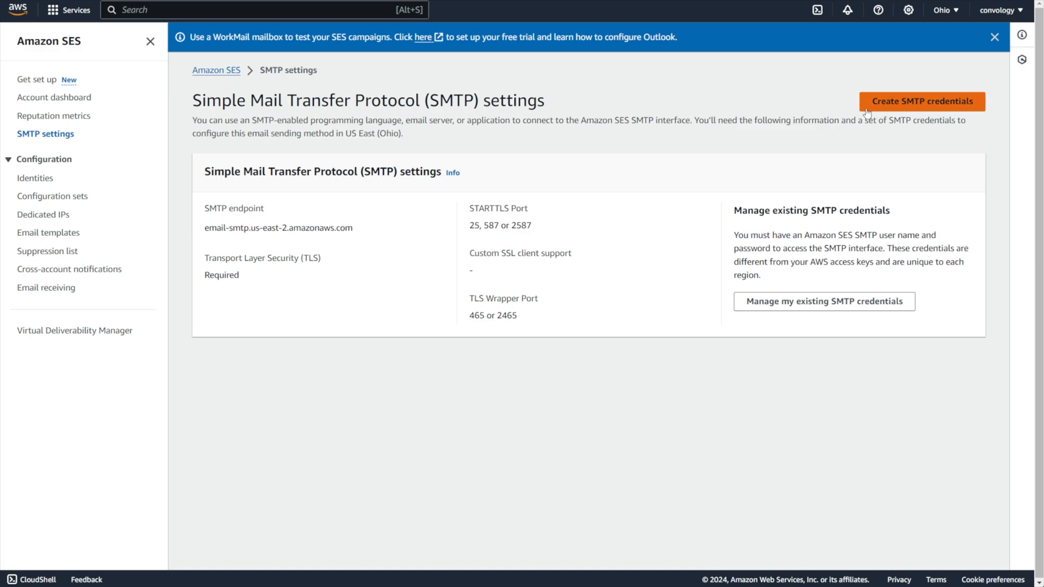
mouse_move(797, 118)
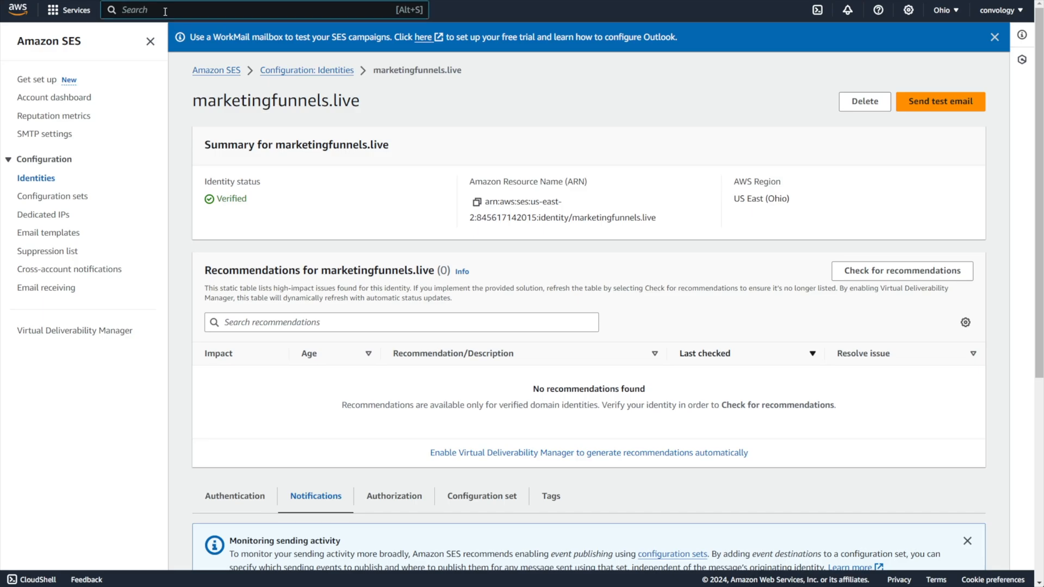
Create IAM user AMAZONSESSETUPDEMO with AmazonSESFullAccess attached directly.
text(IAM)
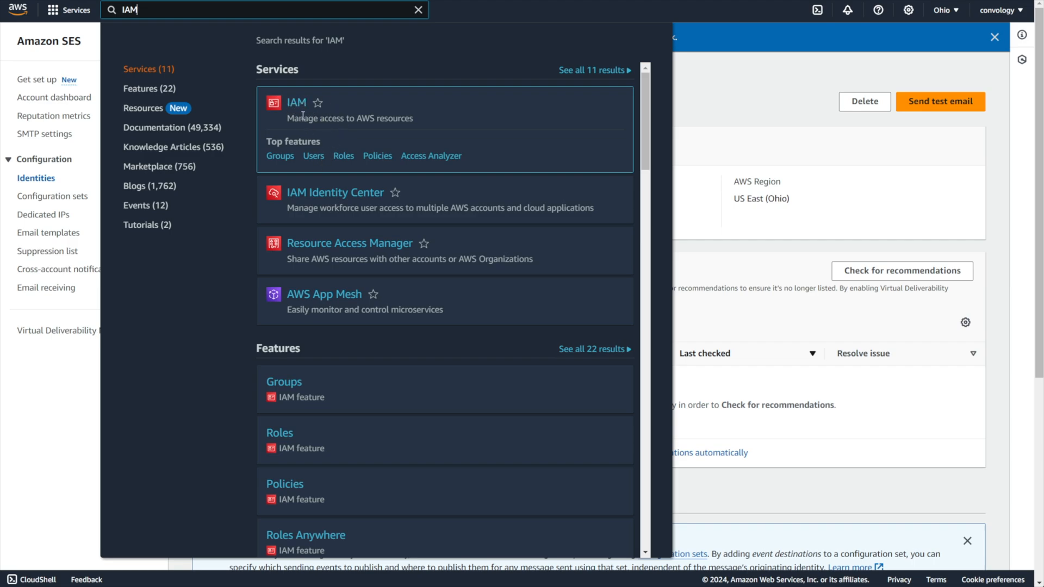
mouse_move(313, 157)
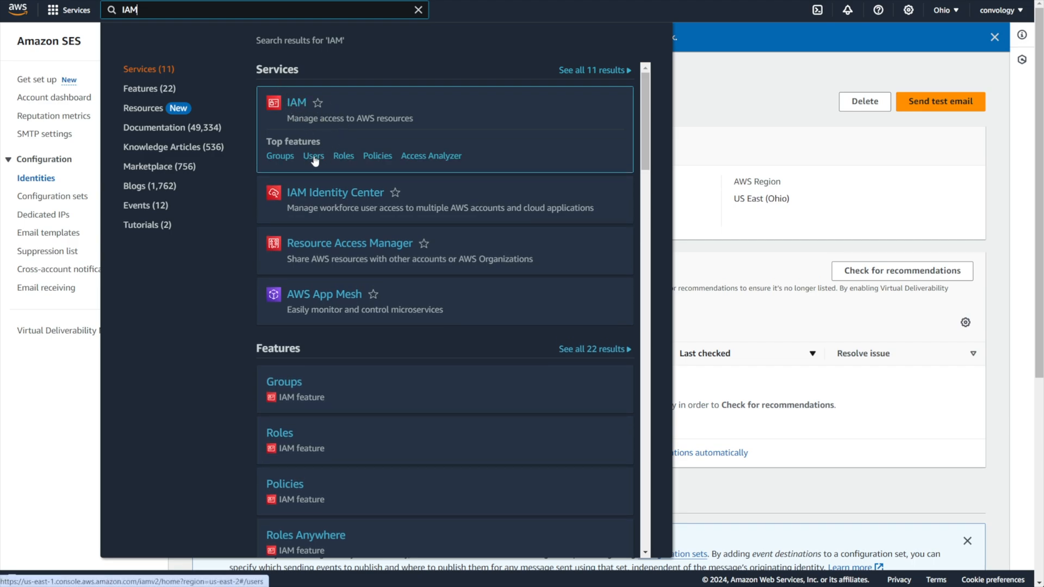
click(313, 155)
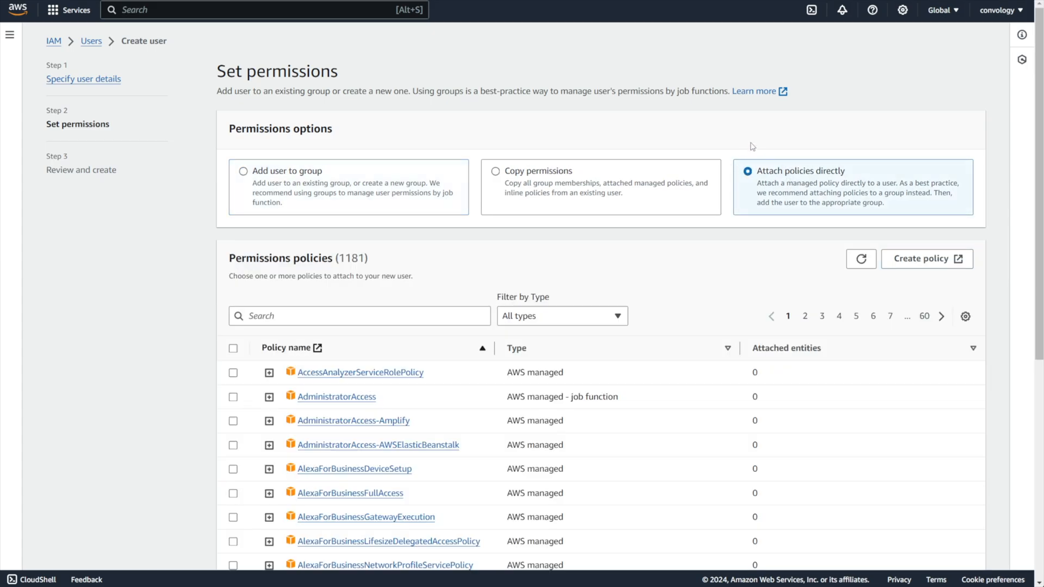
click(359, 315)
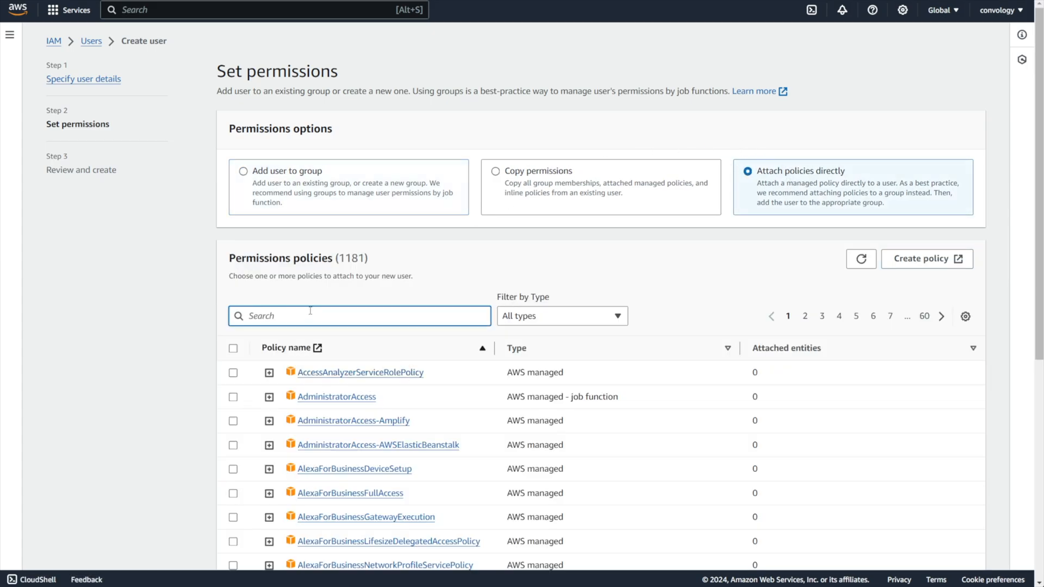
text(amazonses)
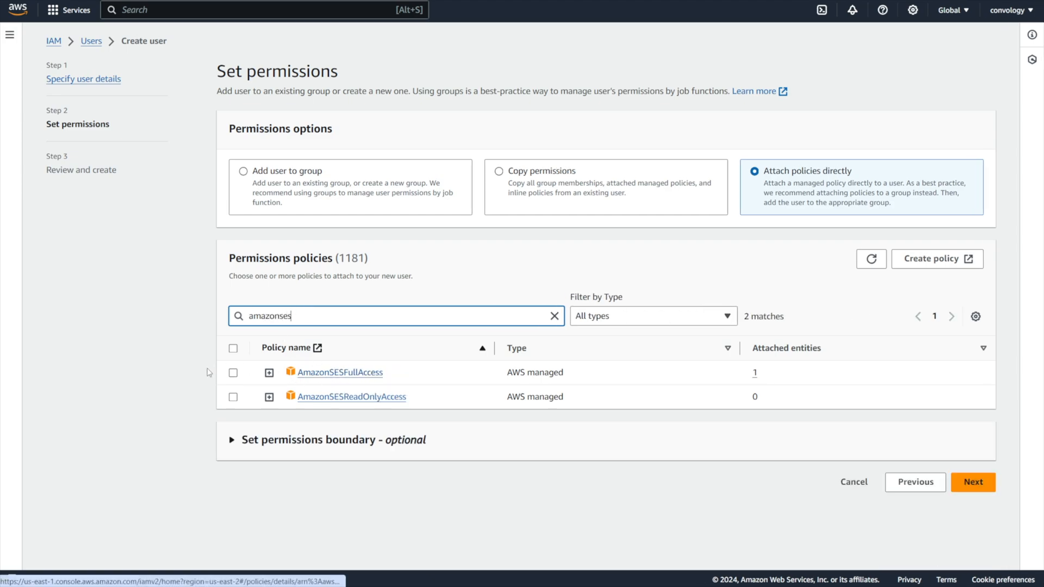
click(234, 372)
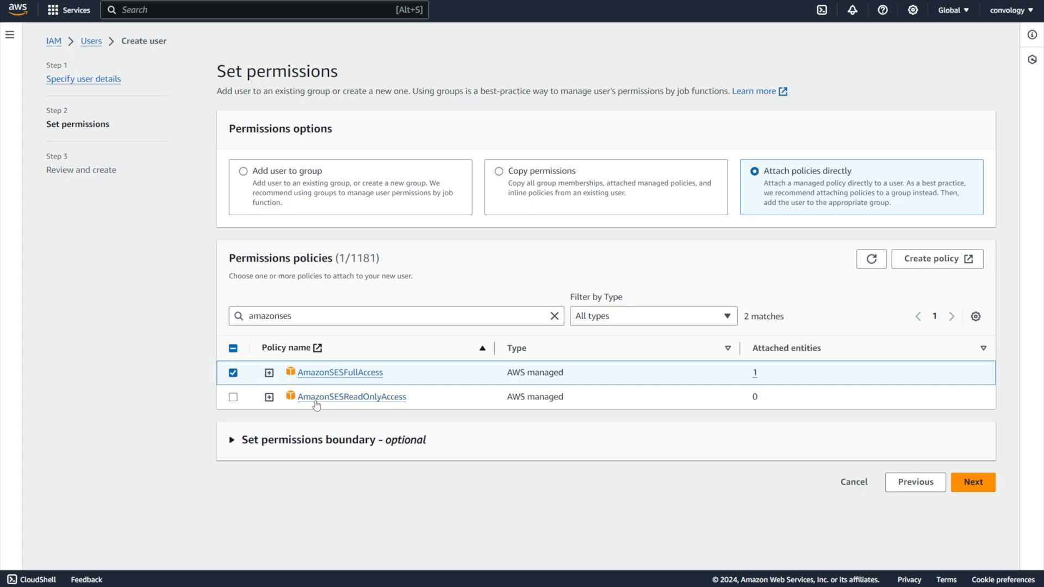
click(972, 482)
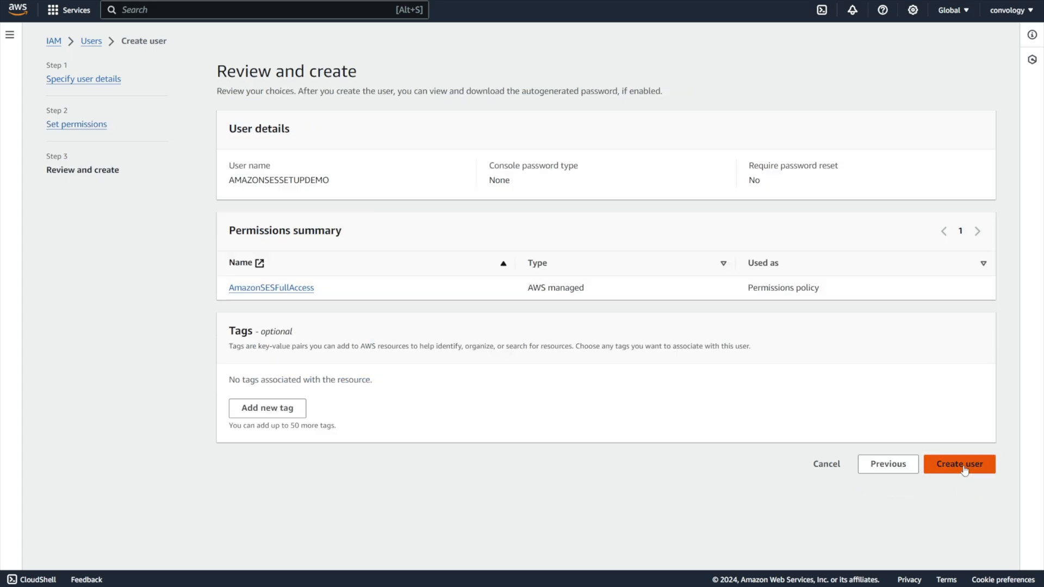
click(959, 464)
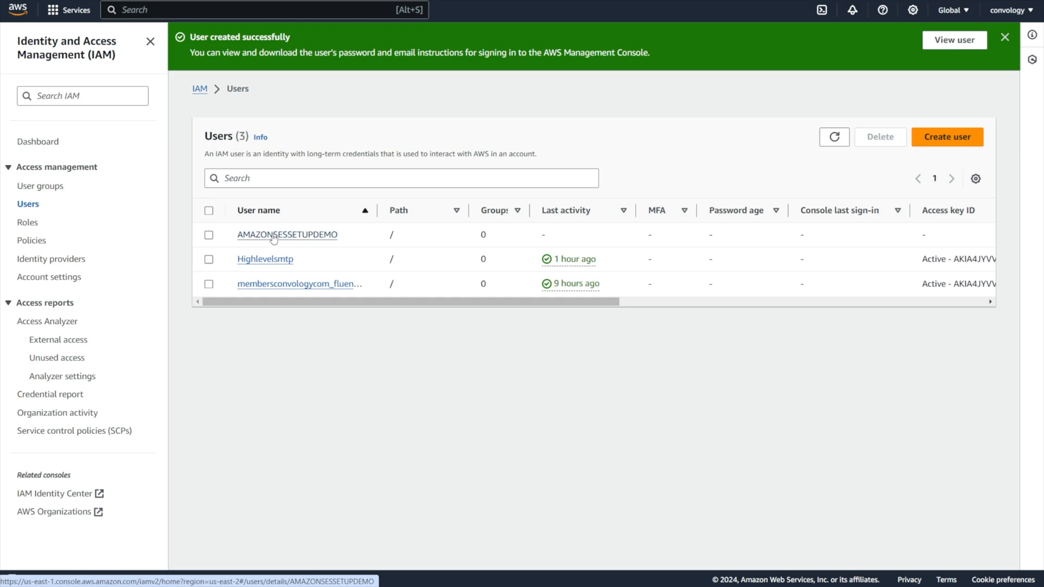
mouse_move(272, 242)
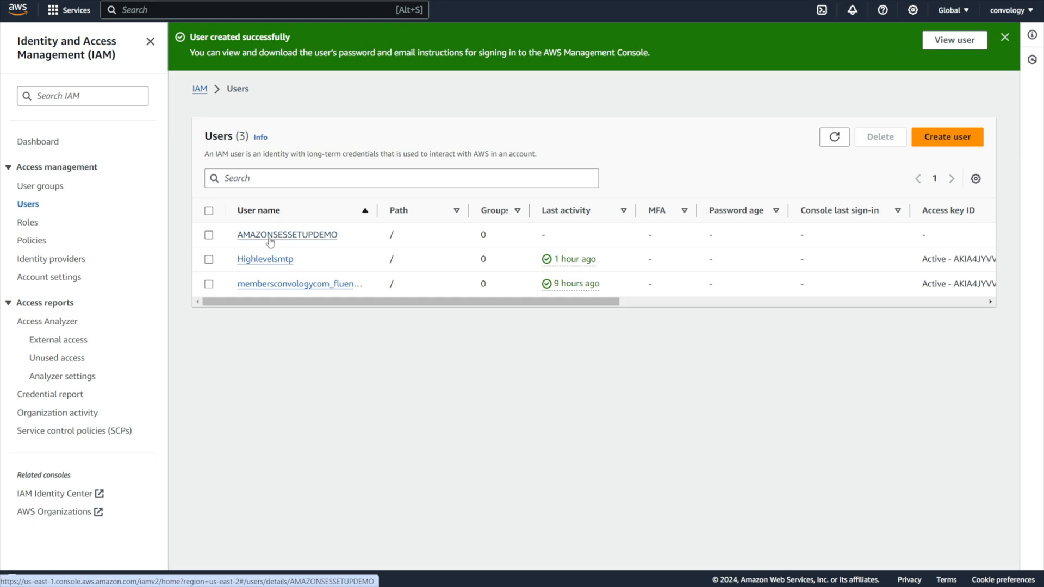
Generate a third-party-service access key from AMAZONSESSETUPDEMO's security credentials.
click(287, 235)
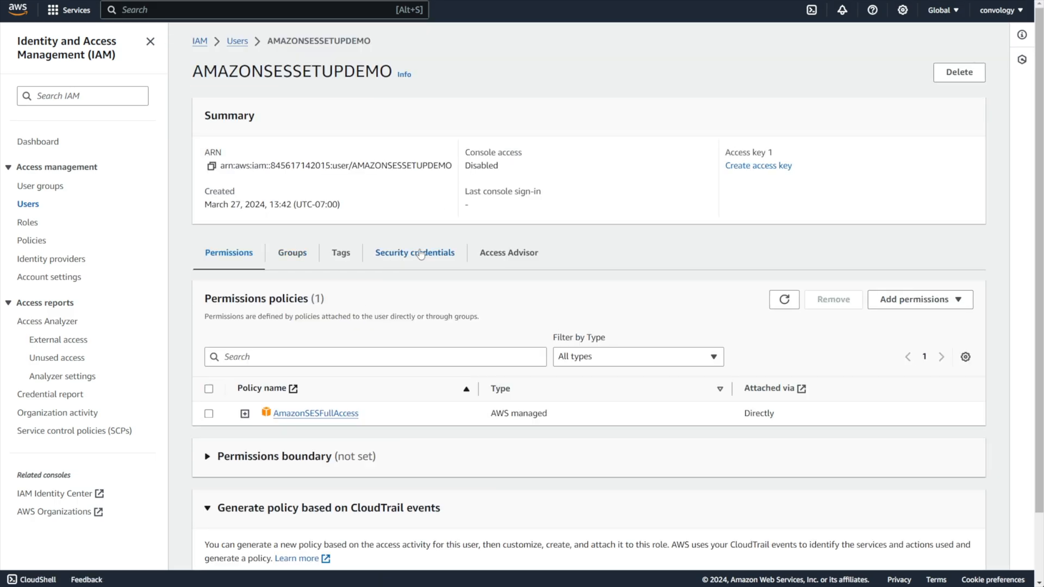
click(413, 252)
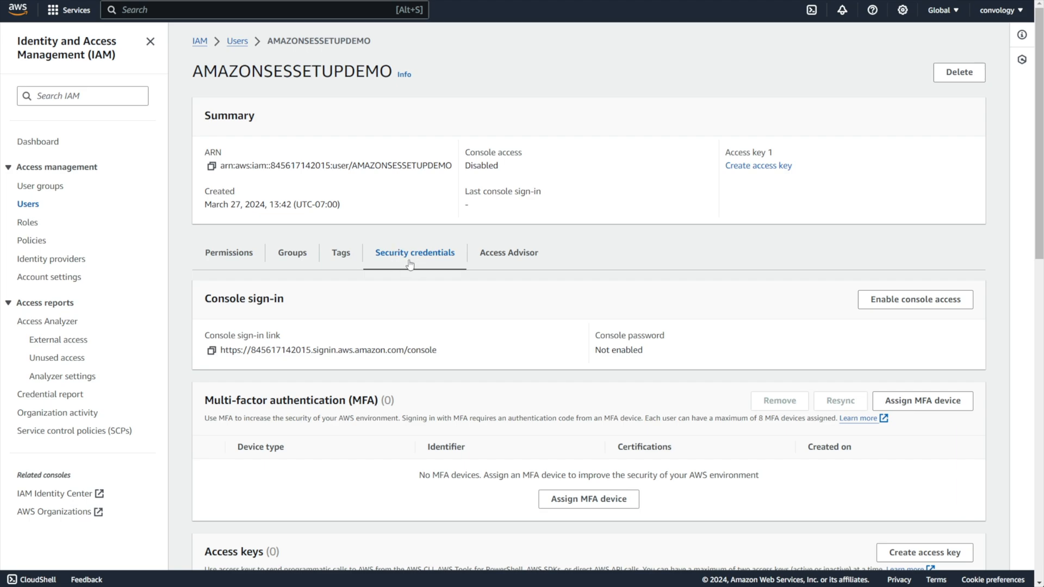
scroll(down, 3)
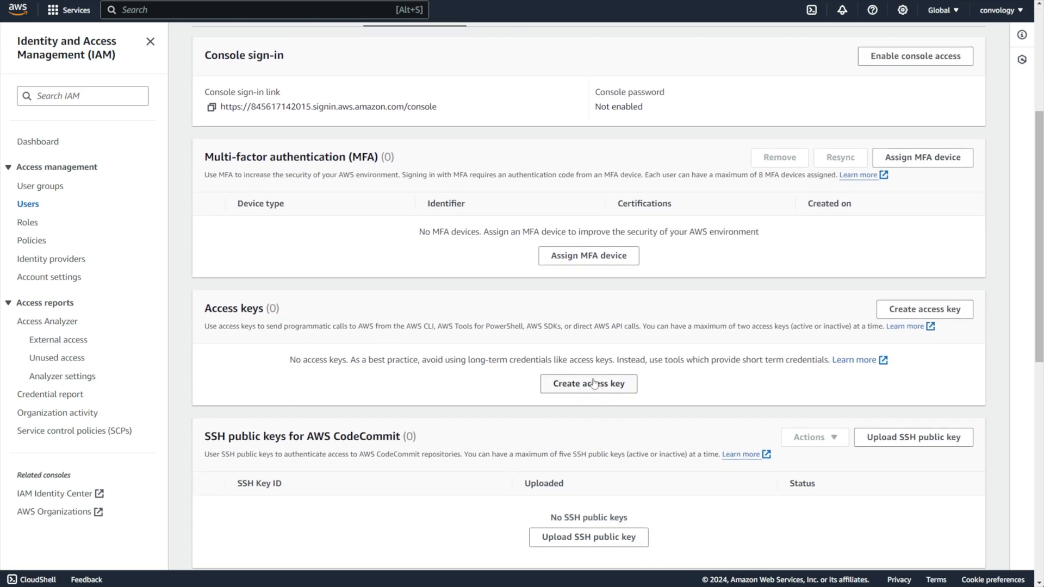
click(588, 384)
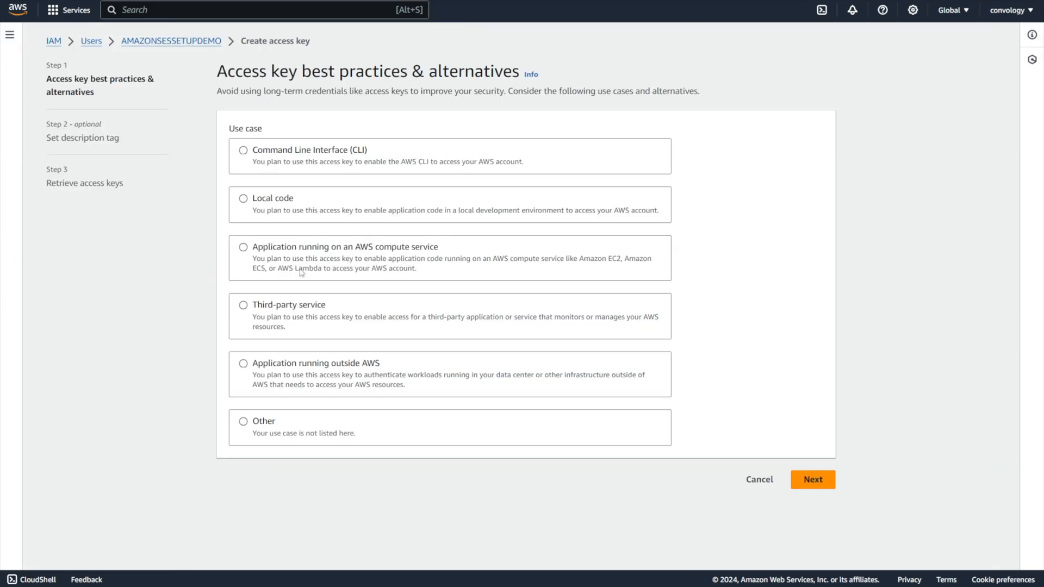
mouse_move(296, 322)
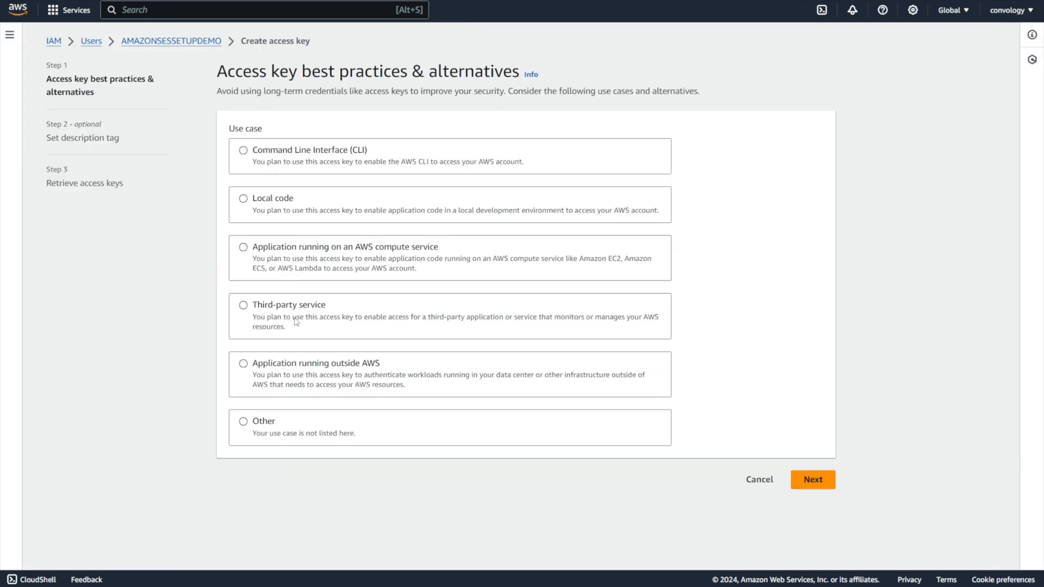
click(243, 305)
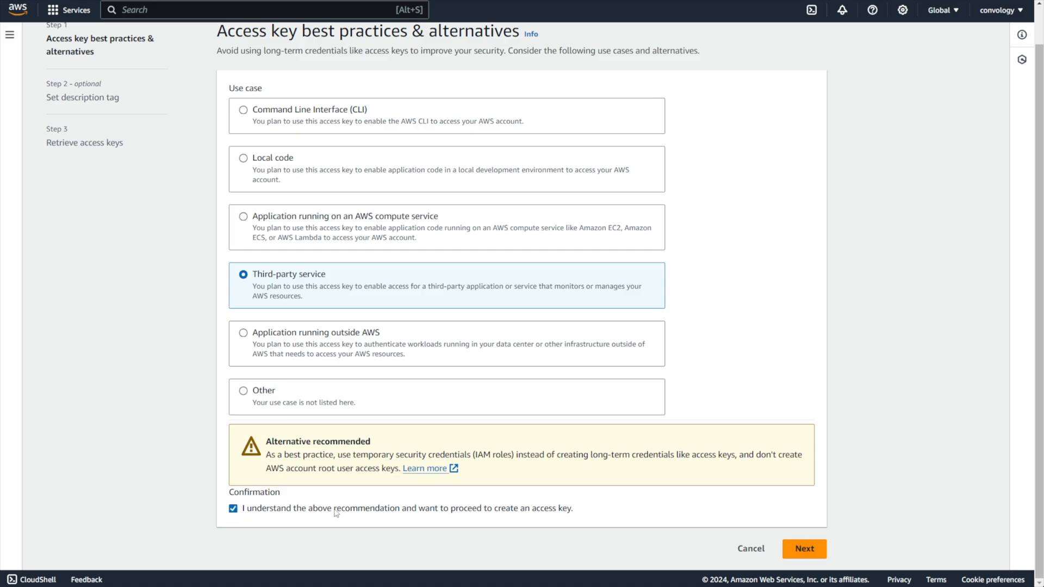
click(804, 549)
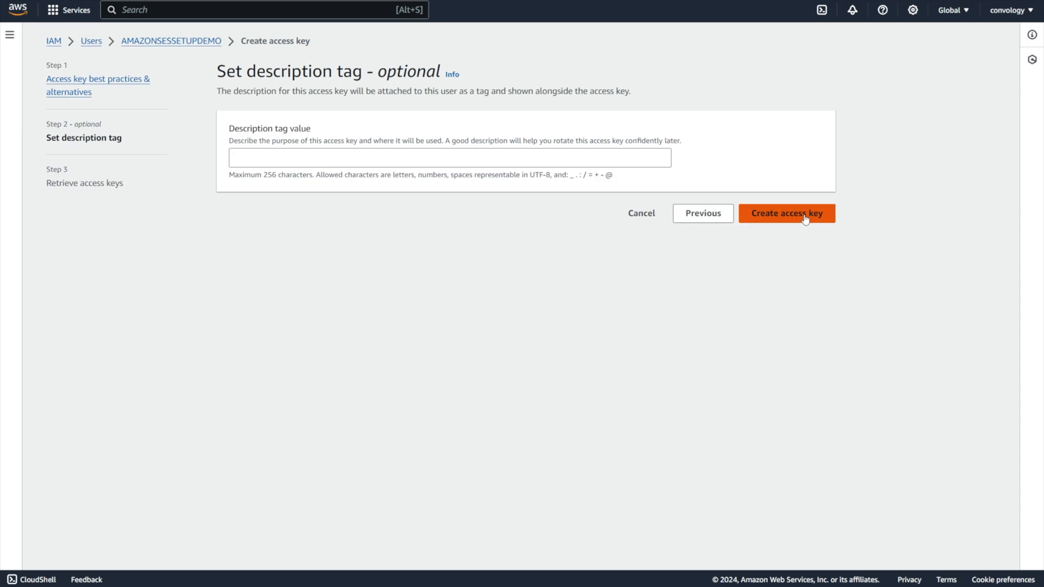
click(787, 213)
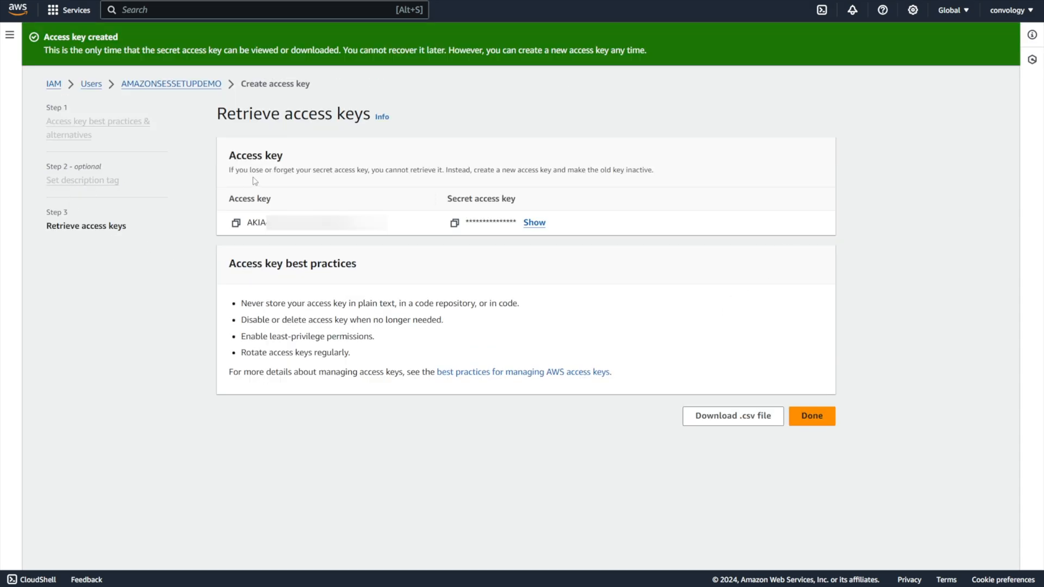
mouse_move(401, 200)
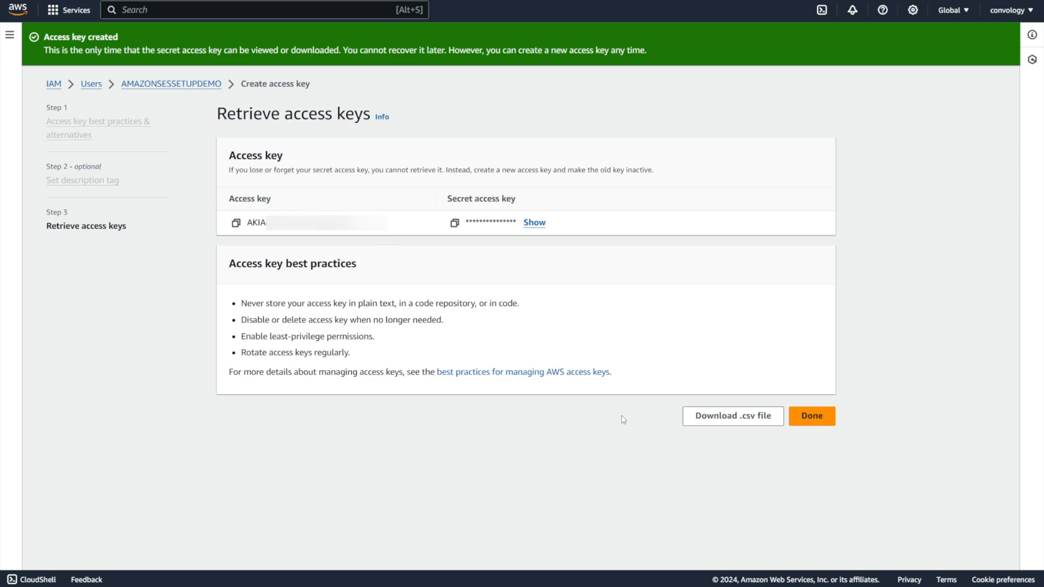
mouse_move(597, 236)
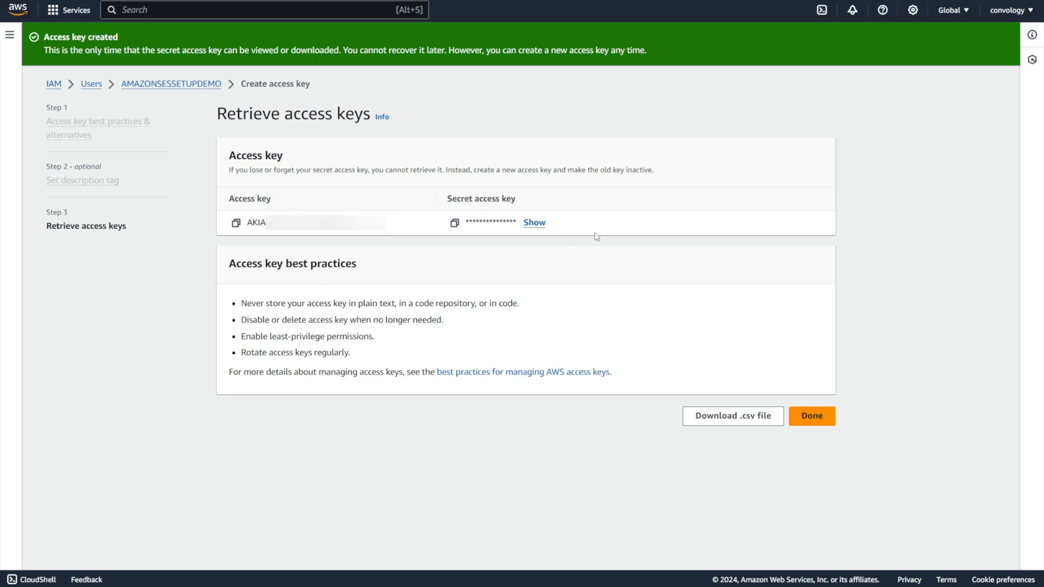